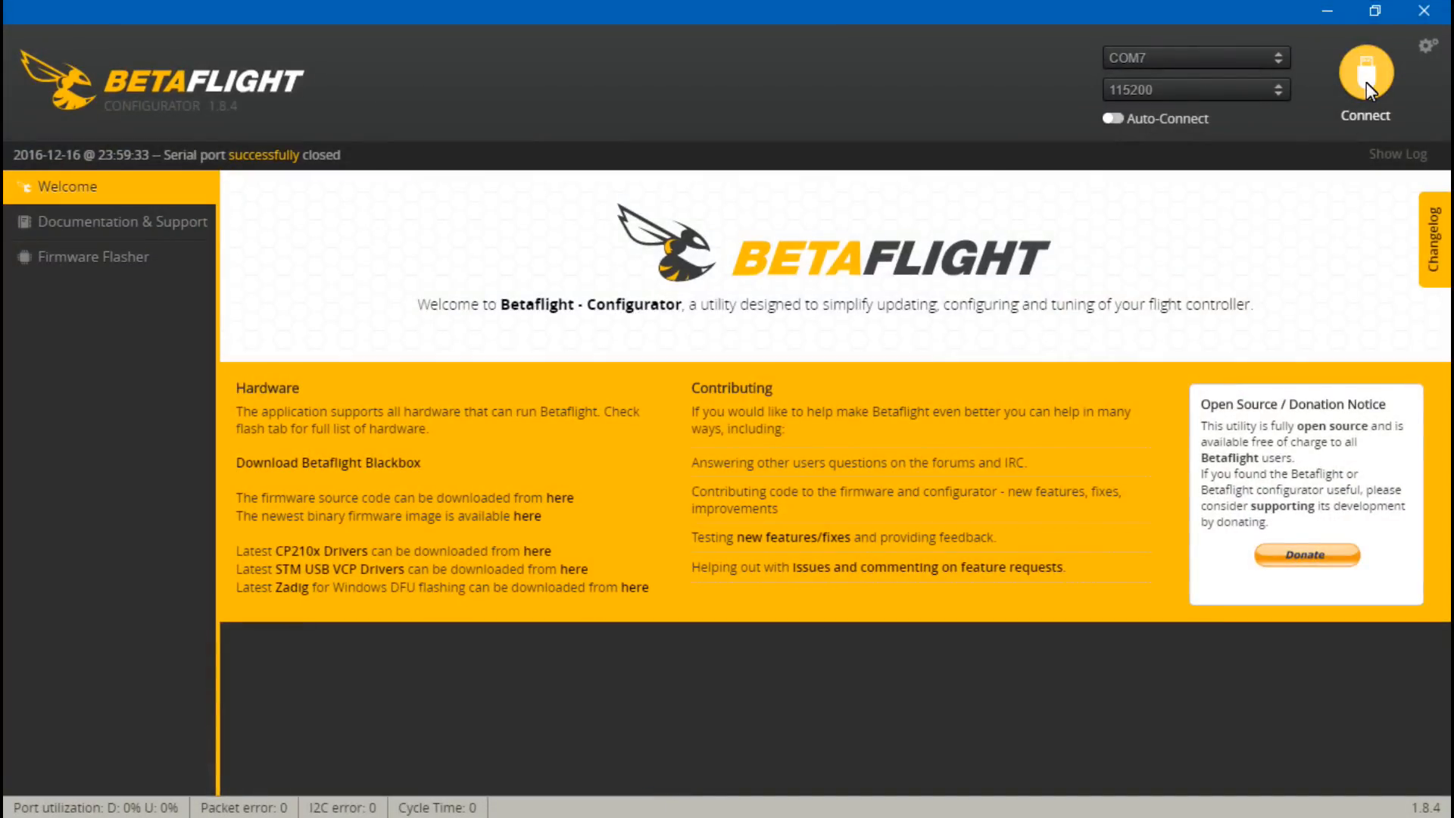
Step: Connect to the flight controller and show the Ports table with USB VCP and UART rows
{"action": "left_click", "coordinate": [1363, 74]}
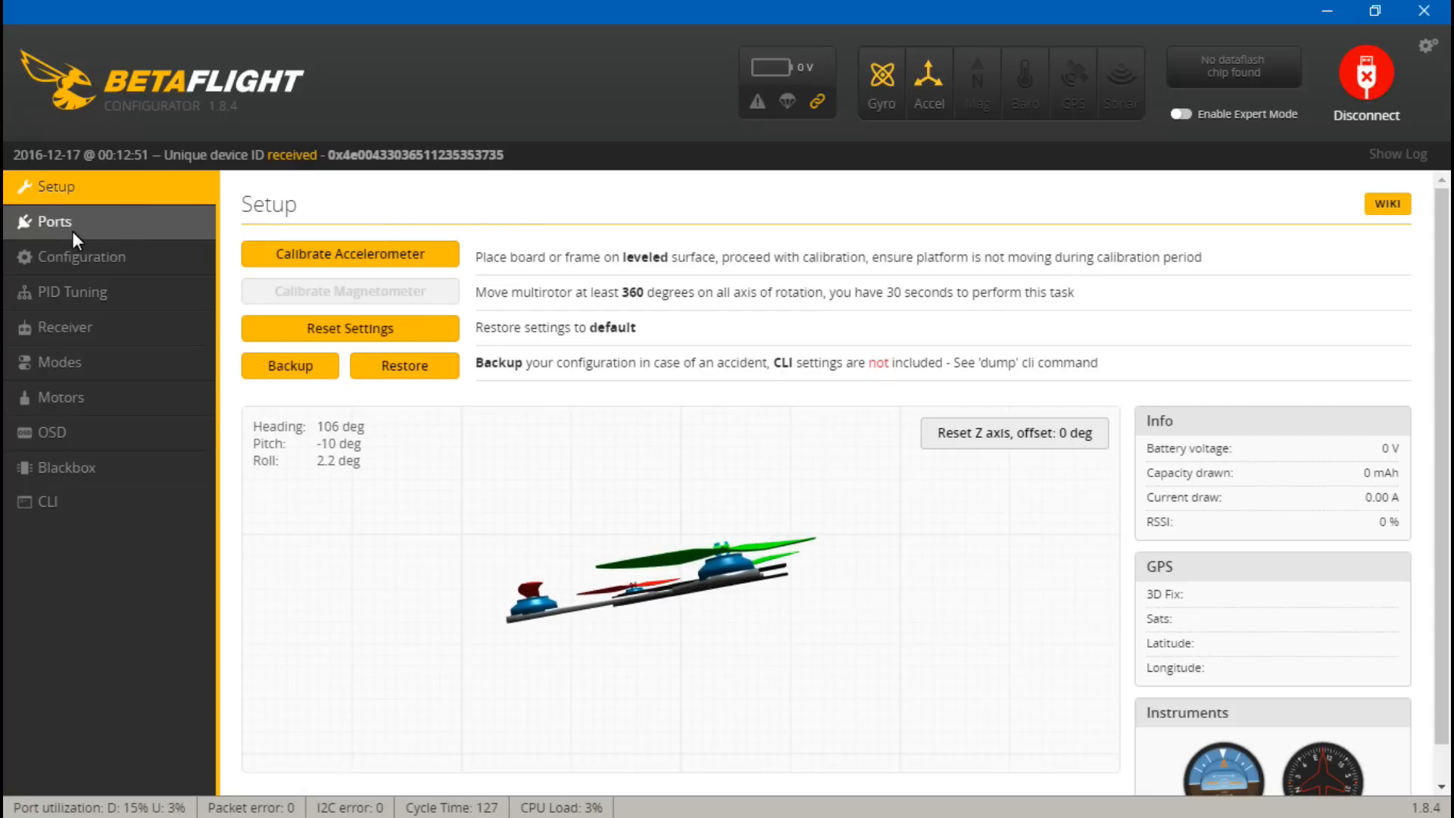
{"action": "left_click", "coordinate": [51, 221]}
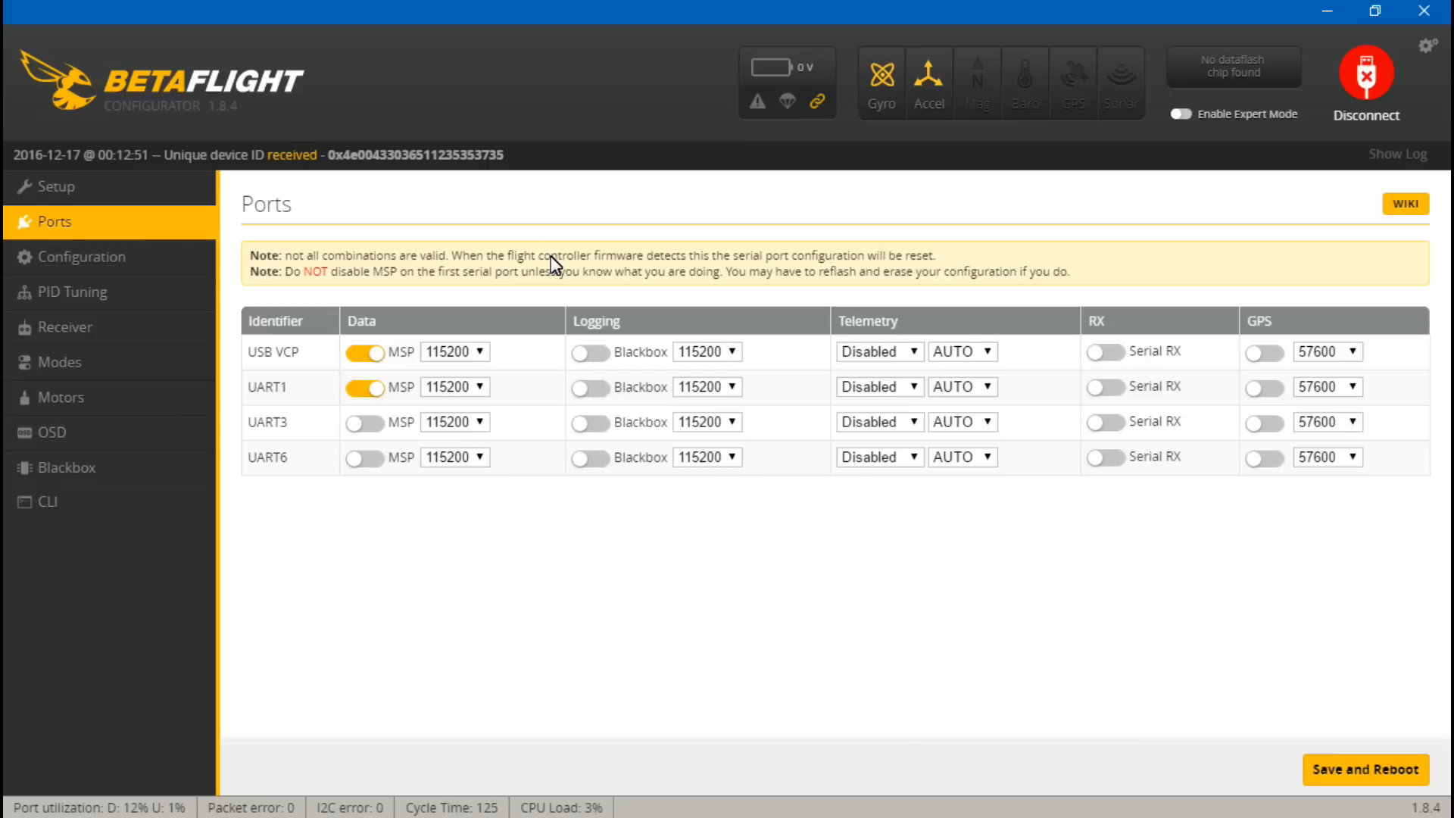
{"action": "mouse_move", "coordinate": [1132, 389]}
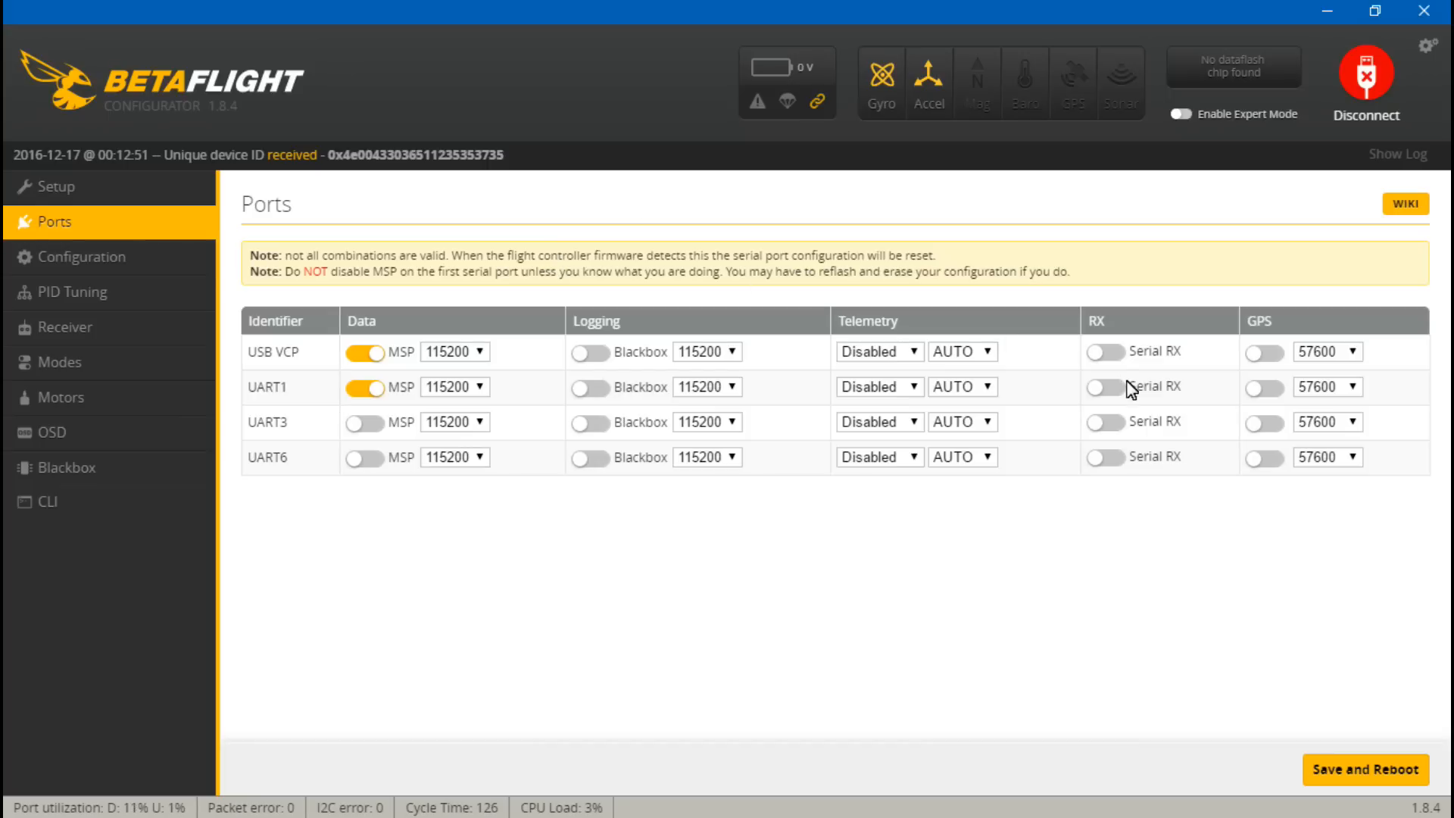
{"action": "mouse_move", "coordinate": [1097, 408]}
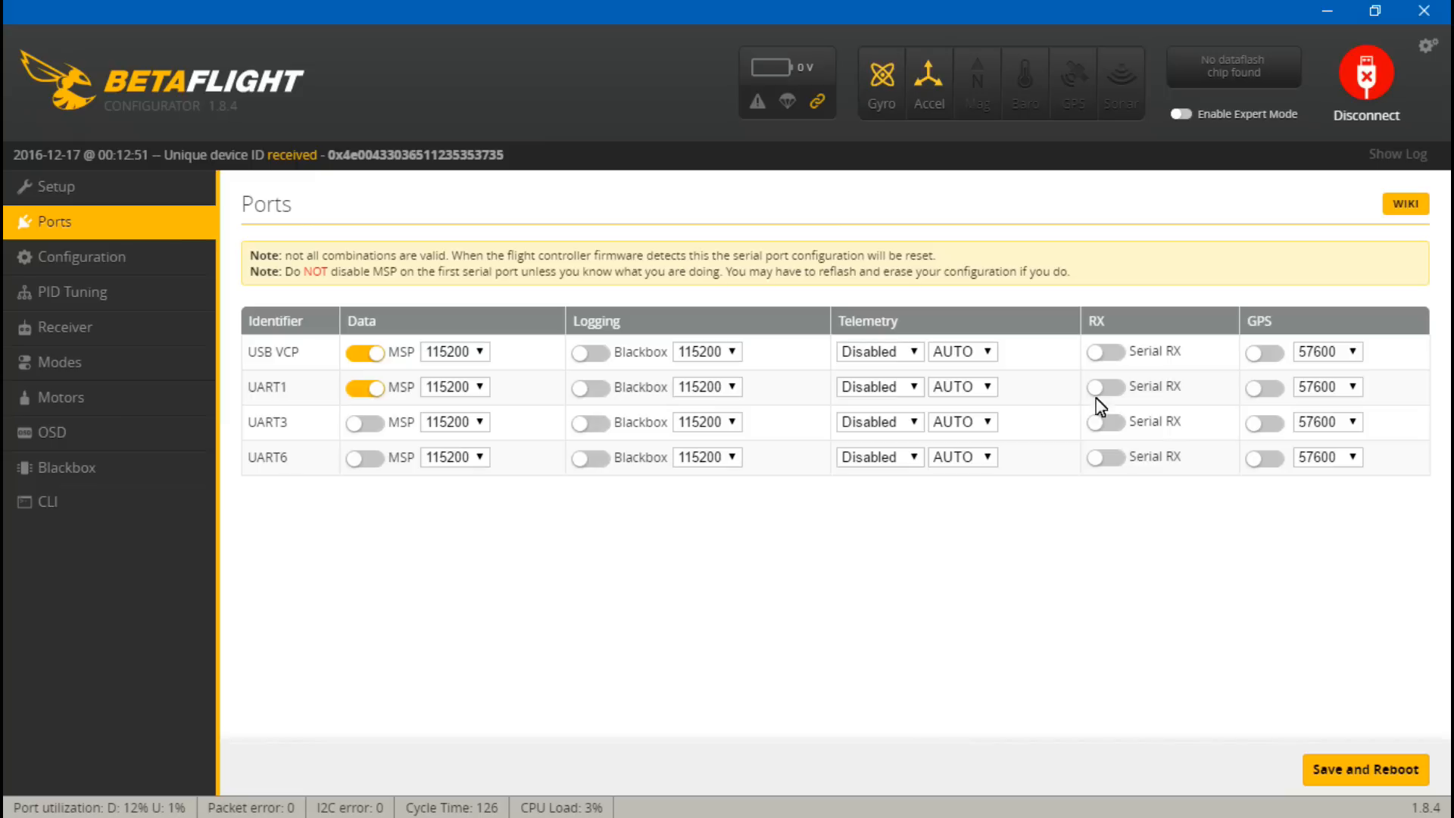
{"action": "mouse_move", "coordinate": [965, 483]}
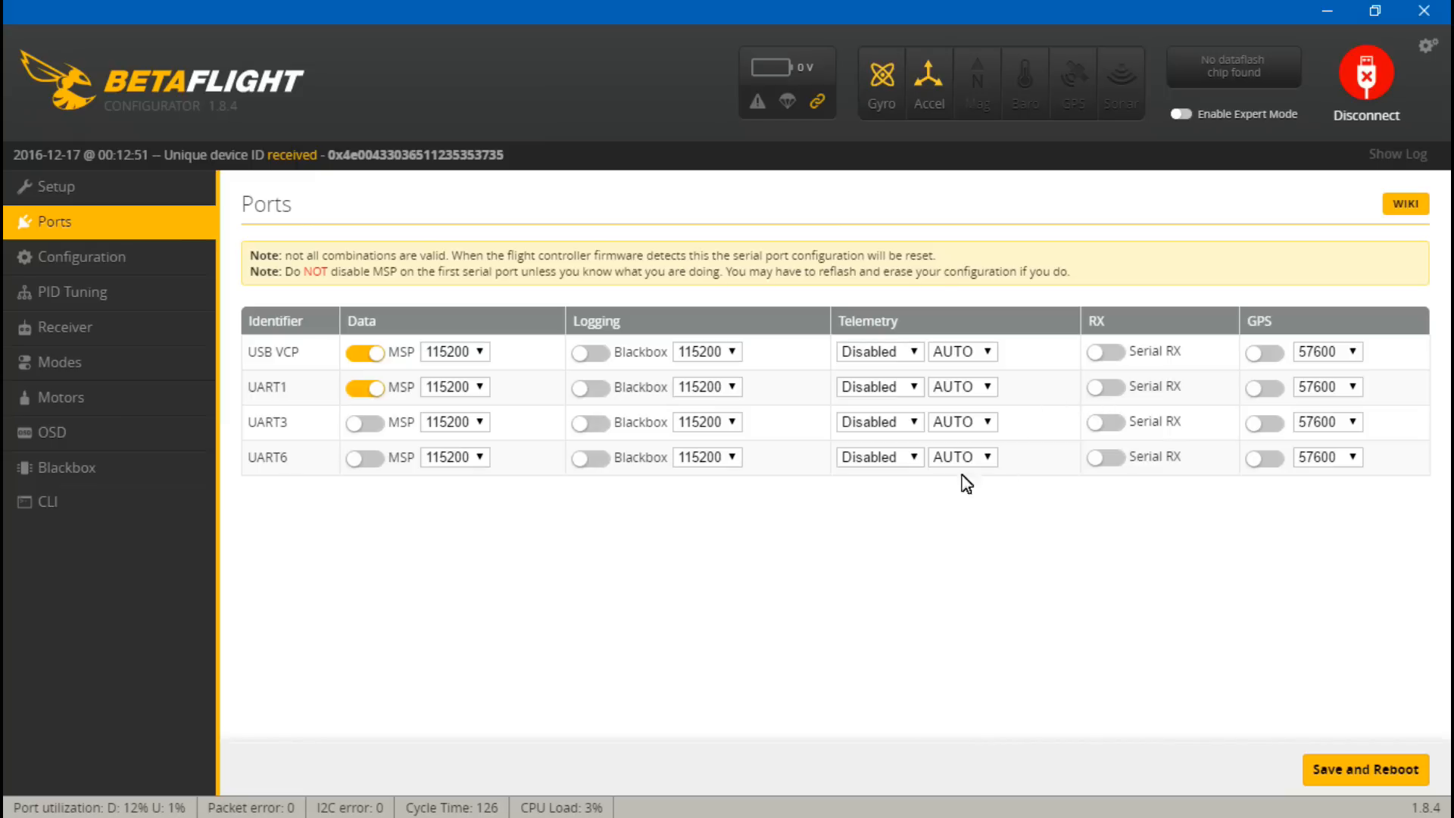
{"action": "mouse_move", "coordinate": [606, 508]}
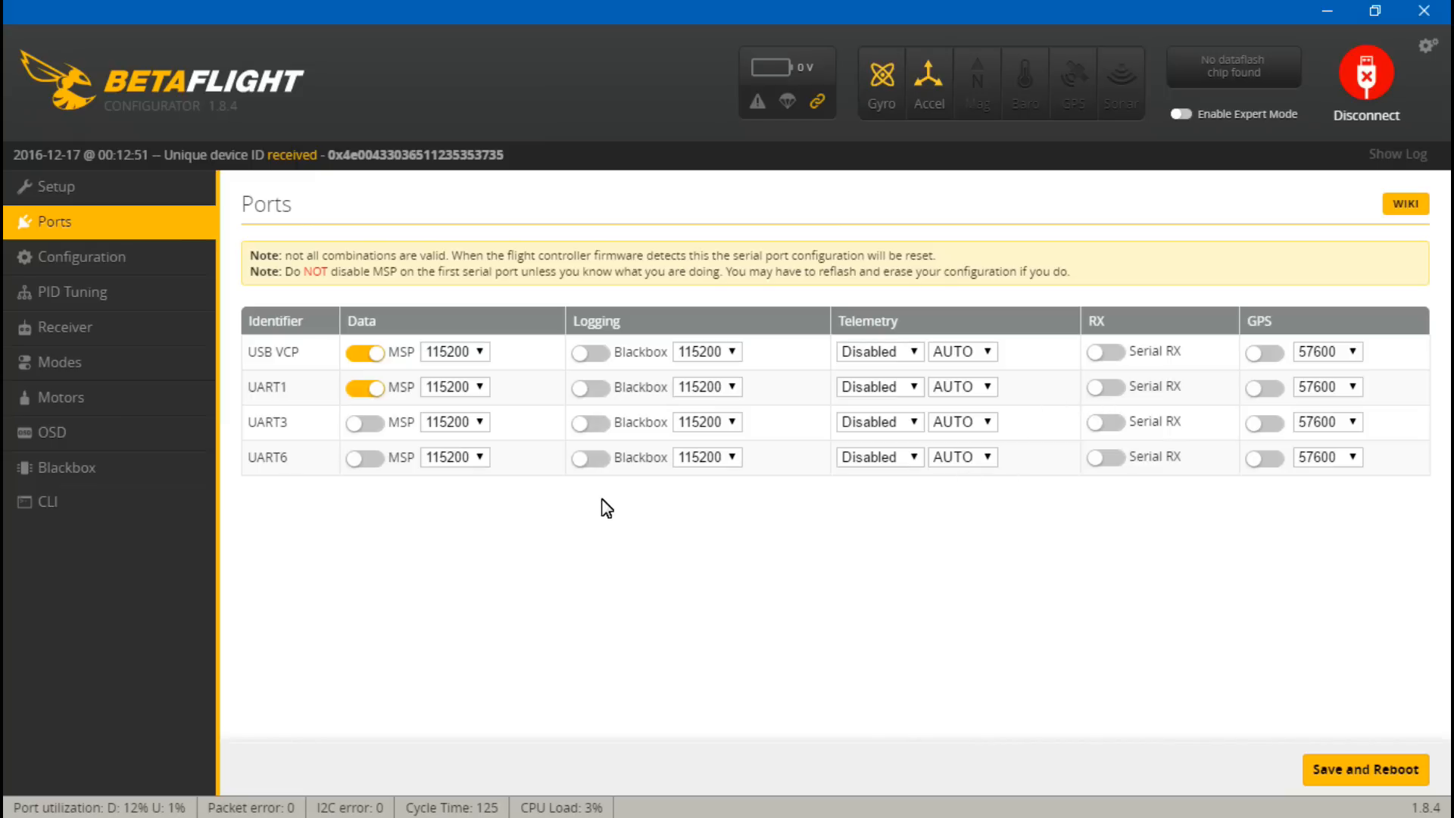
{"action": "mouse_move", "coordinate": [532, 391]}
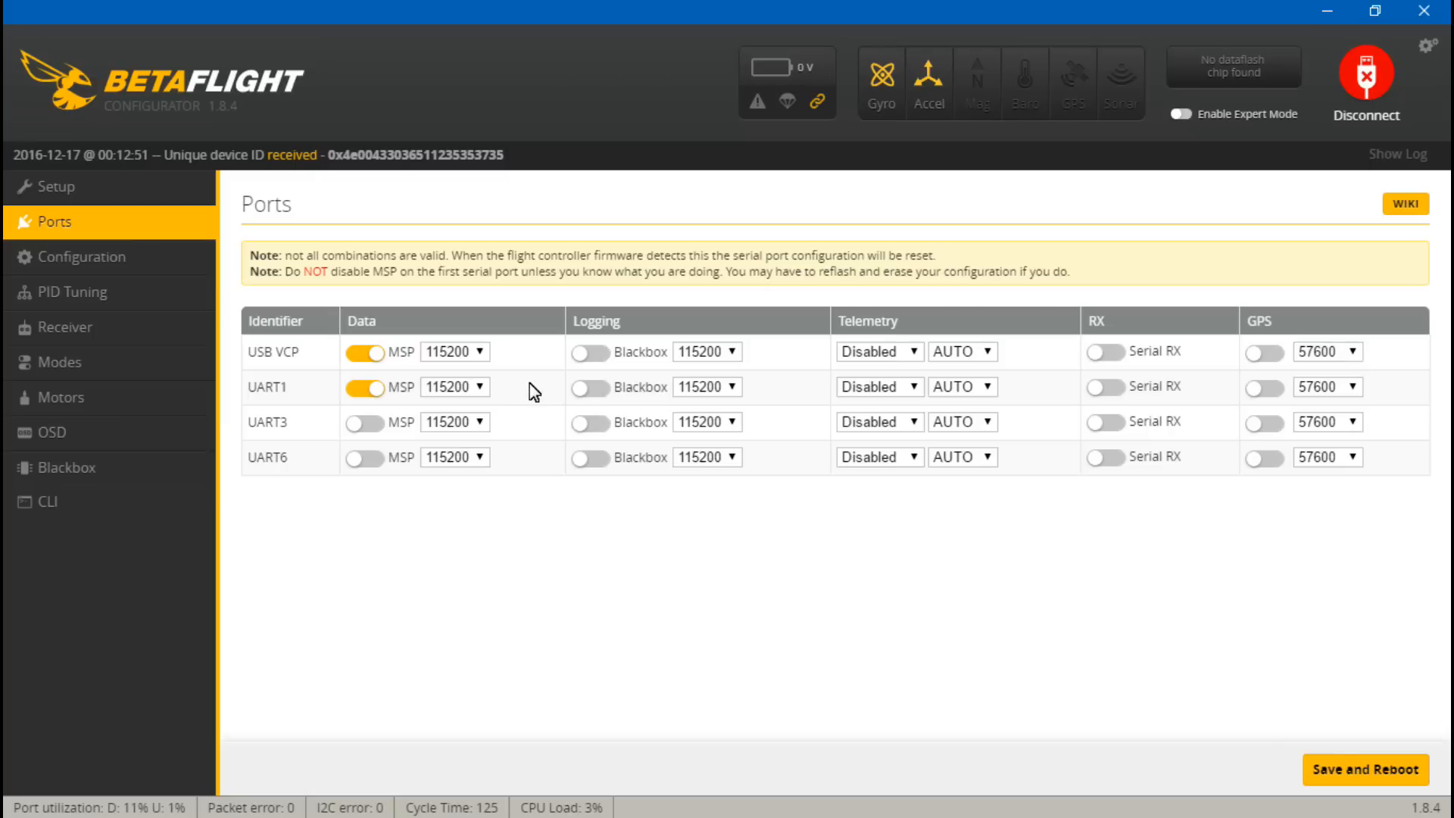
{"action": "mouse_move", "coordinate": [486, 358]}
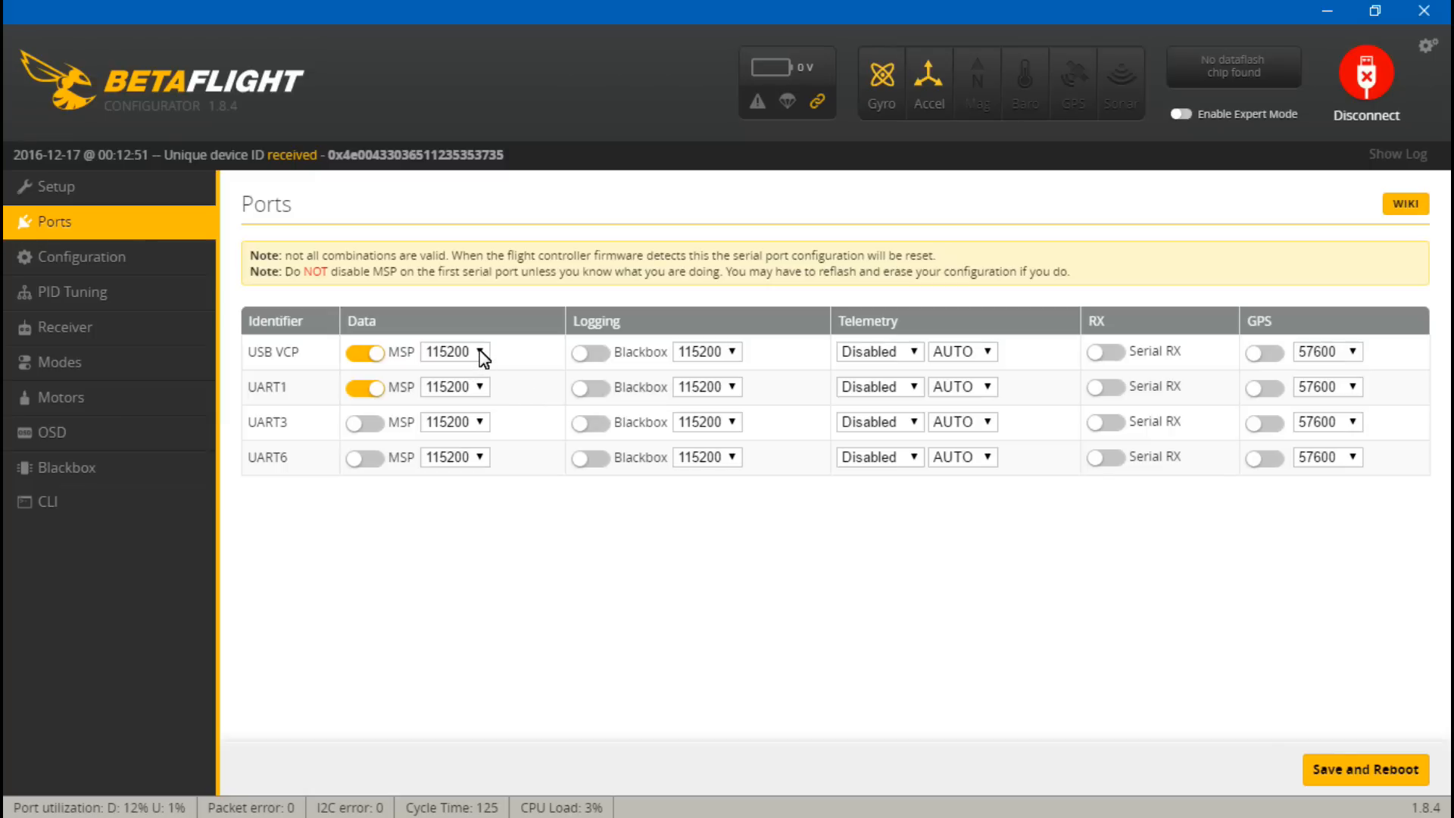
Step: Set the USB VCP MSP baud rate to 9600, then save and reboot the board
{"action": "left_click", "coordinate": [454, 352]}
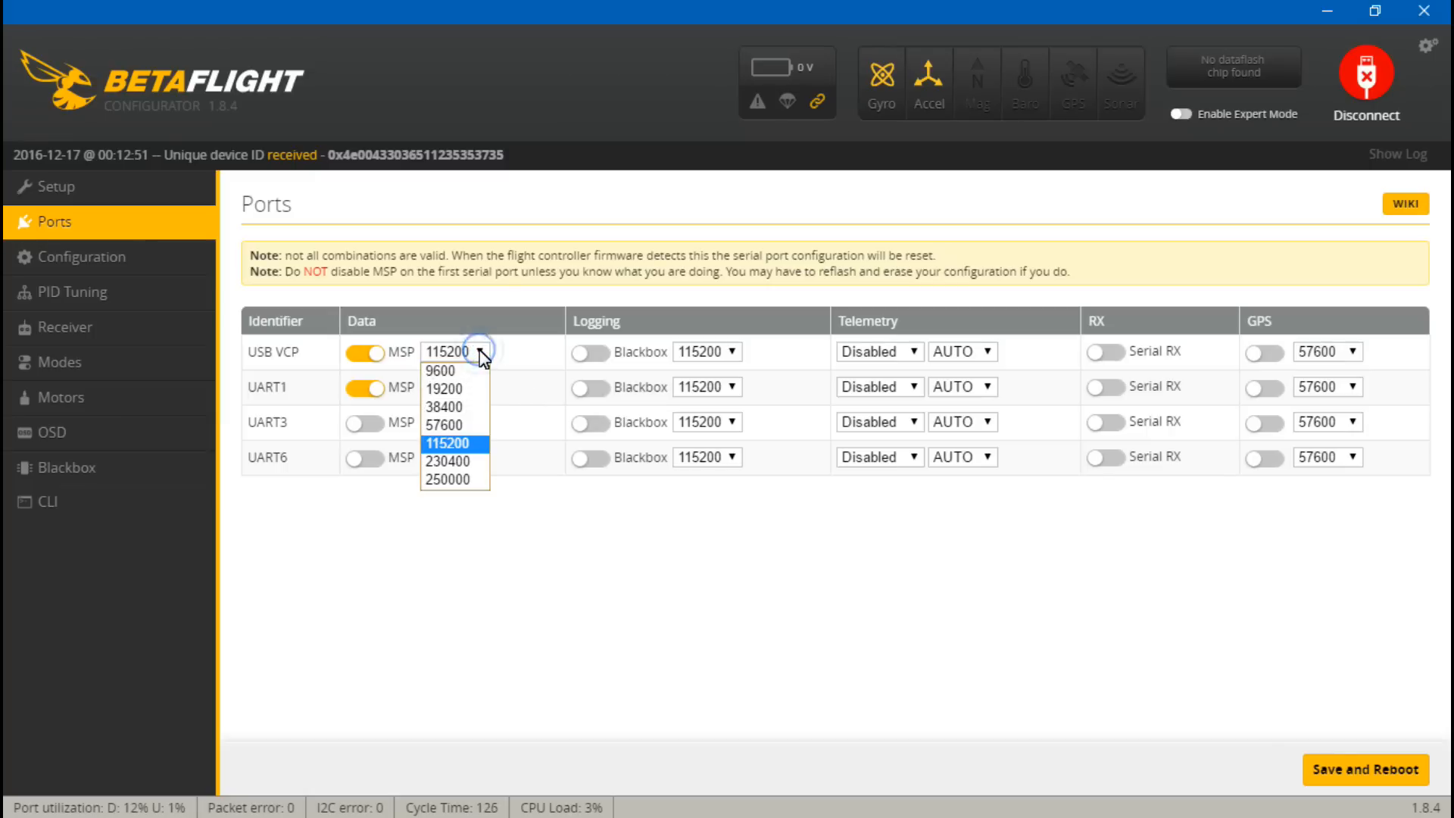
{"action": "mouse_move", "coordinate": [441, 371]}
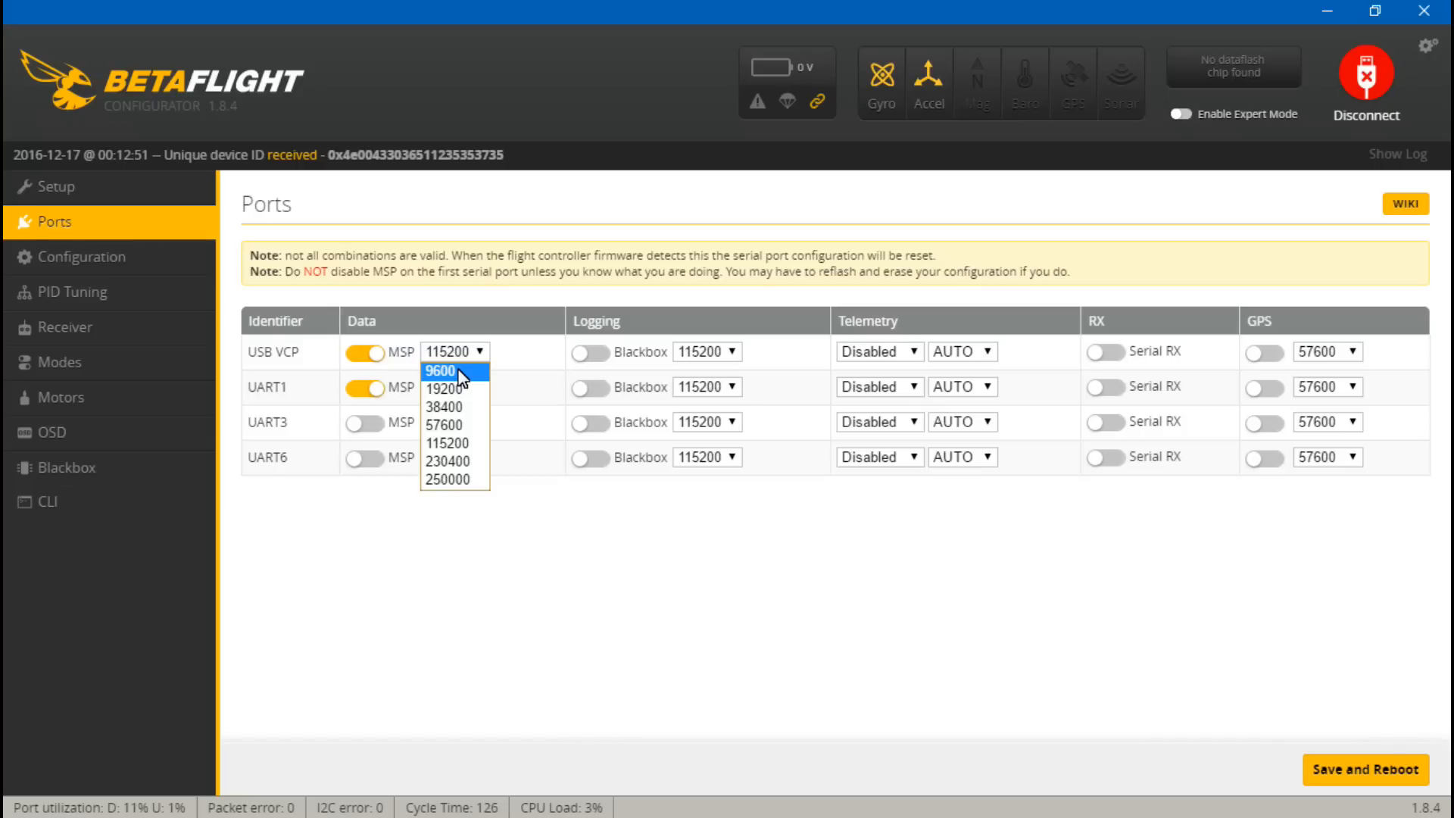
{"action": "left_click", "coordinate": [440, 370]}
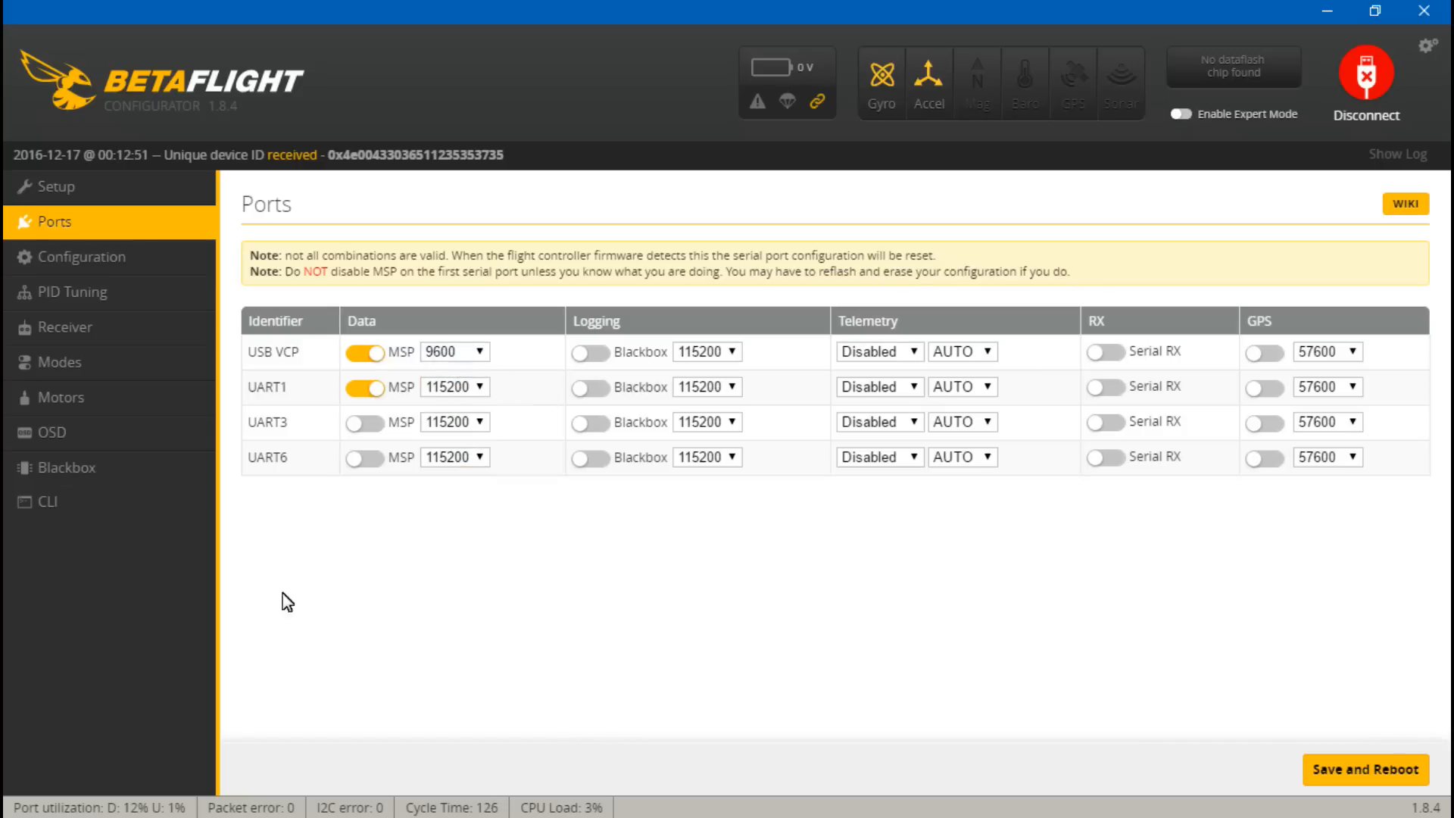
{"action": "left_click", "coordinate": [1365, 770]}
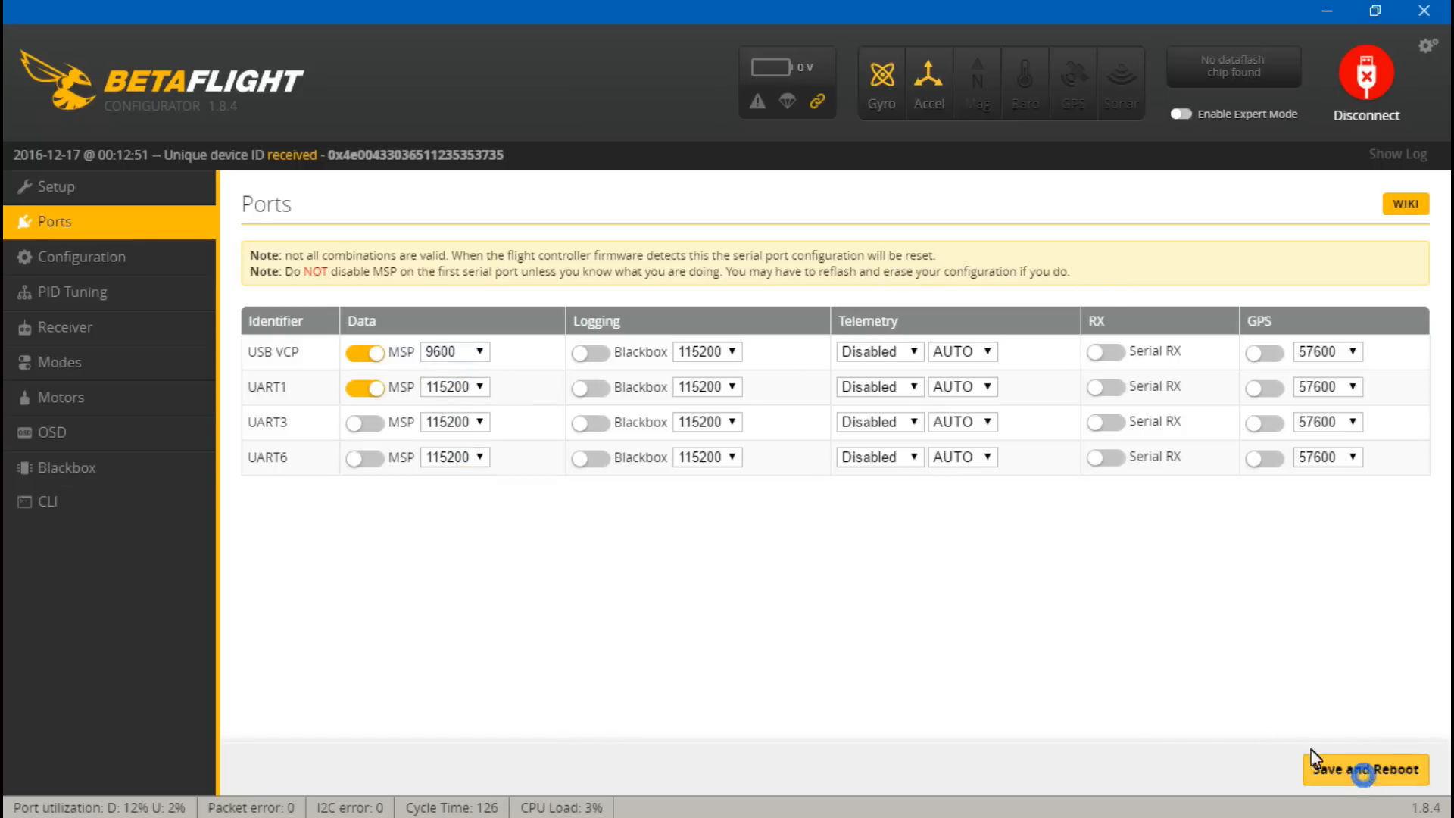
{"action": "left_click", "coordinate": [1365, 770]}
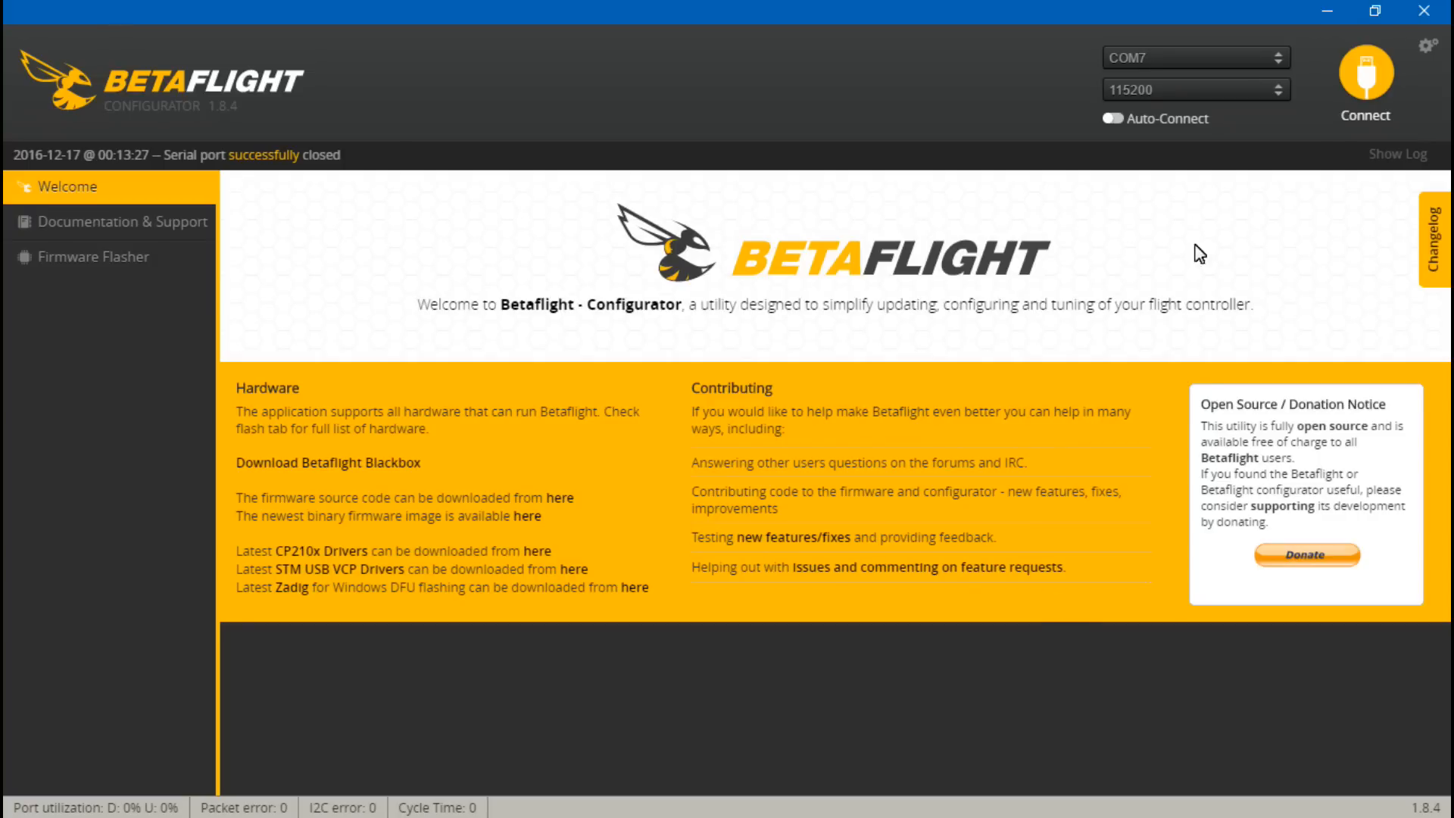
Step: Reconnect, check Ports still shows USB VCP at 9600, and go to the Configuration page
{"action": "left_click", "coordinate": [1364, 74]}
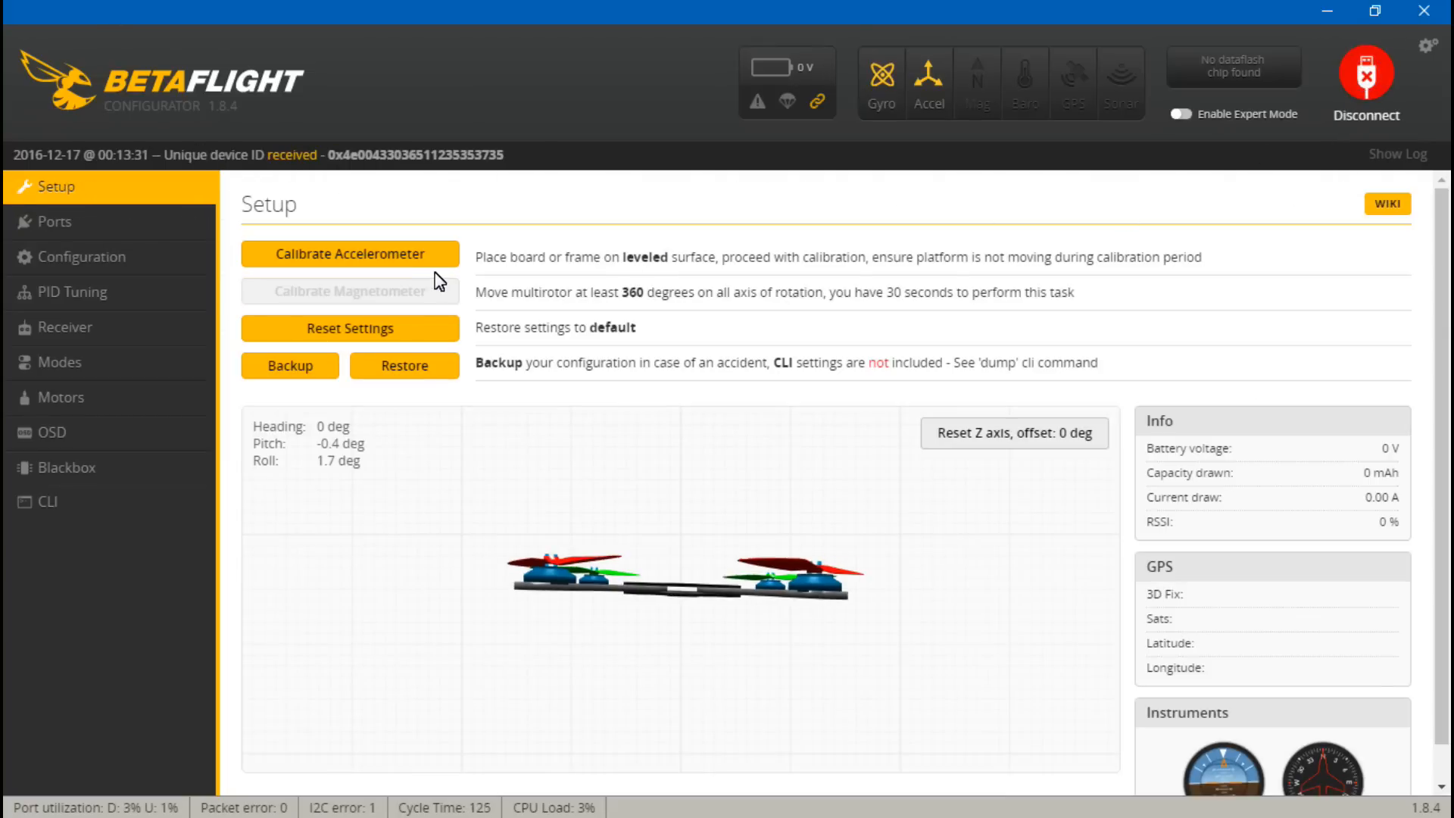
{"action": "left_click", "coordinate": [51, 221]}
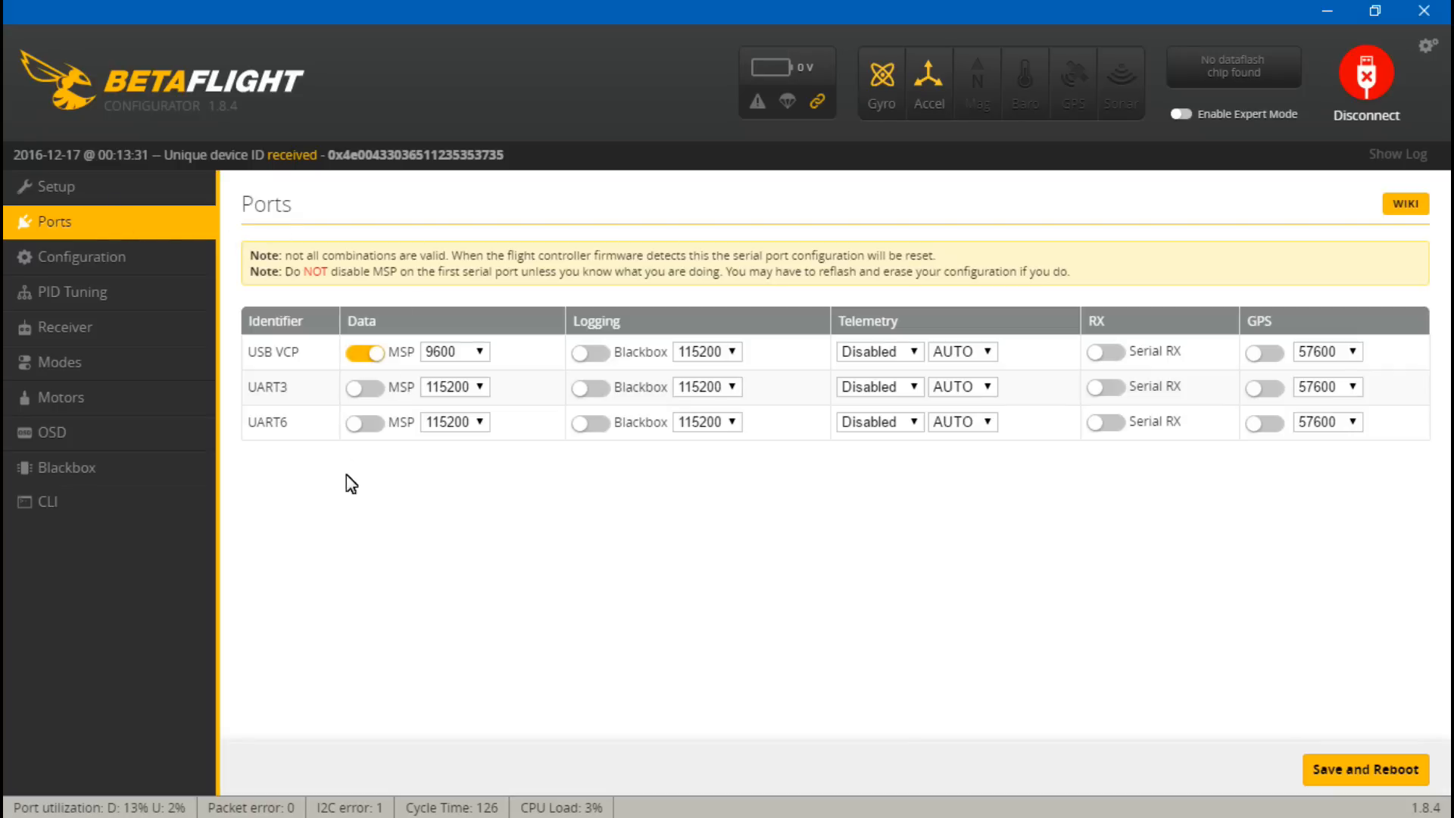
{"action": "mouse_move", "coordinate": [242, 399]}
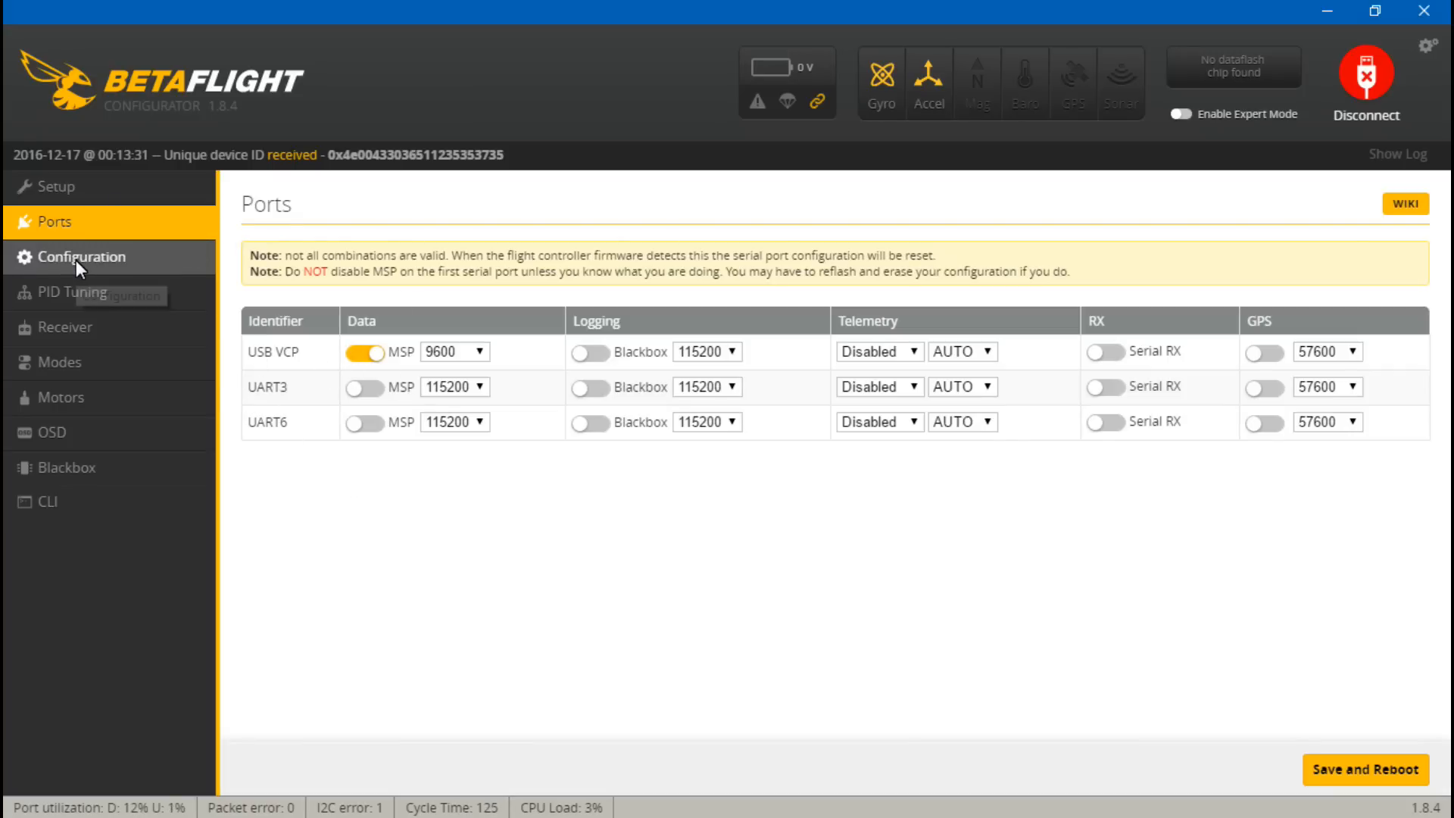
{"action": "left_click", "coordinate": [82, 258]}
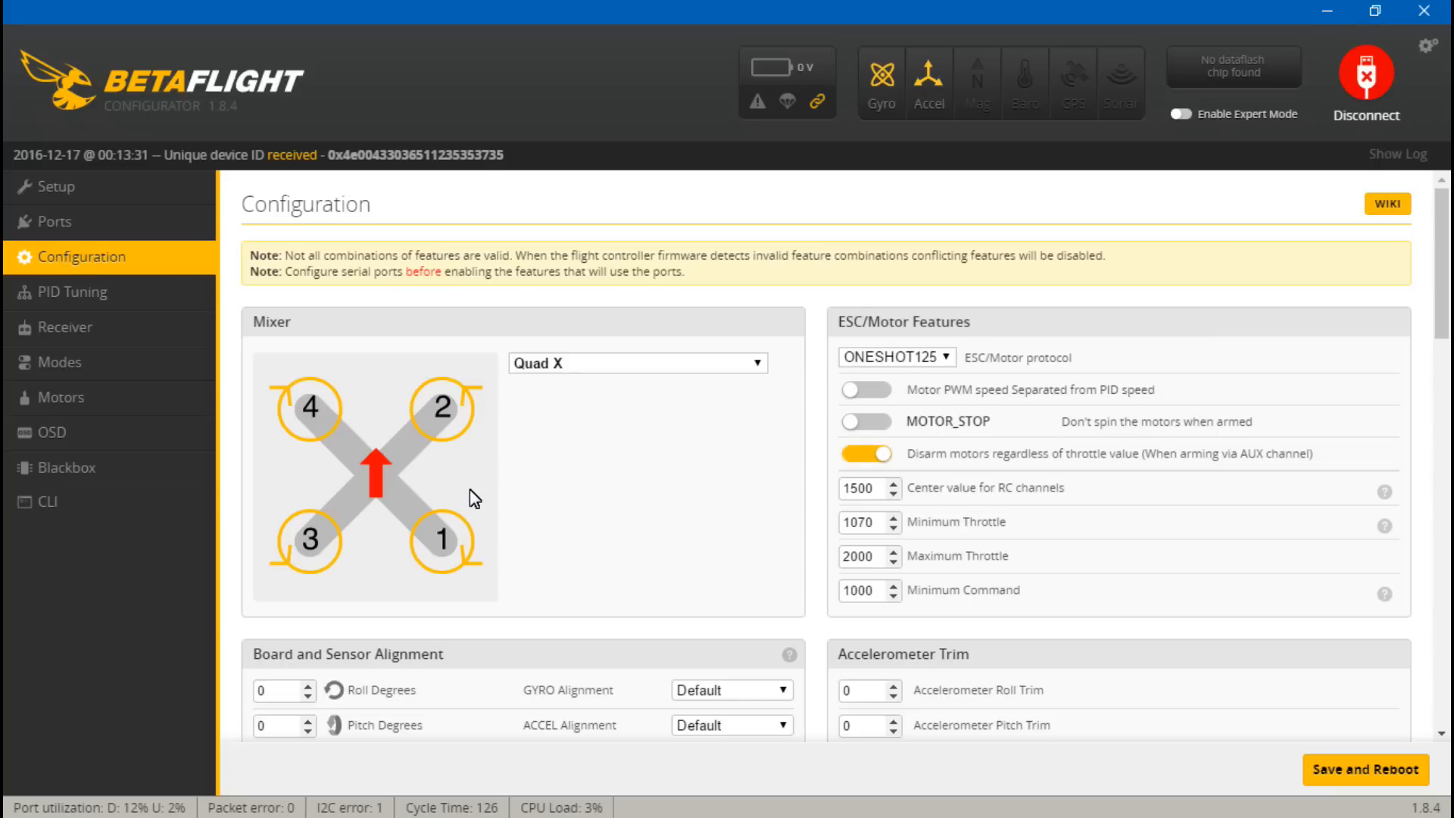
Step: Choose RX_SERIAL receiver mode with SBUS provider, enable TELEMETRY, save, reboot and reconnect
{"action": "scroll", "scroll_direction": "down", "scroll_amount": 3}
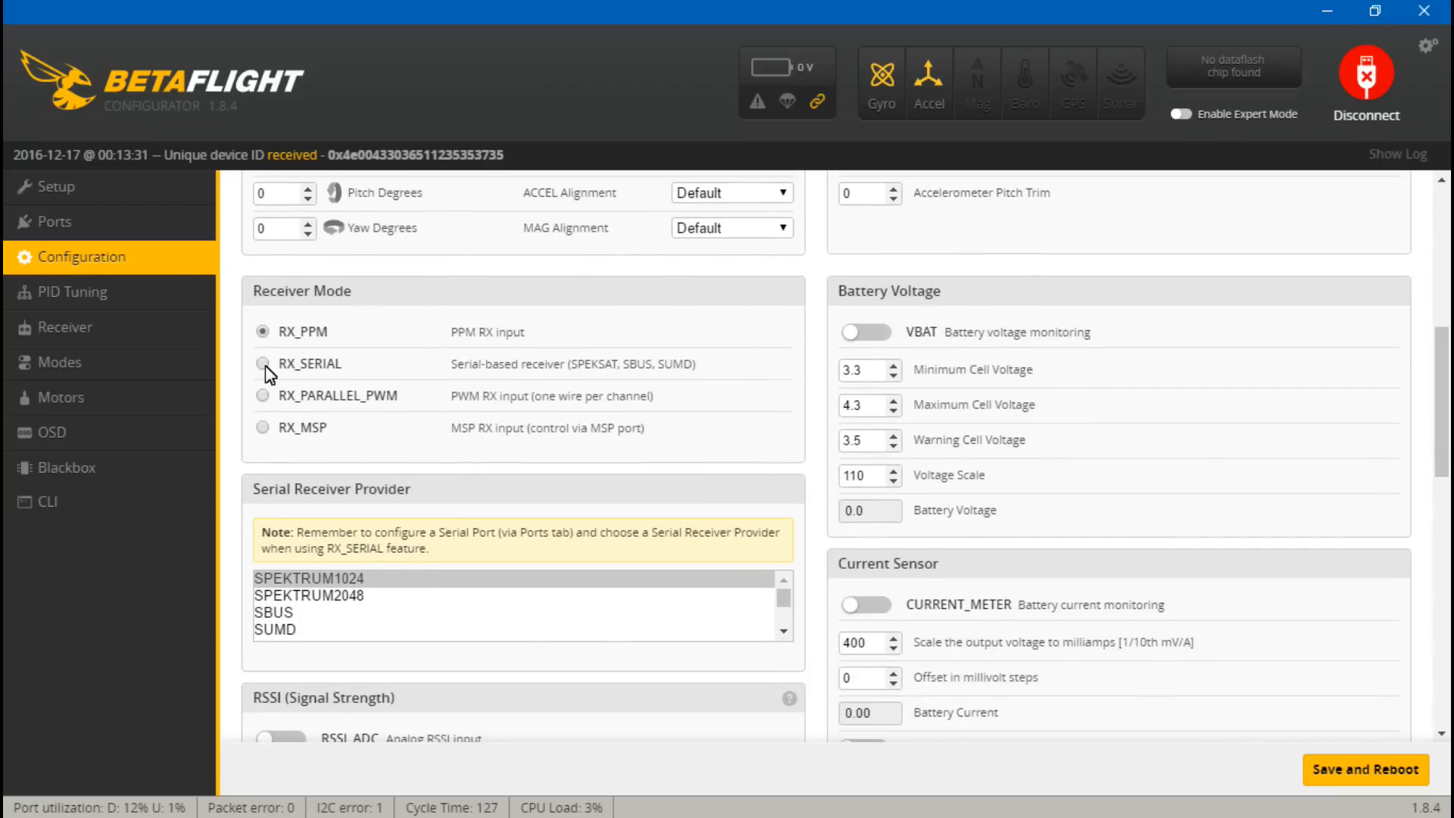
{"action": "left_click", "coordinate": [262, 363]}
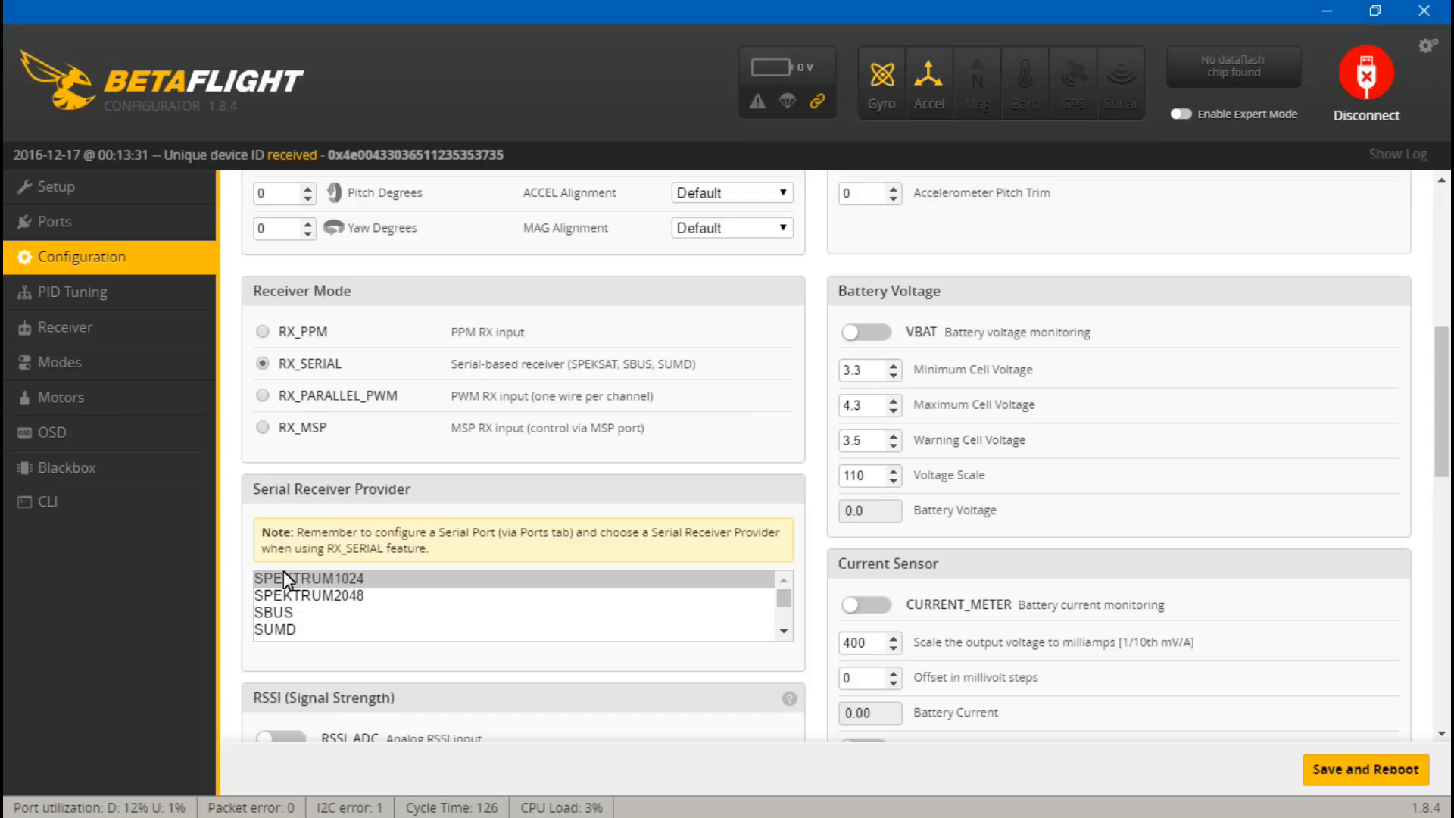
{"action": "left_click", "coordinate": [275, 612]}
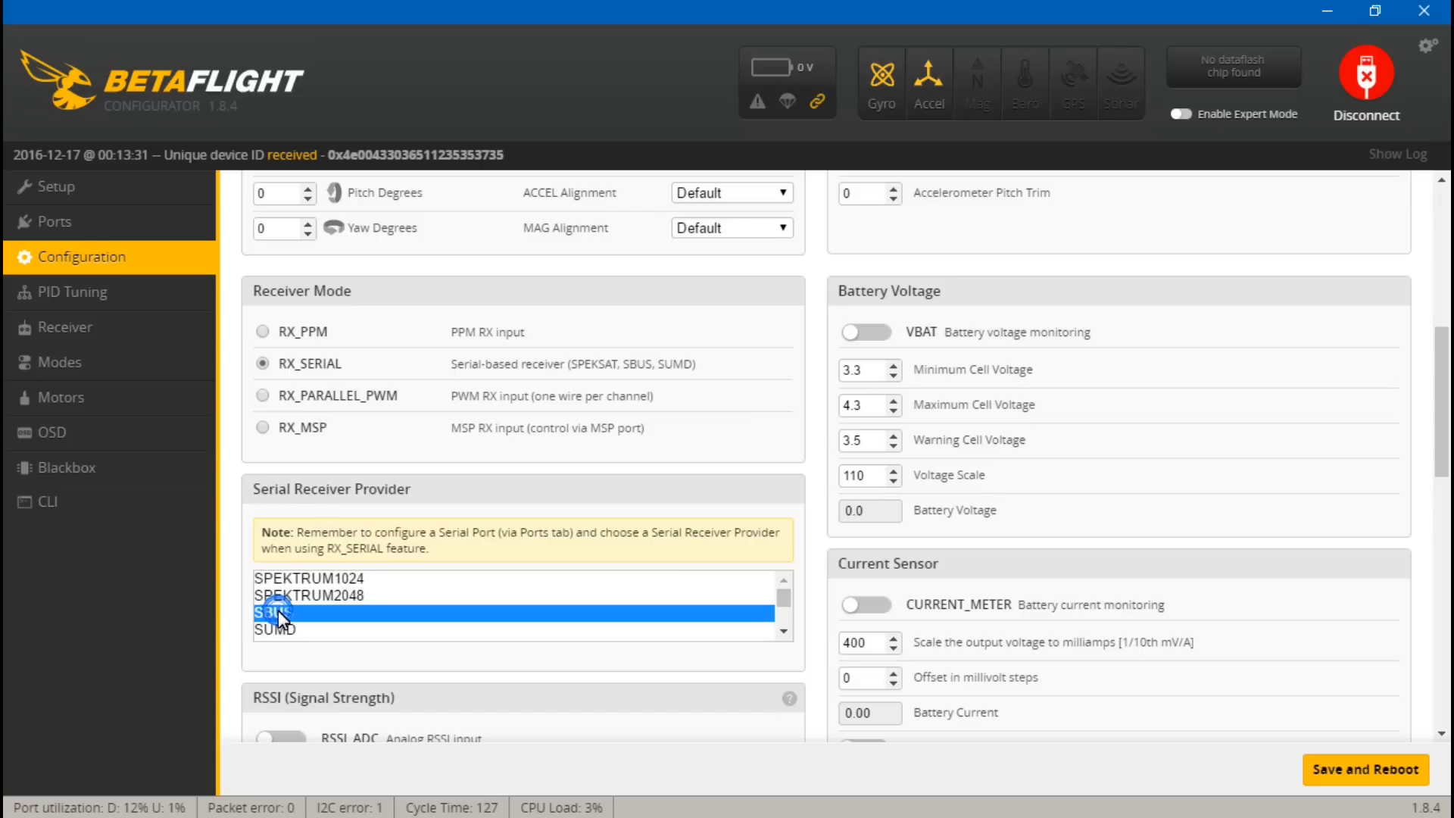
{"action": "scroll", "scroll_direction": "down", "scroll_amount": 3}
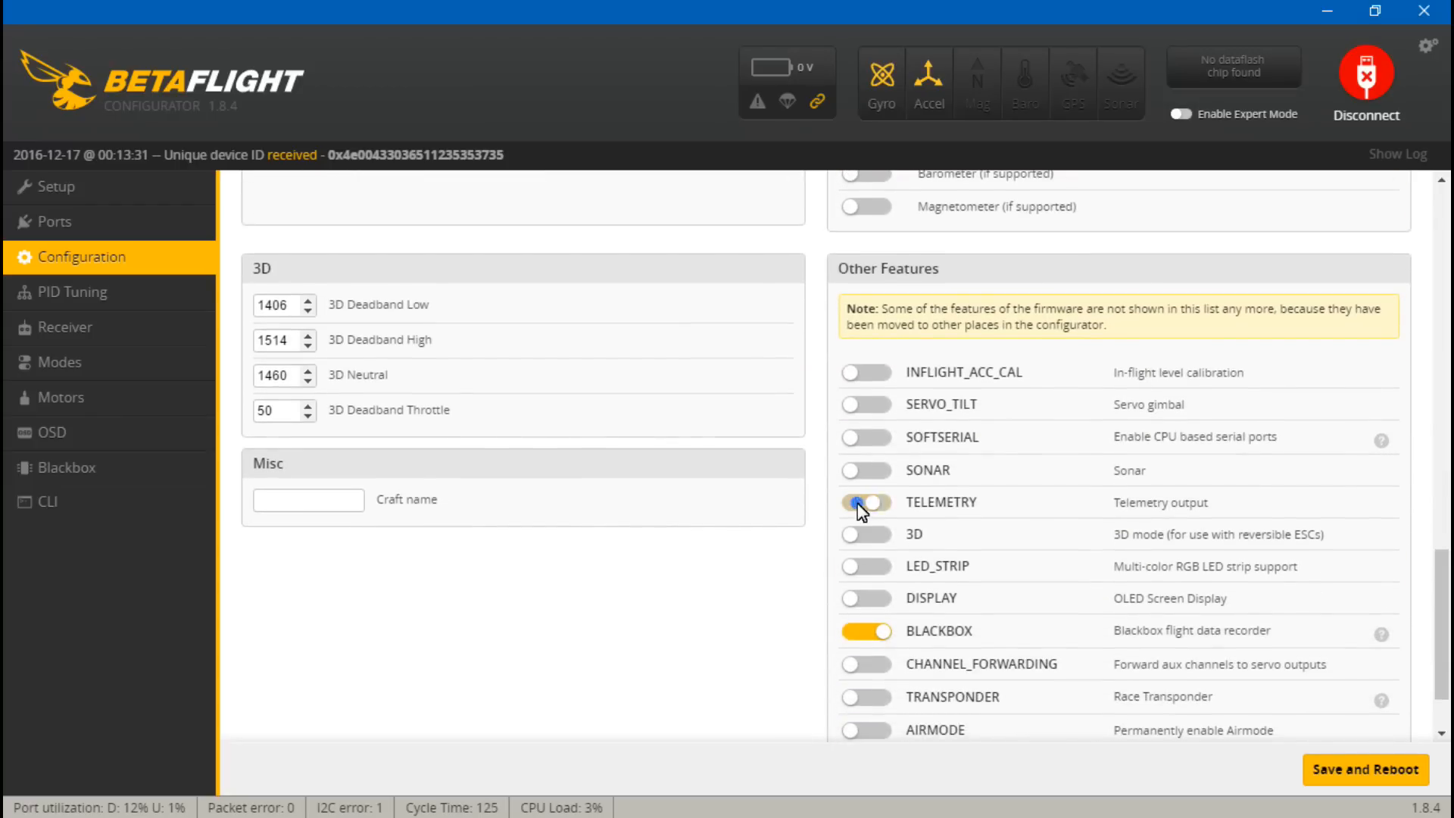
{"action": "left_click", "coordinate": [866, 501]}
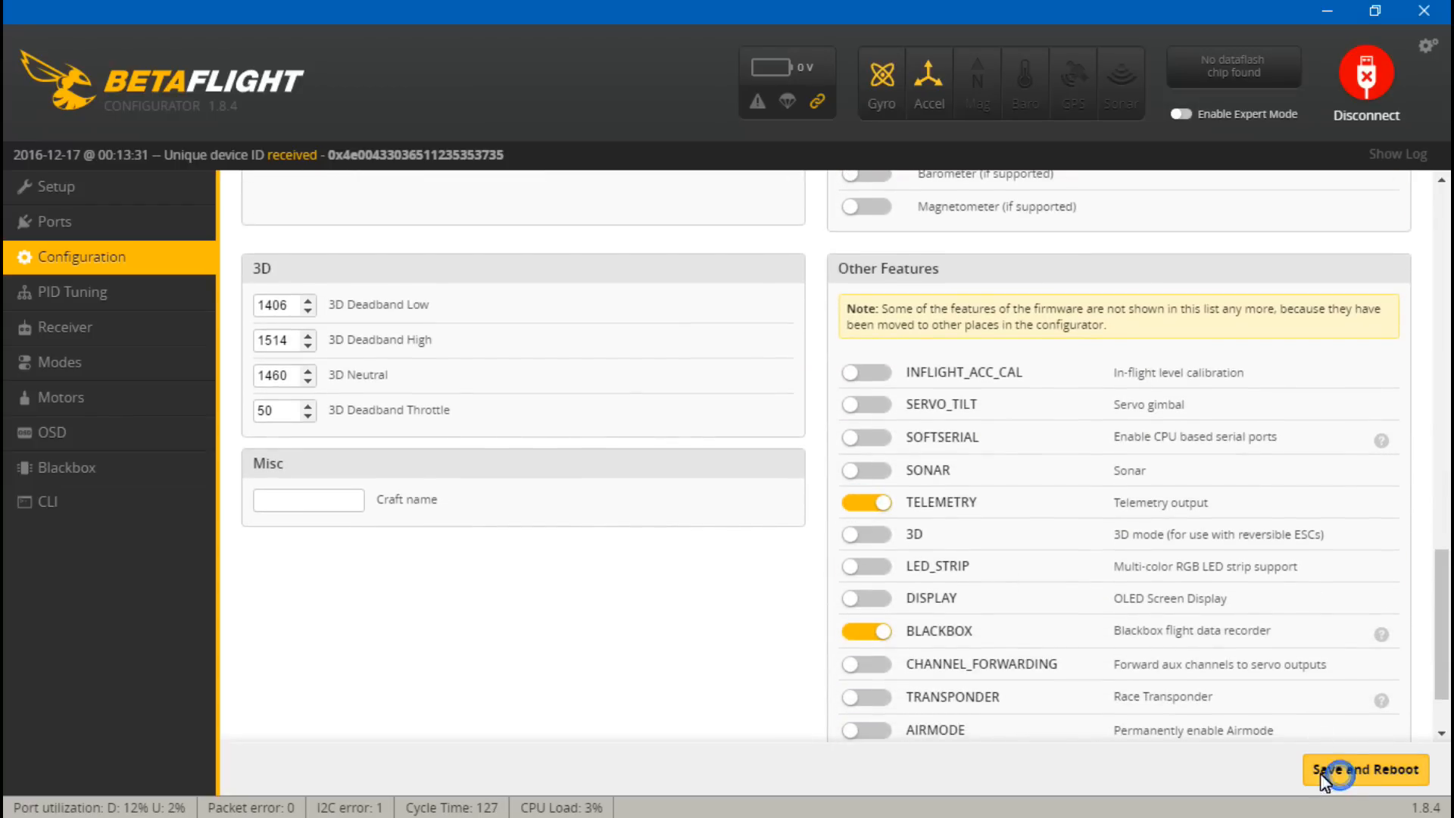
{"action": "left_click", "coordinate": [1365, 770]}
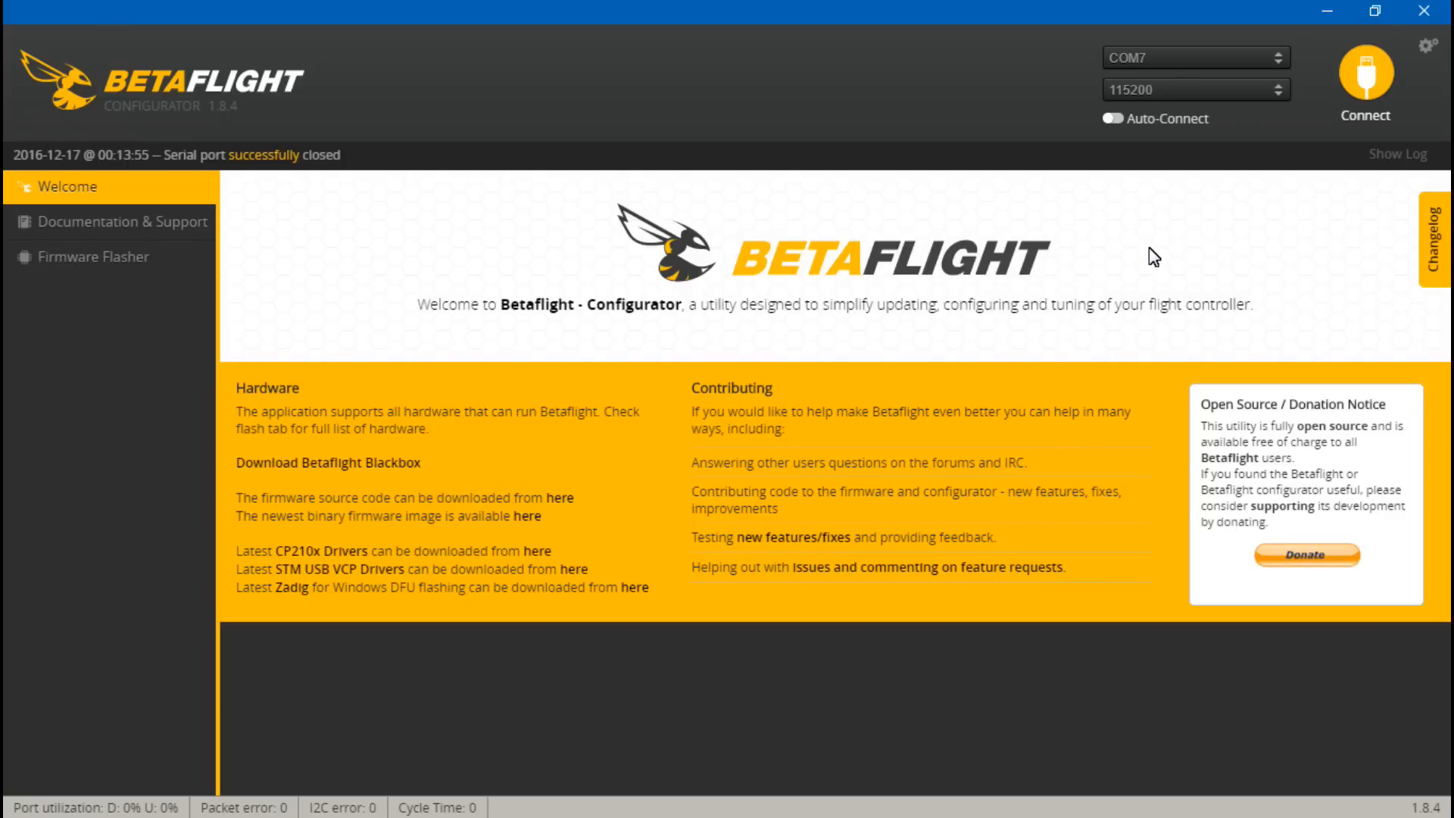
{"action": "left_click", "coordinate": [1364, 76]}
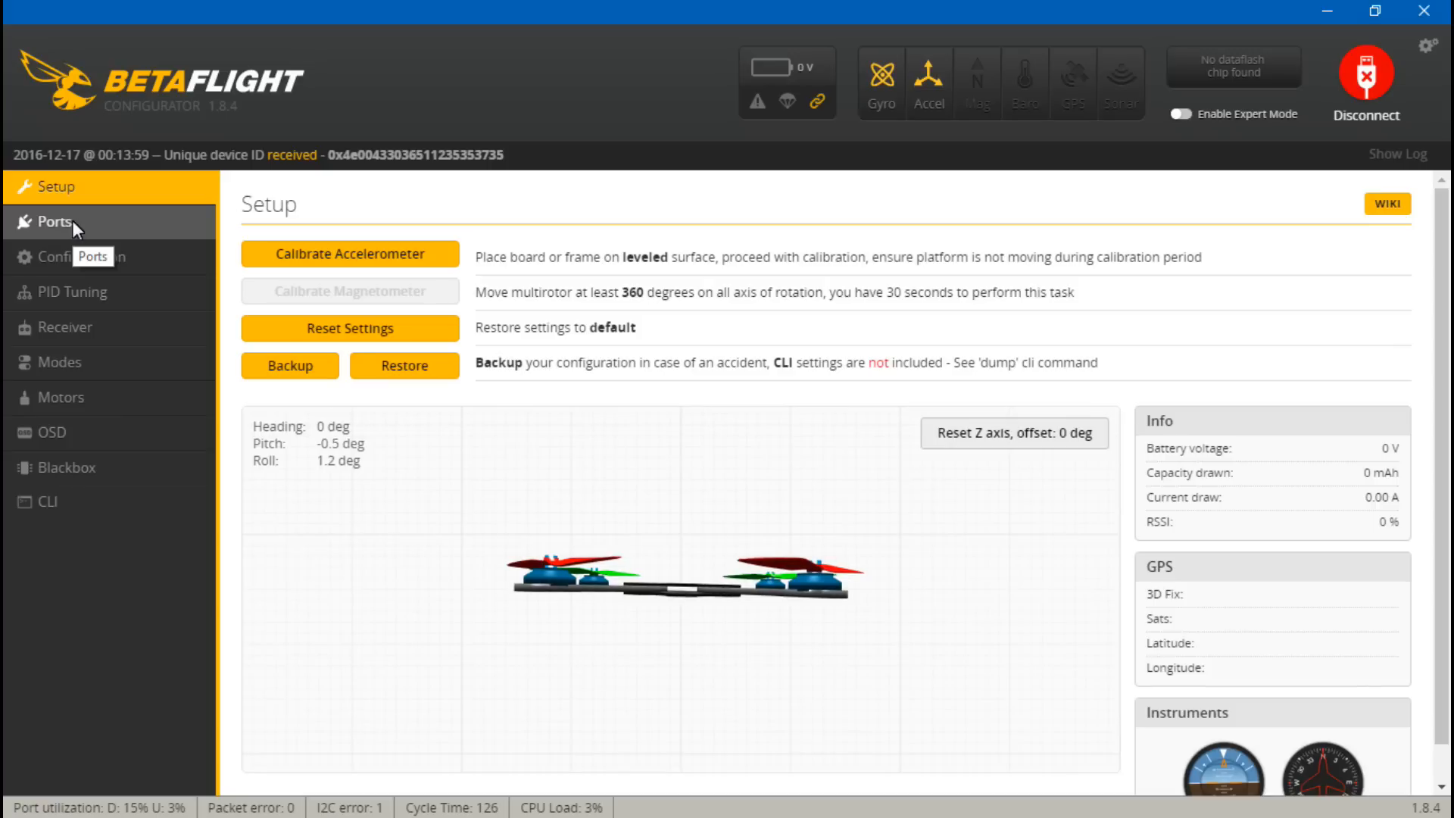
Step: Show the Ports table again with USB VCP MSP at 9600 and the UART rows
{"action": "left_click", "coordinate": [56, 221]}
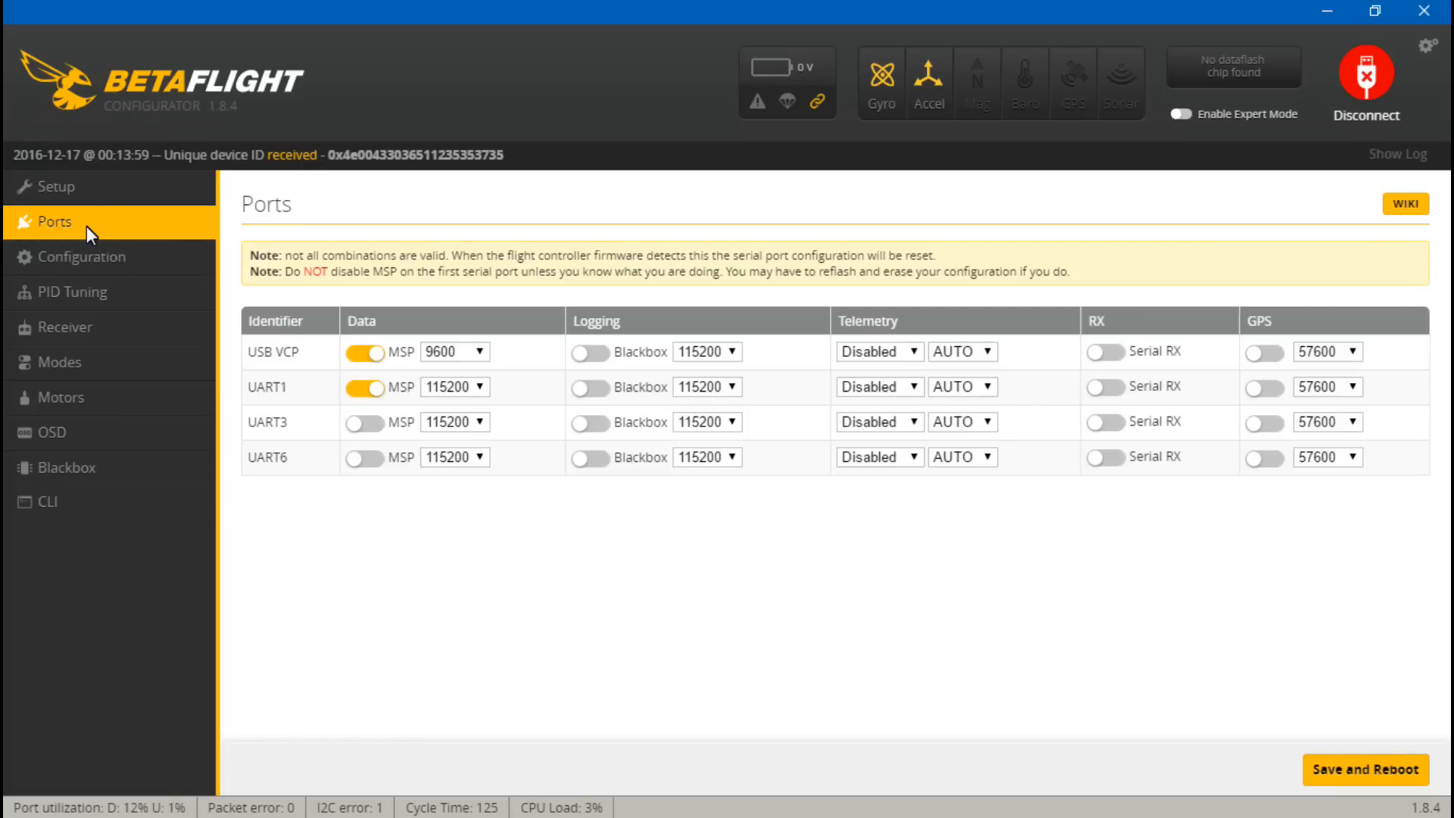
{"action": "mouse_move", "coordinate": [282, 393]}
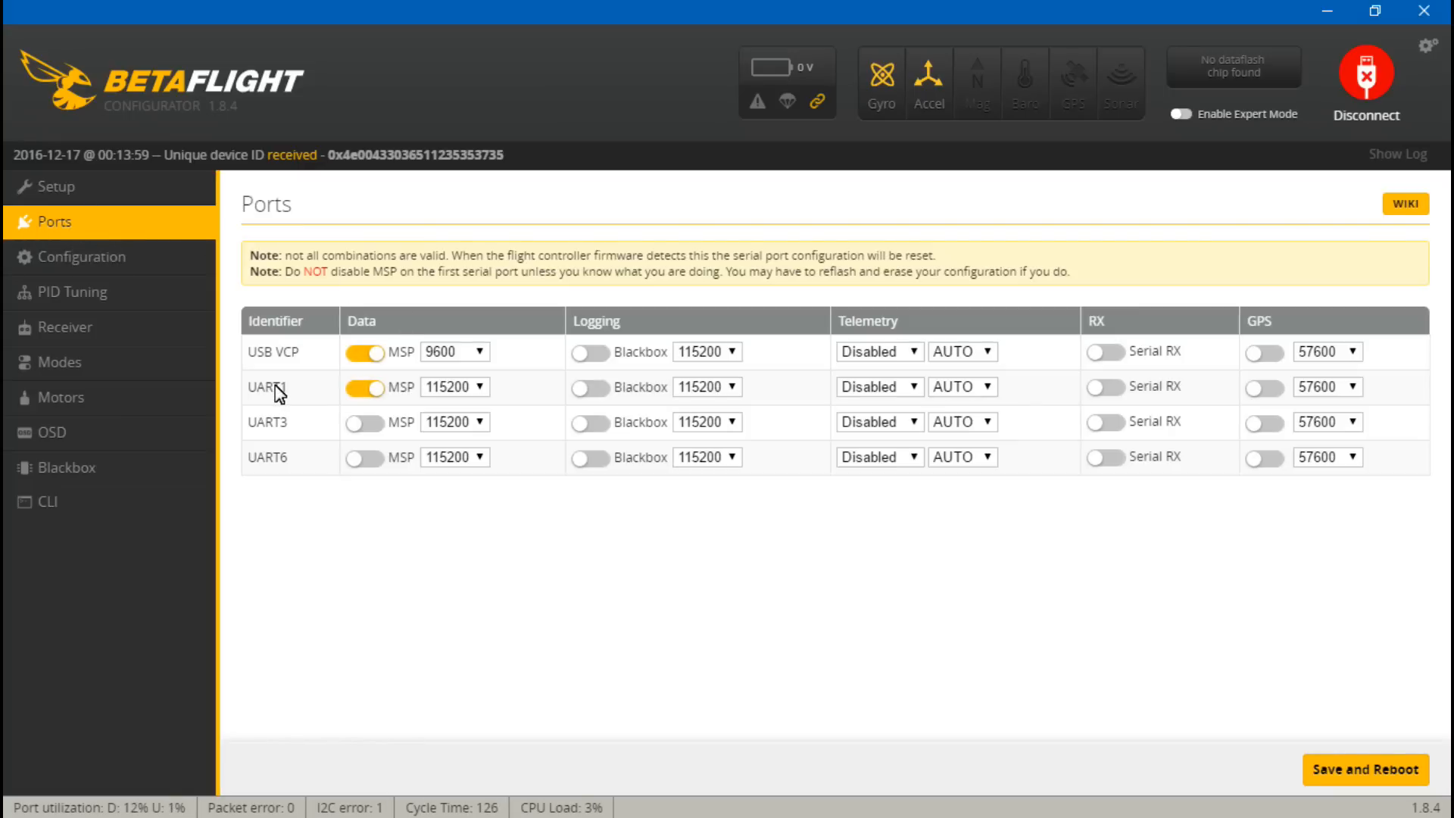
{"action": "mouse_move", "coordinate": [315, 398]}
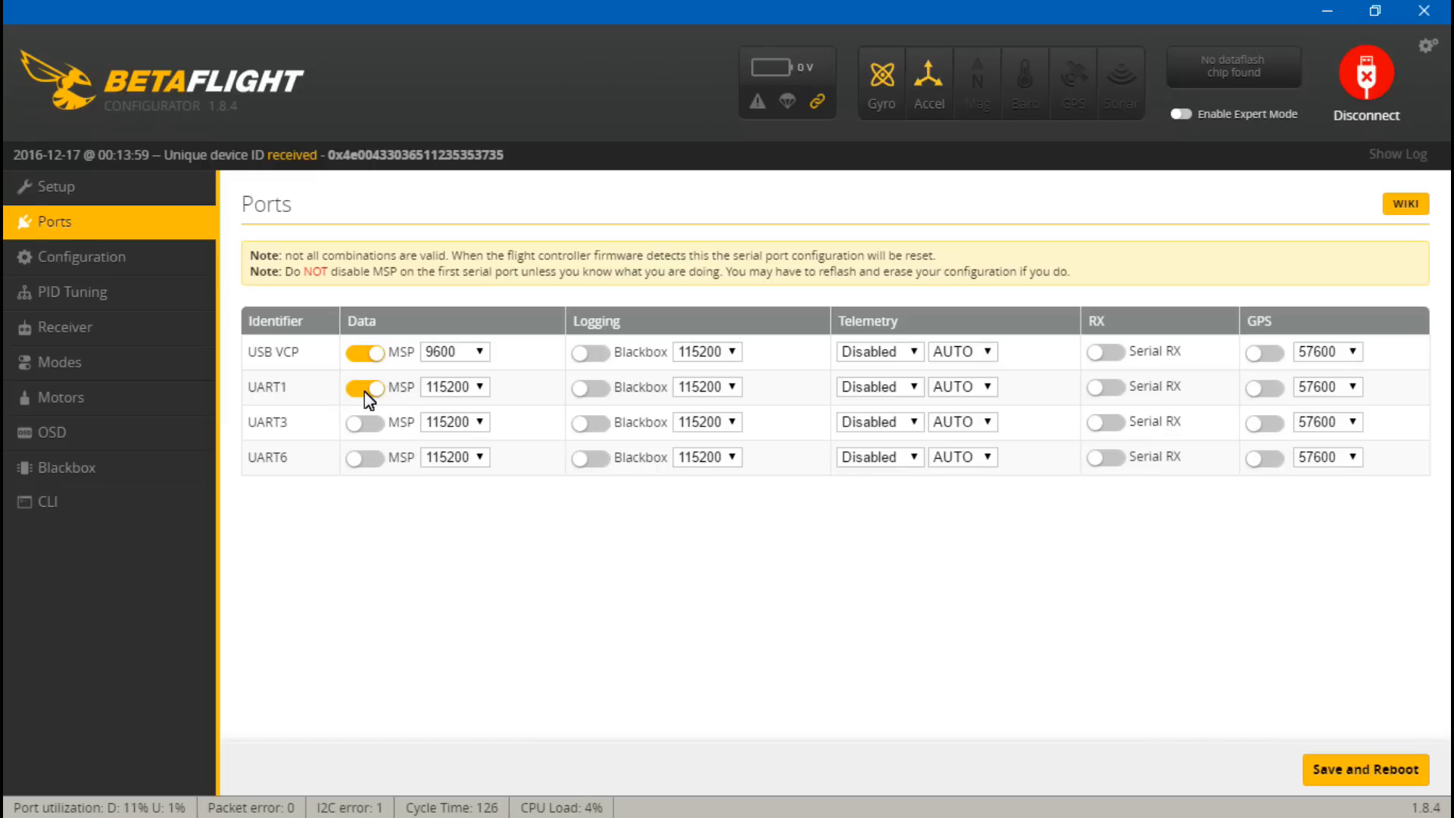
Step: Disable MSP and enable Serial RX on UART1, and set UART3 telemetry to SmartPort
{"action": "left_click", "coordinate": [365, 387]}
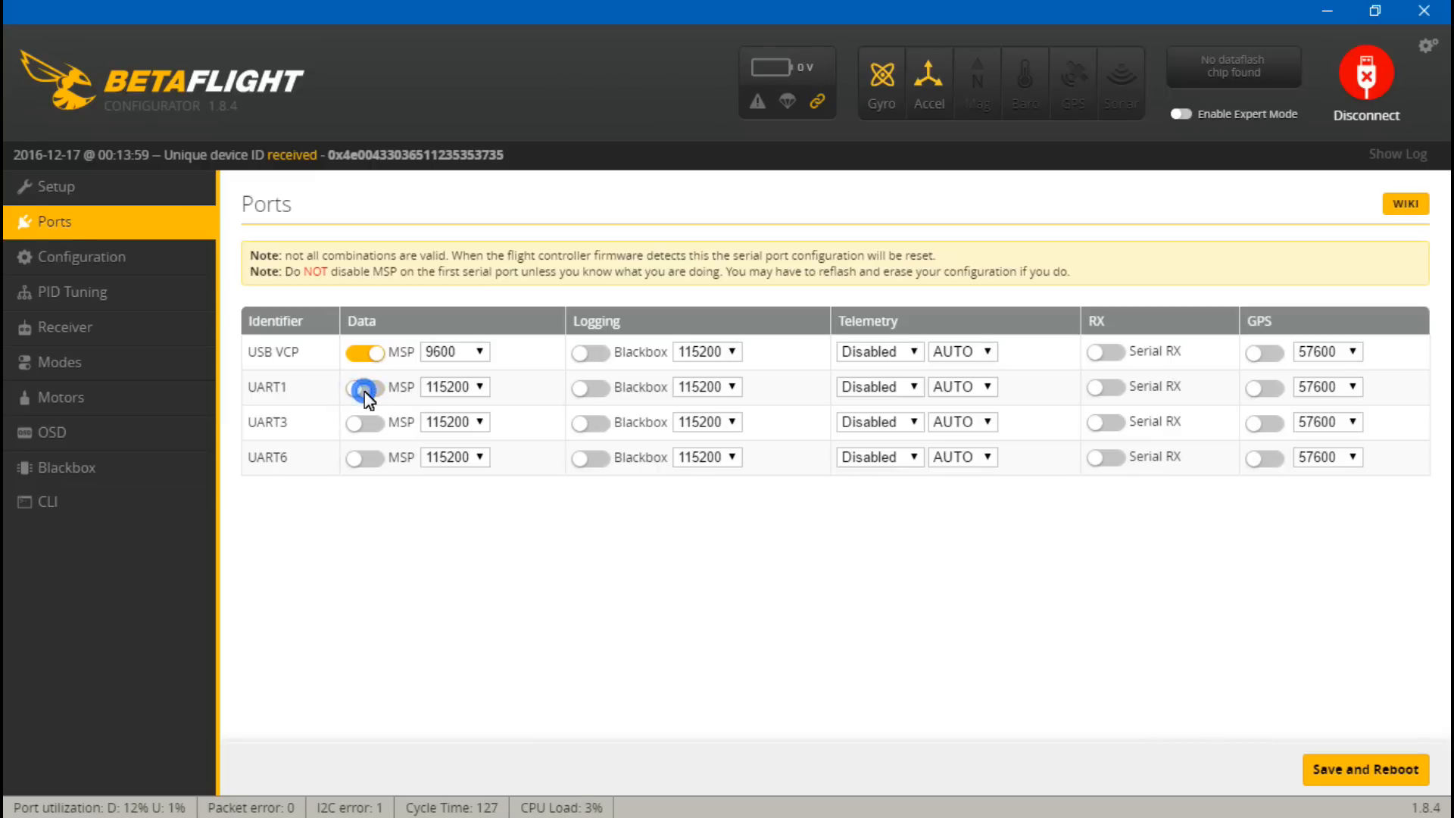
{"action": "left_click", "coordinate": [369, 386]}
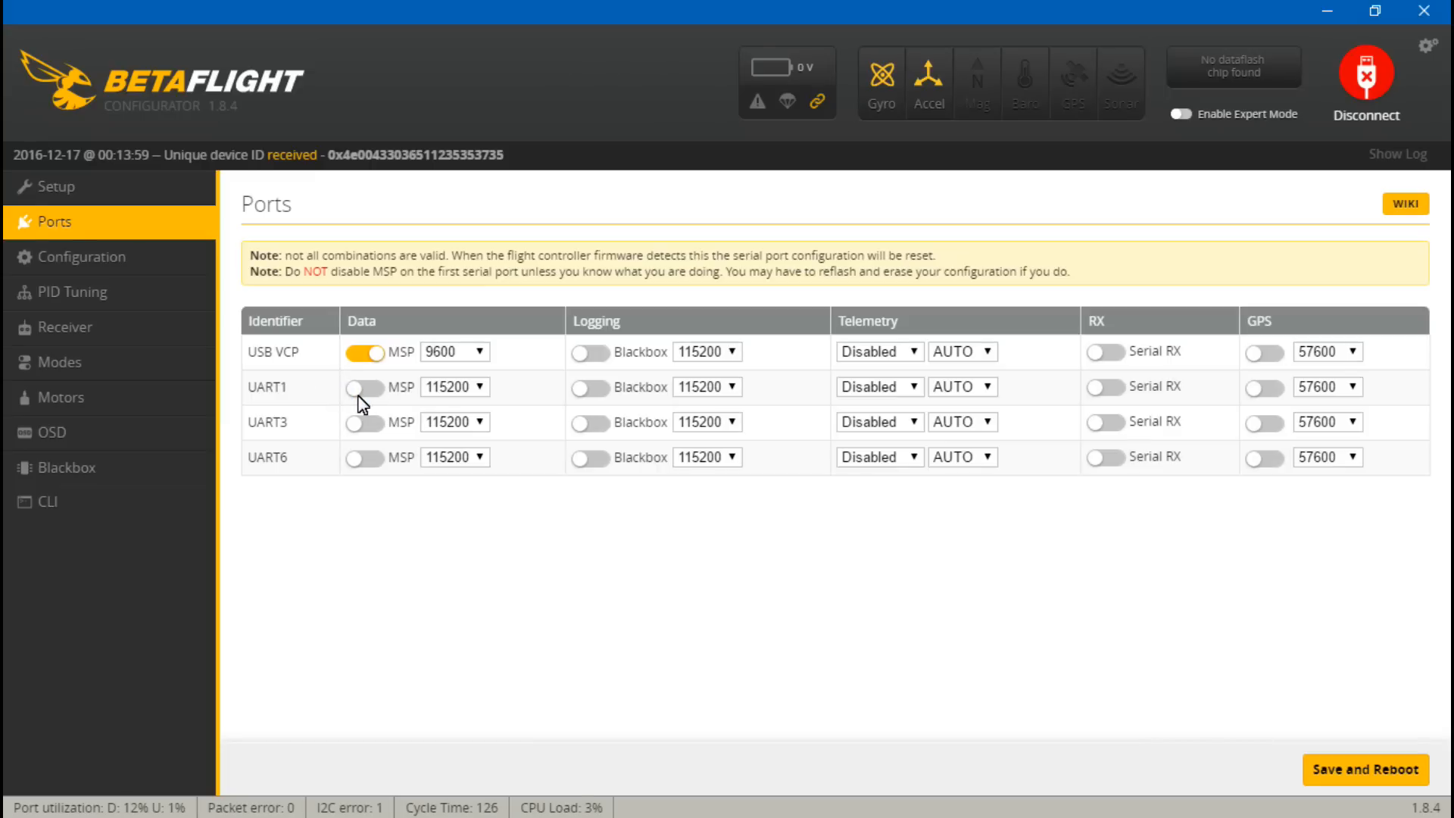
{"action": "mouse_move", "coordinate": [1074, 383]}
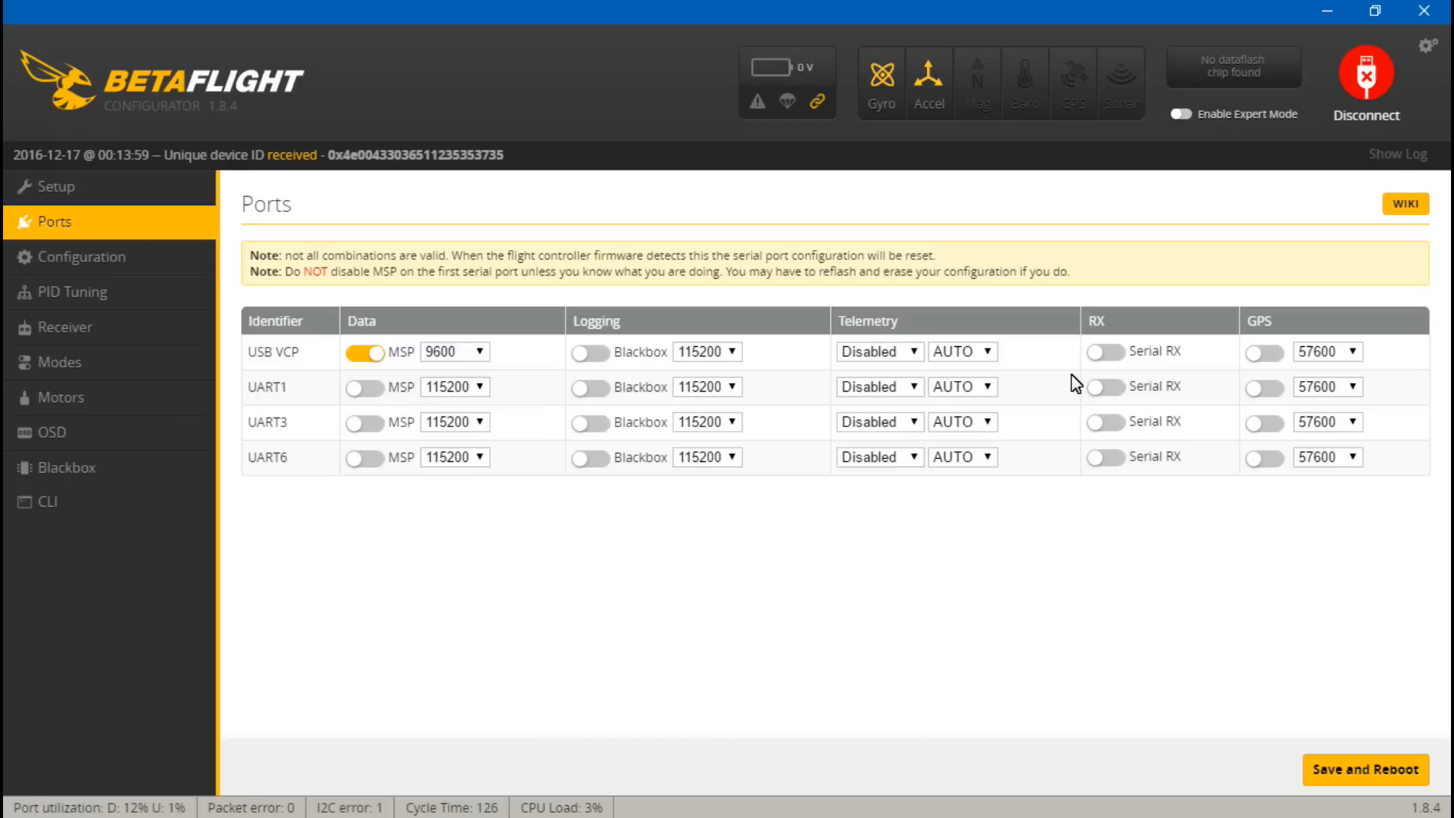
{"action": "mouse_move", "coordinate": [1096, 396]}
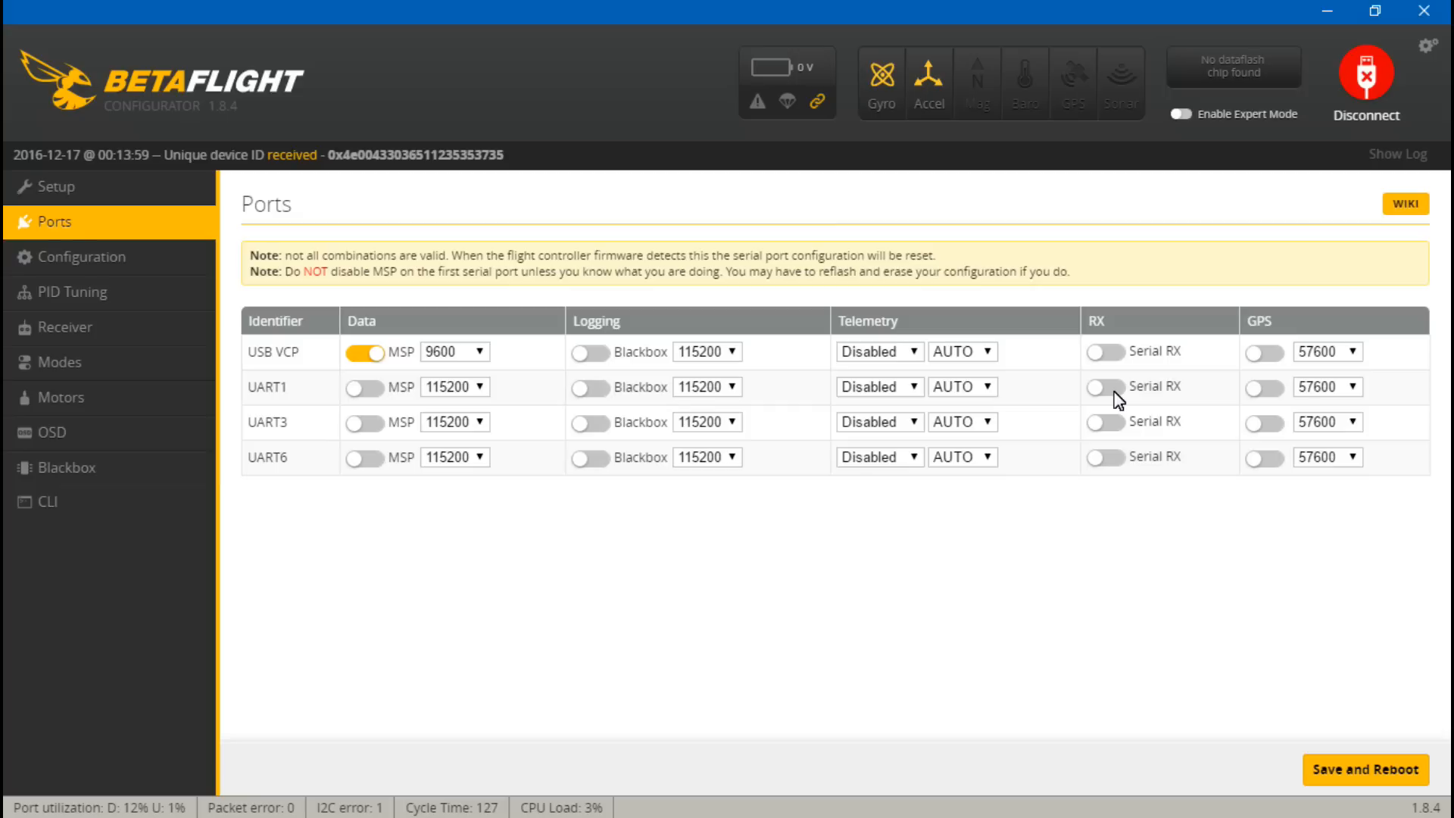
{"action": "left_click", "coordinate": [1101, 386]}
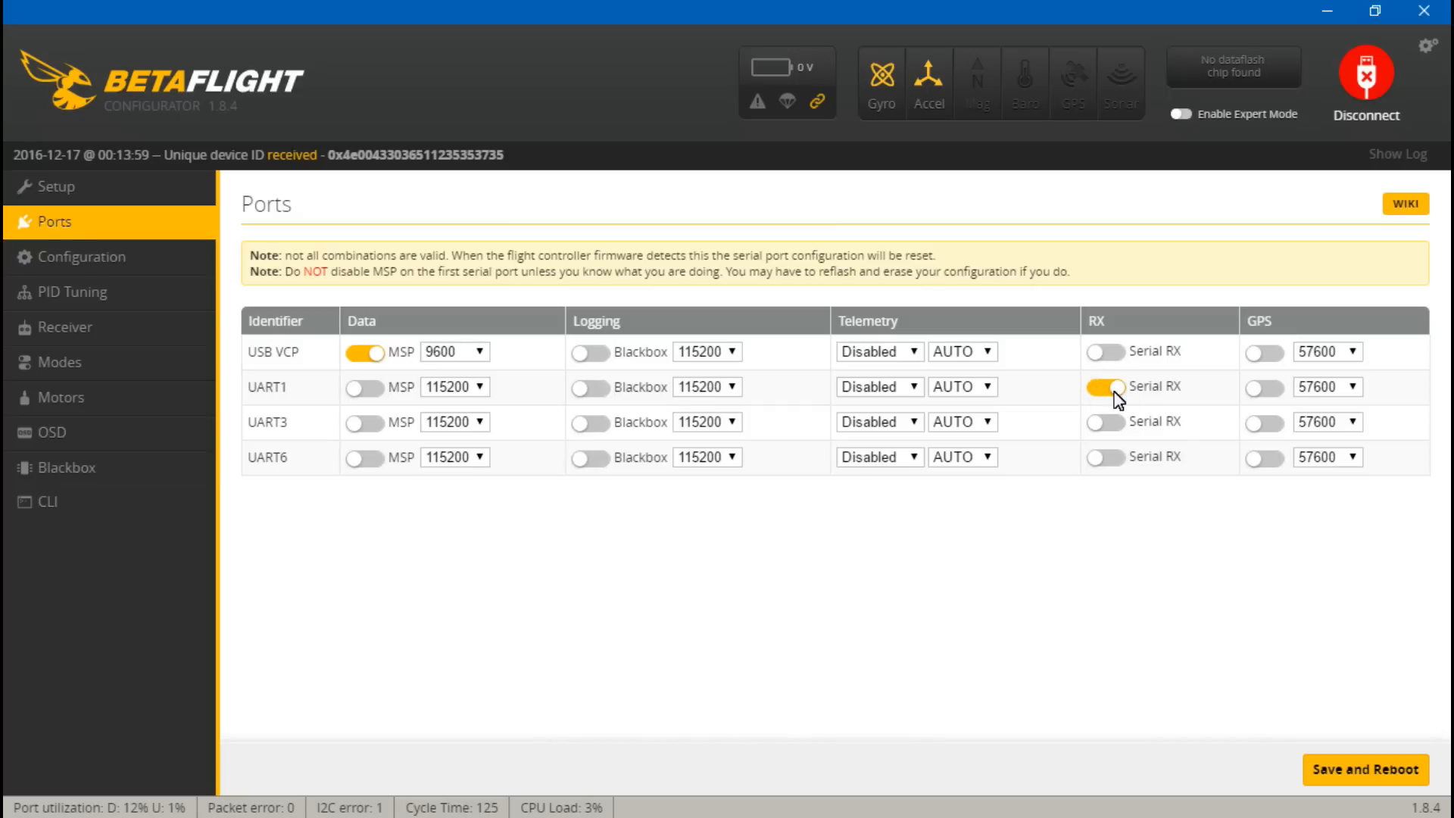
{"action": "mouse_move", "coordinate": [909, 422]}
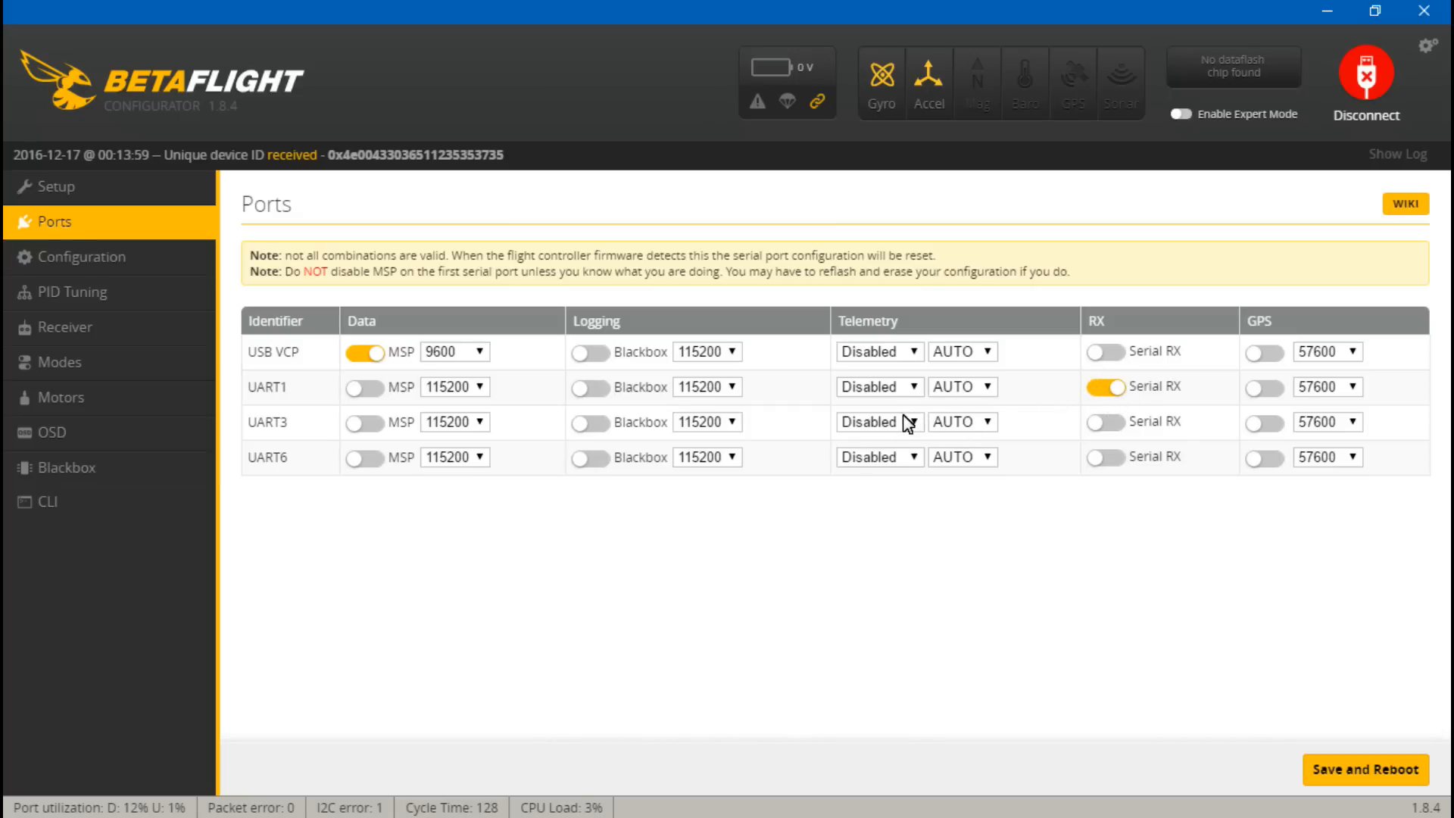
{"action": "left_click", "coordinate": [879, 423]}
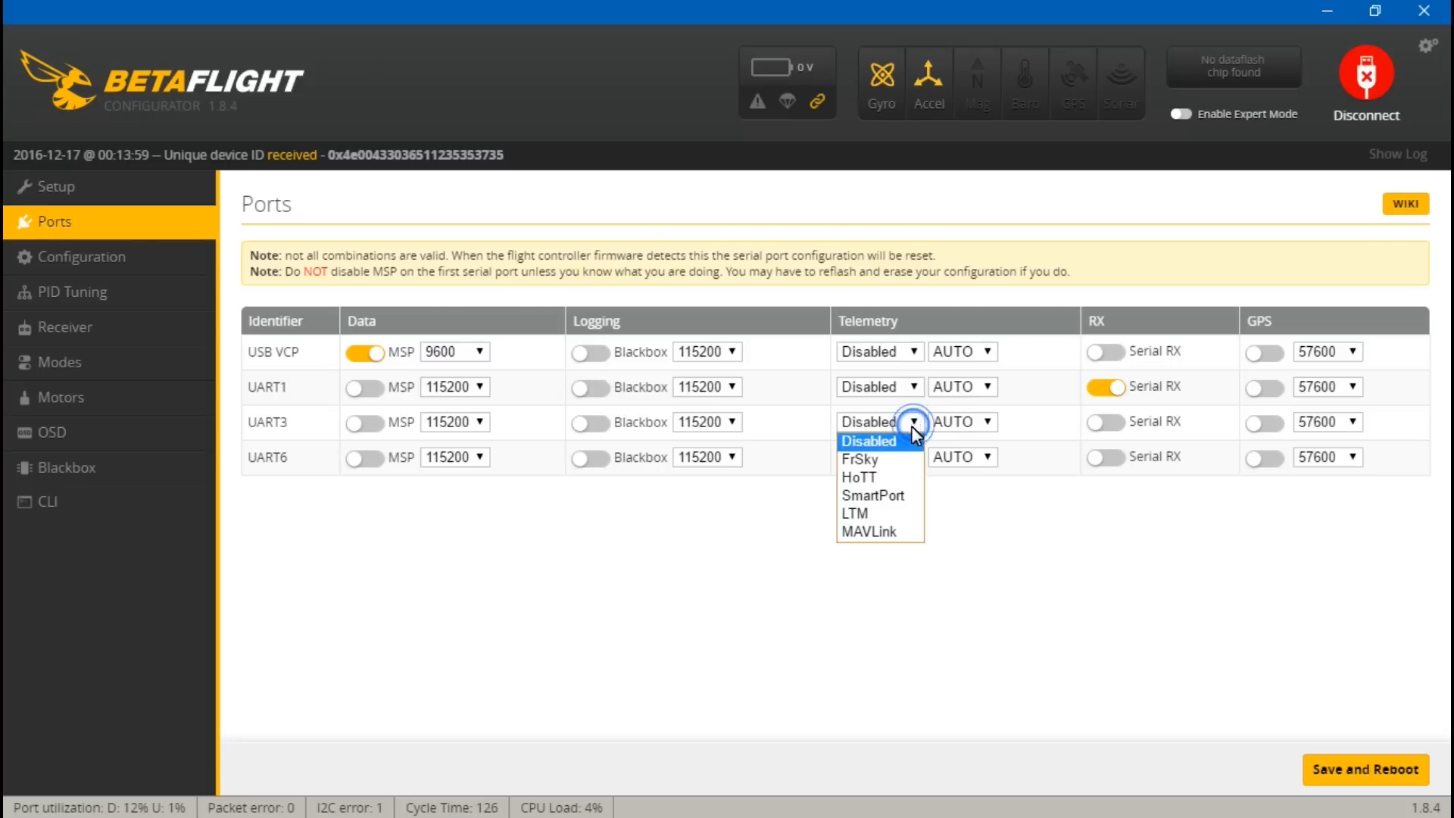
{"action": "mouse_move", "coordinate": [870, 477]}
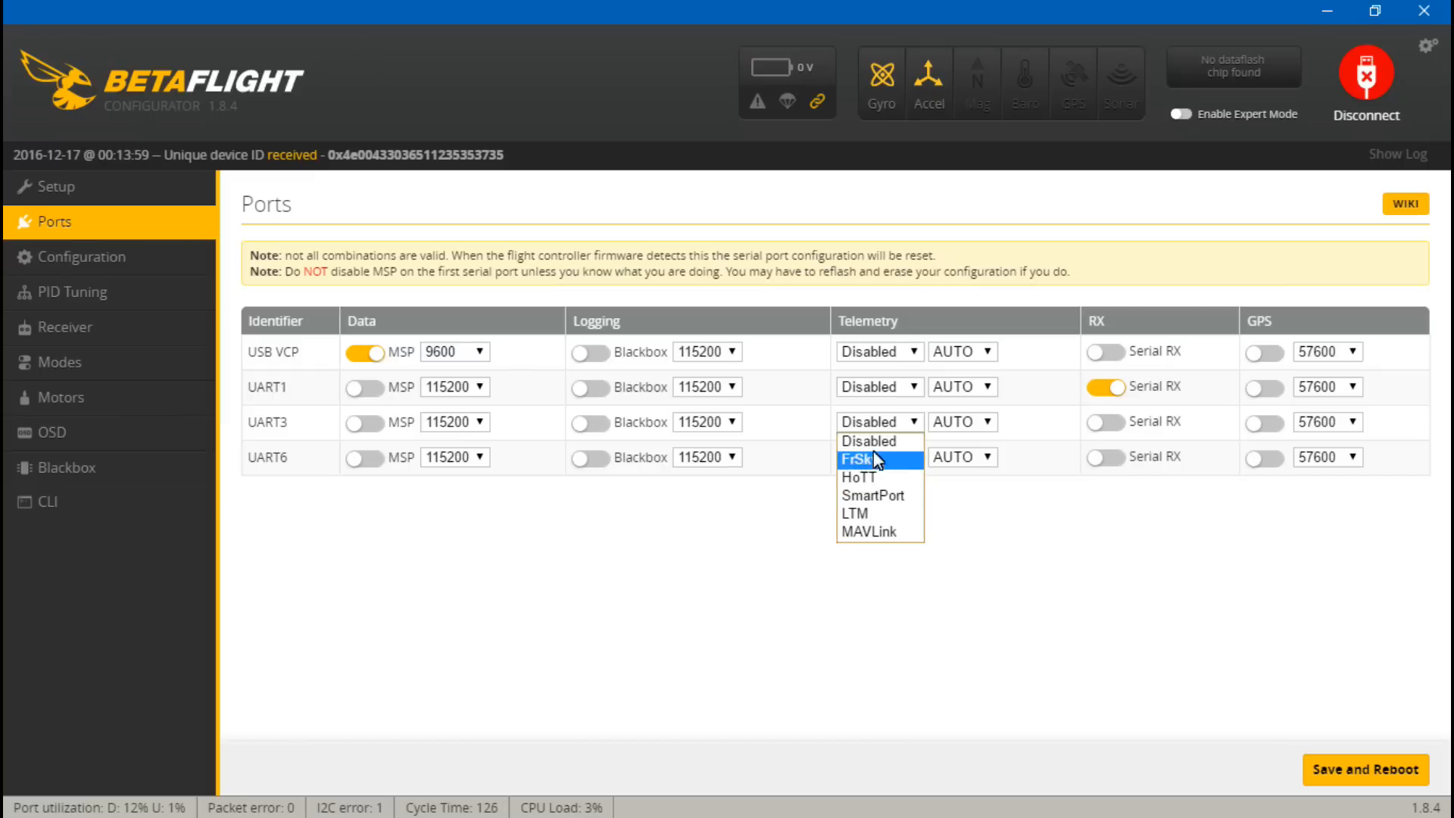
{"action": "mouse_move", "coordinate": [878, 497]}
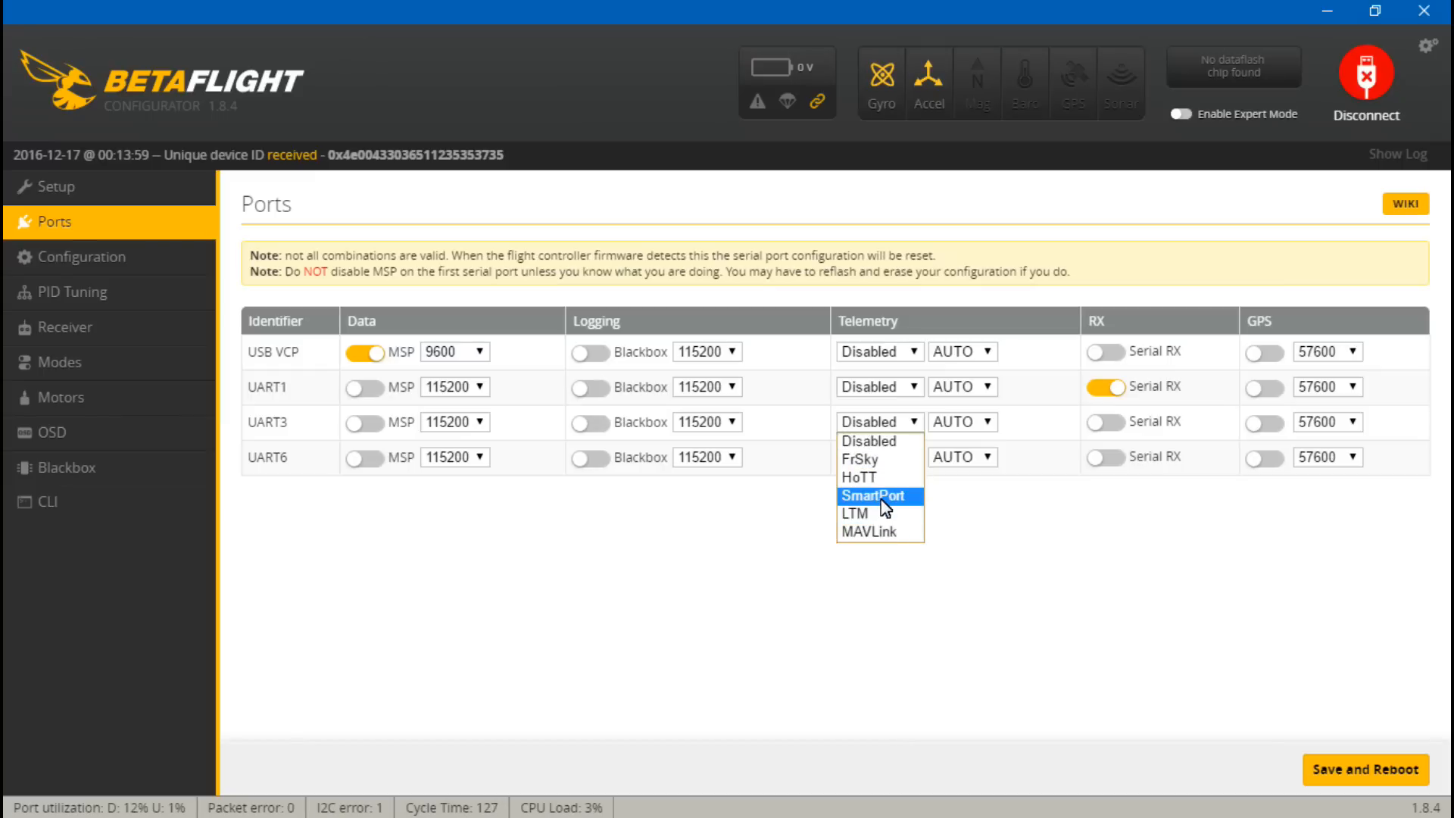
{"action": "left_click", "coordinate": [876, 496]}
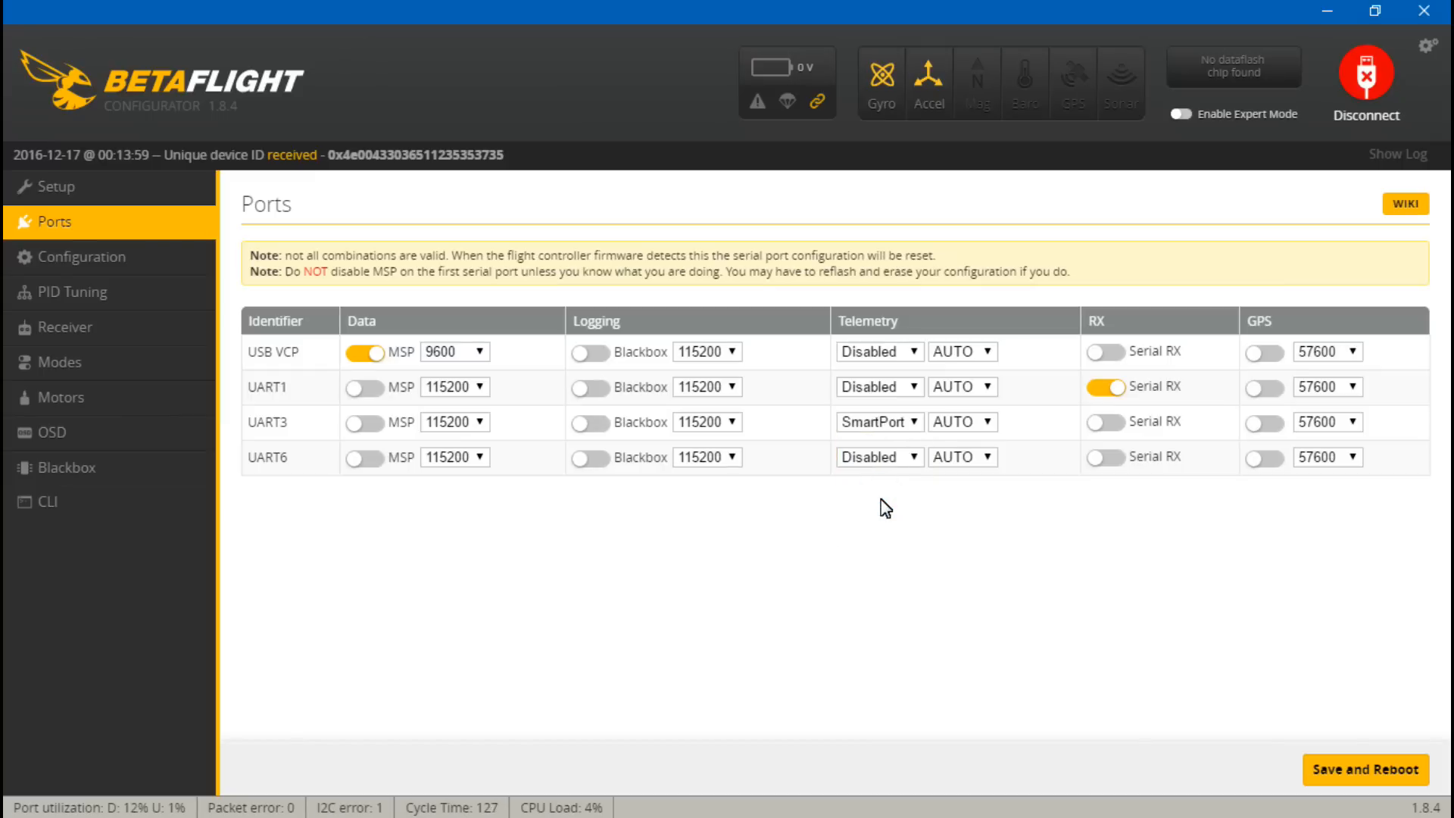
Step: Save the port settings with a reboot, reconnect and check the UART assignments
{"action": "left_click", "coordinate": [1366, 769]}
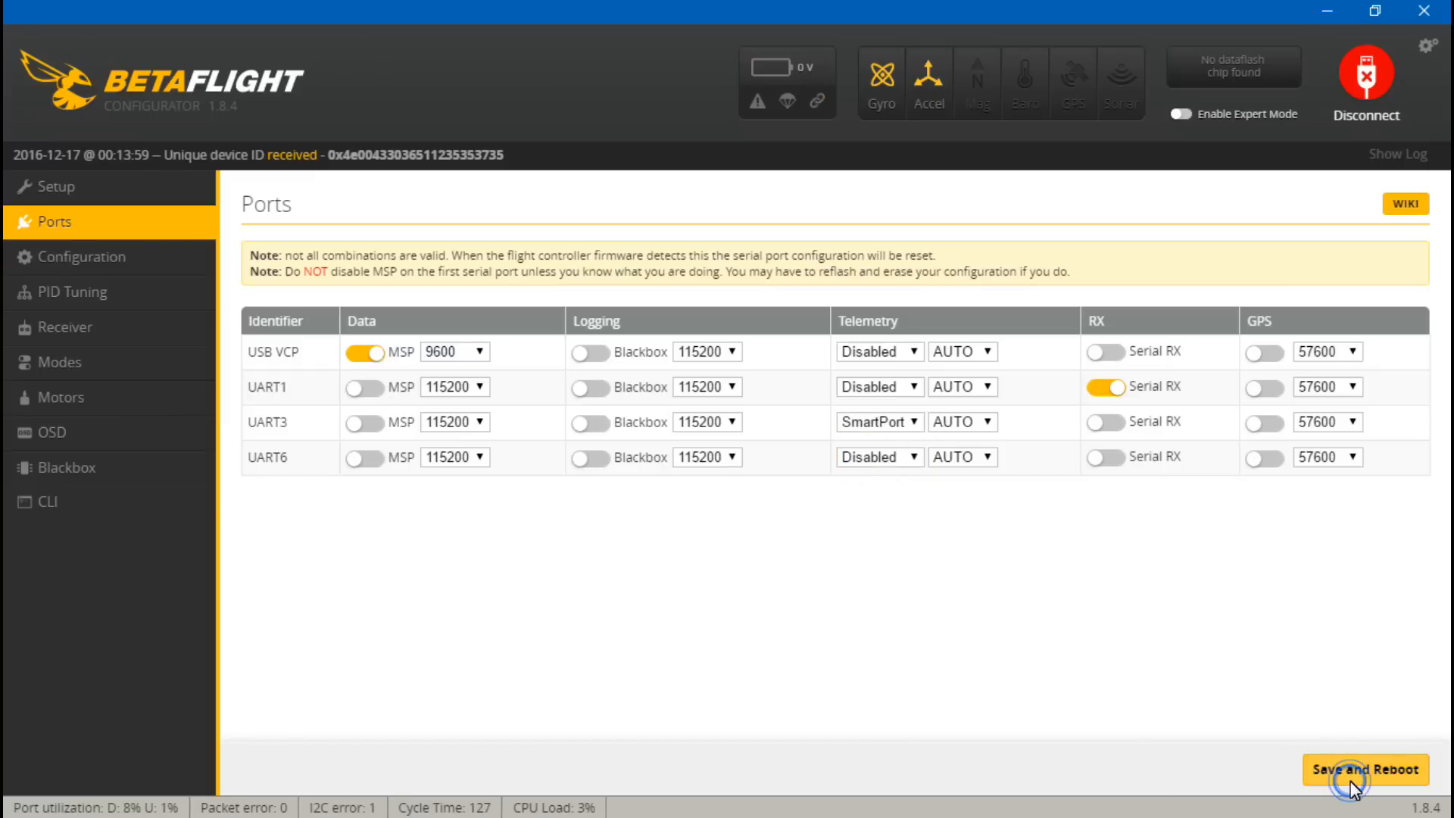
{"action": "left_click", "coordinate": [1364, 770]}
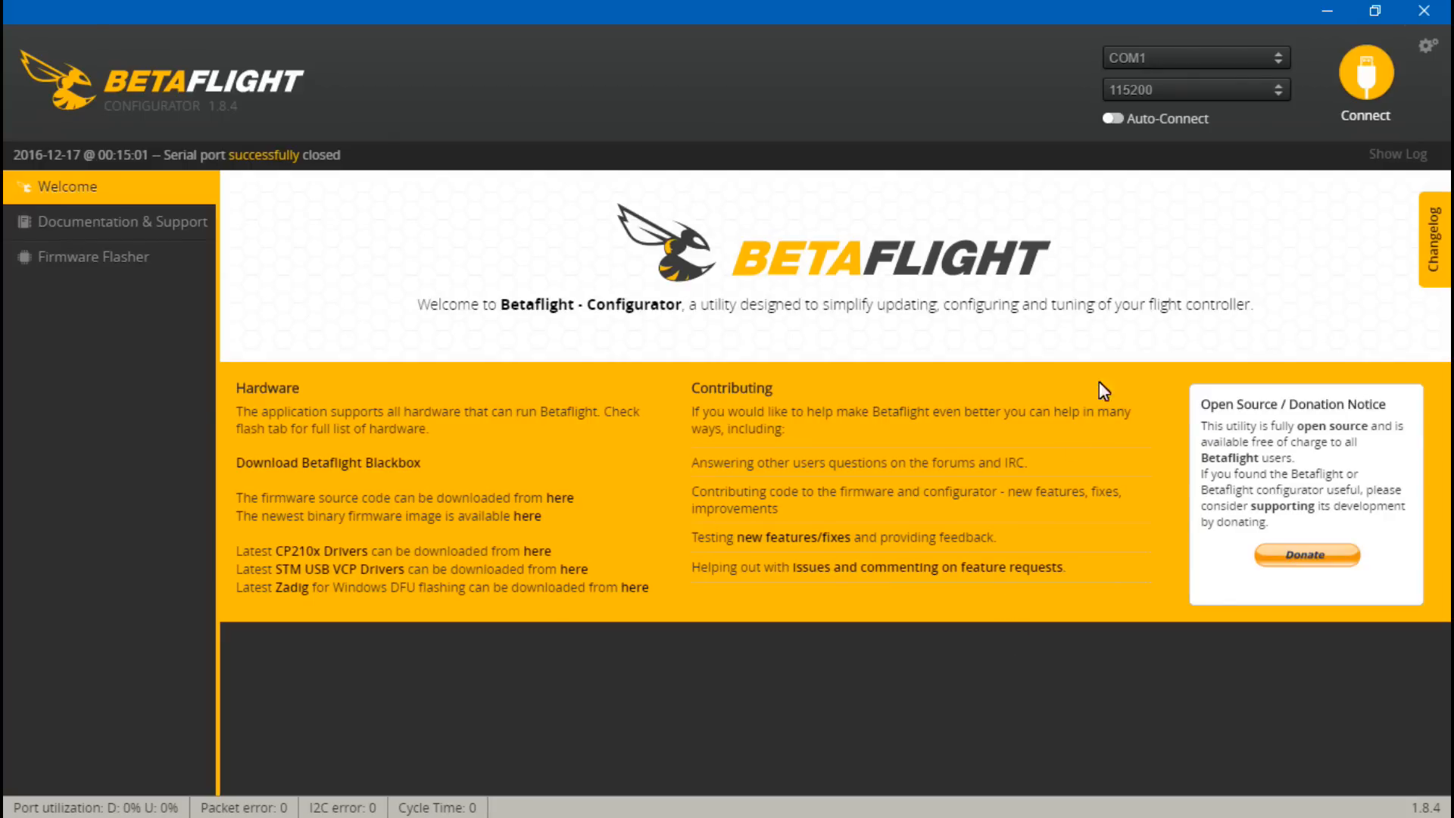
{"action": "left_click", "coordinate": [1195, 57]}
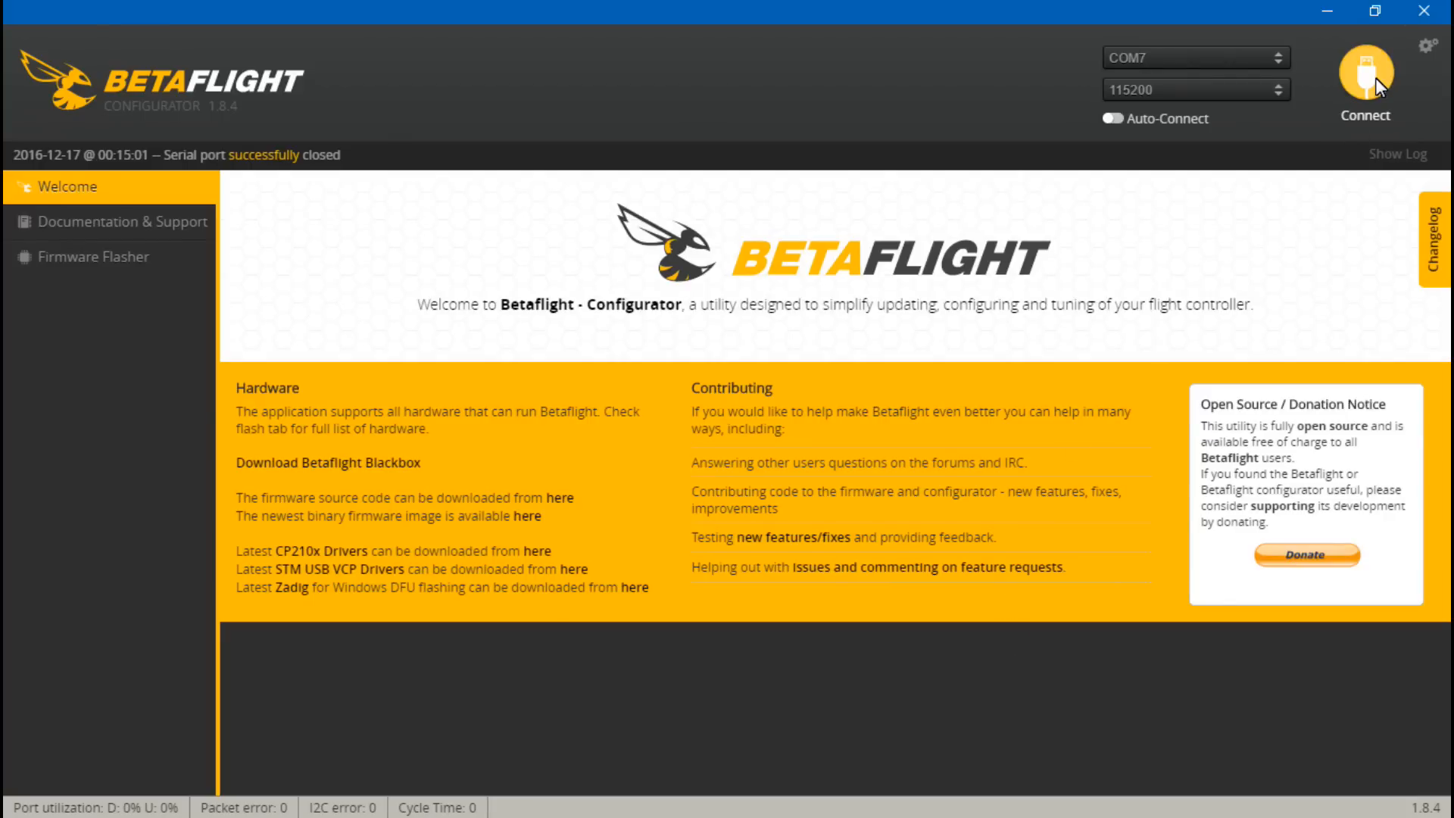
{"action": "left_click", "coordinate": [1365, 74]}
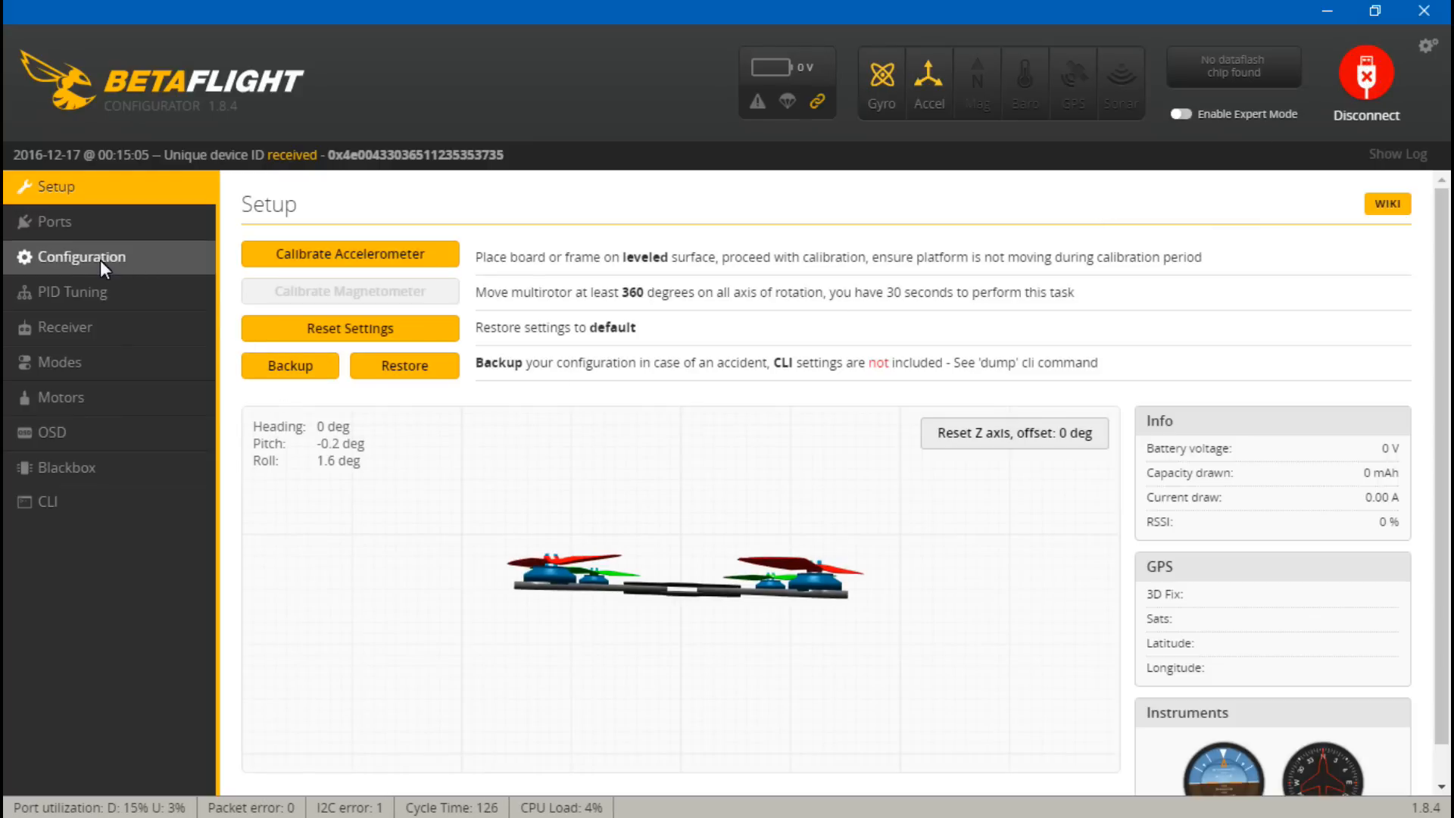
{"action": "left_click", "coordinate": [50, 222]}
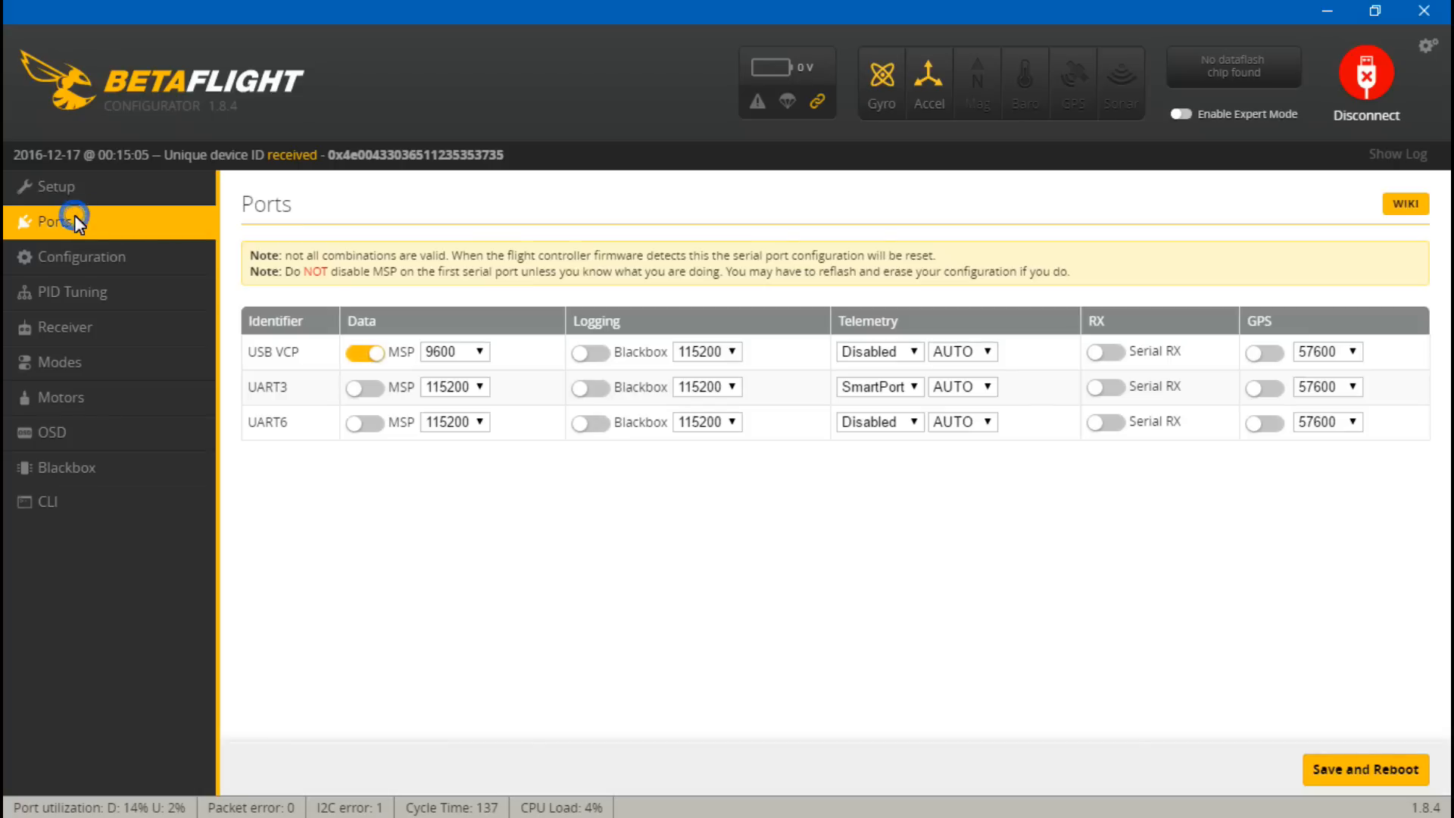
{"action": "mouse_move", "coordinate": [219, 310]}
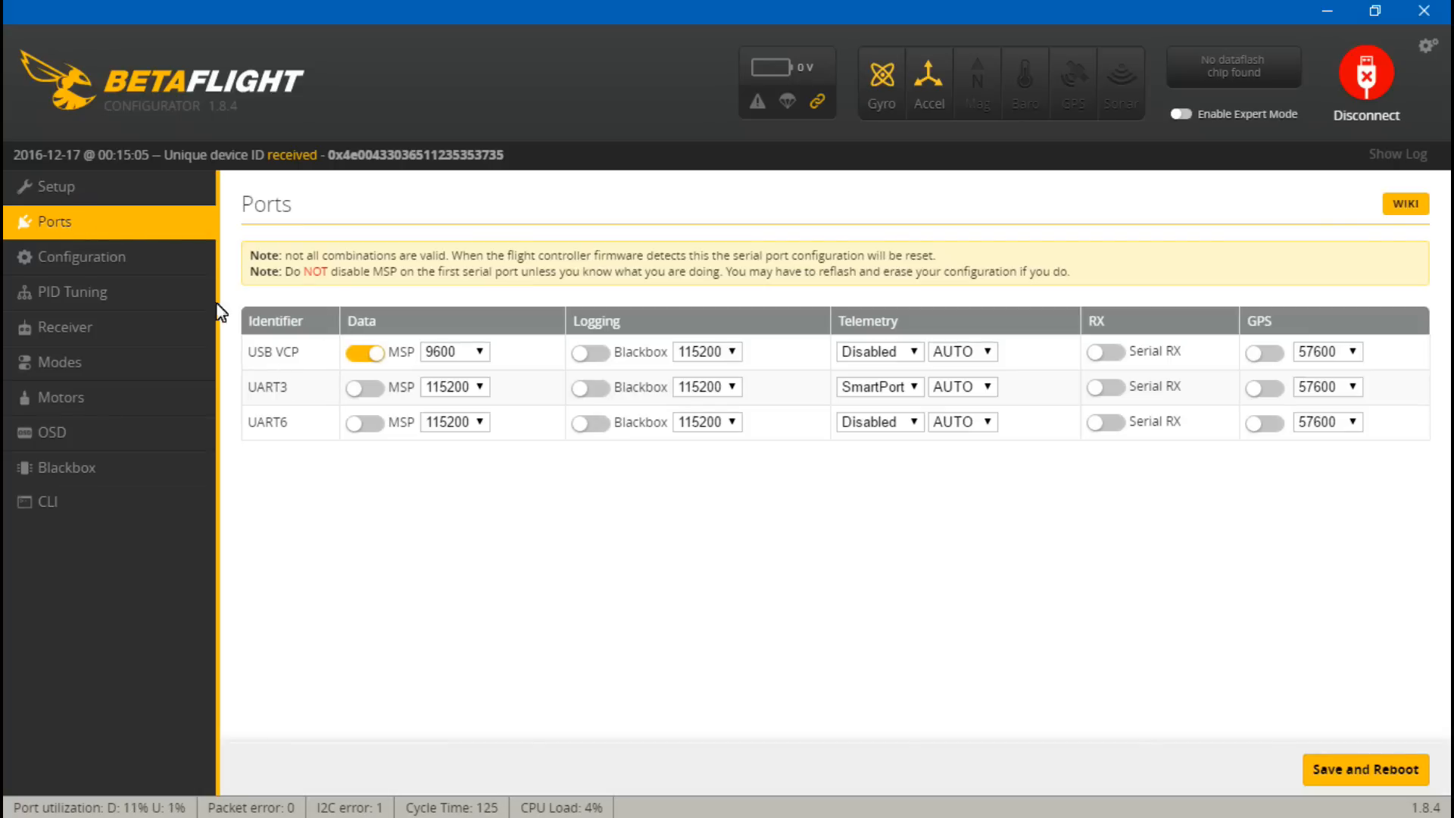
Step: On Configuration, select the RX_SERIAL receiver mode and save so the board reboots
{"action": "left_click", "coordinate": [83, 258]}
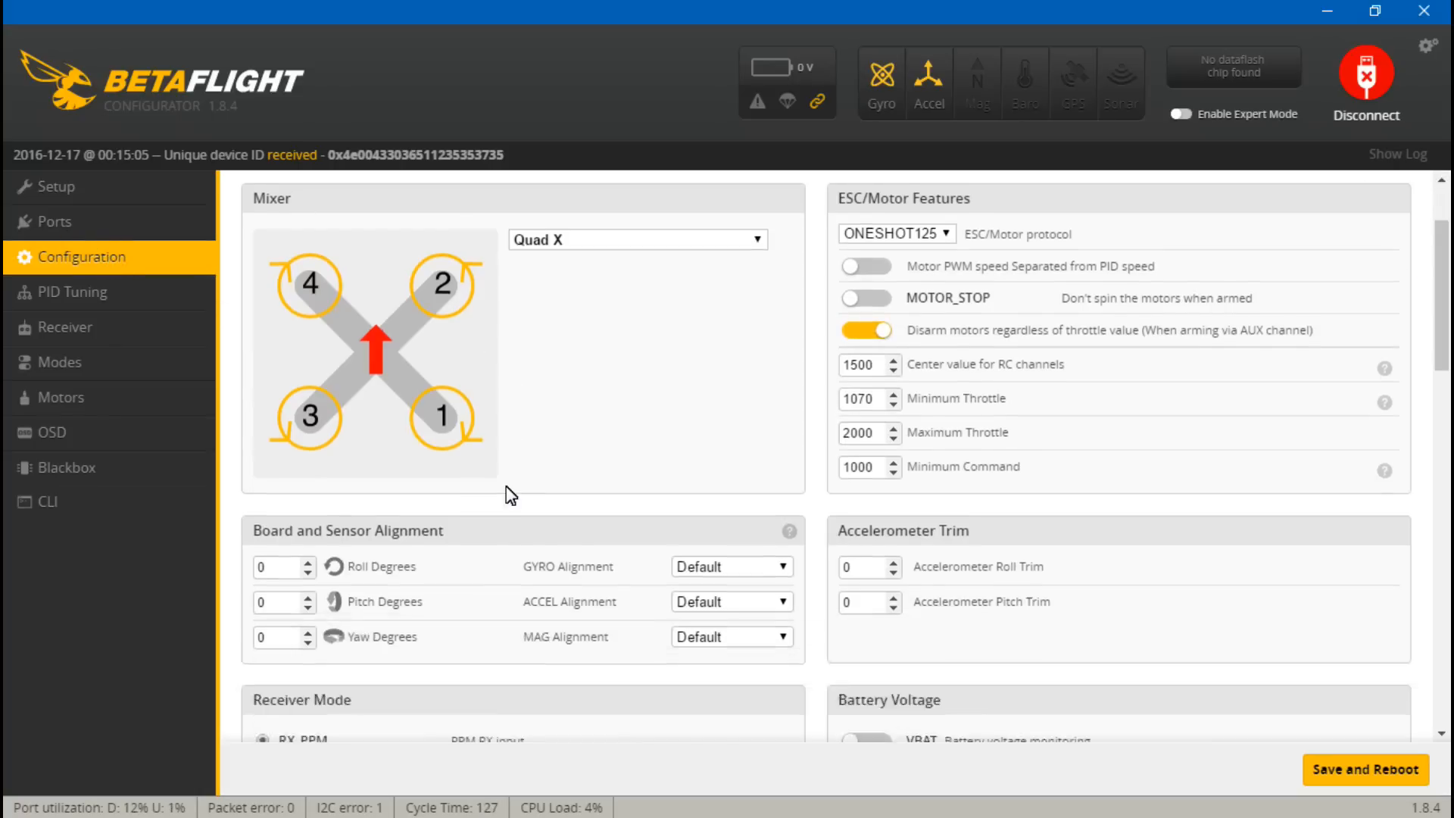
{"action": "left_click", "coordinate": [261, 470]}
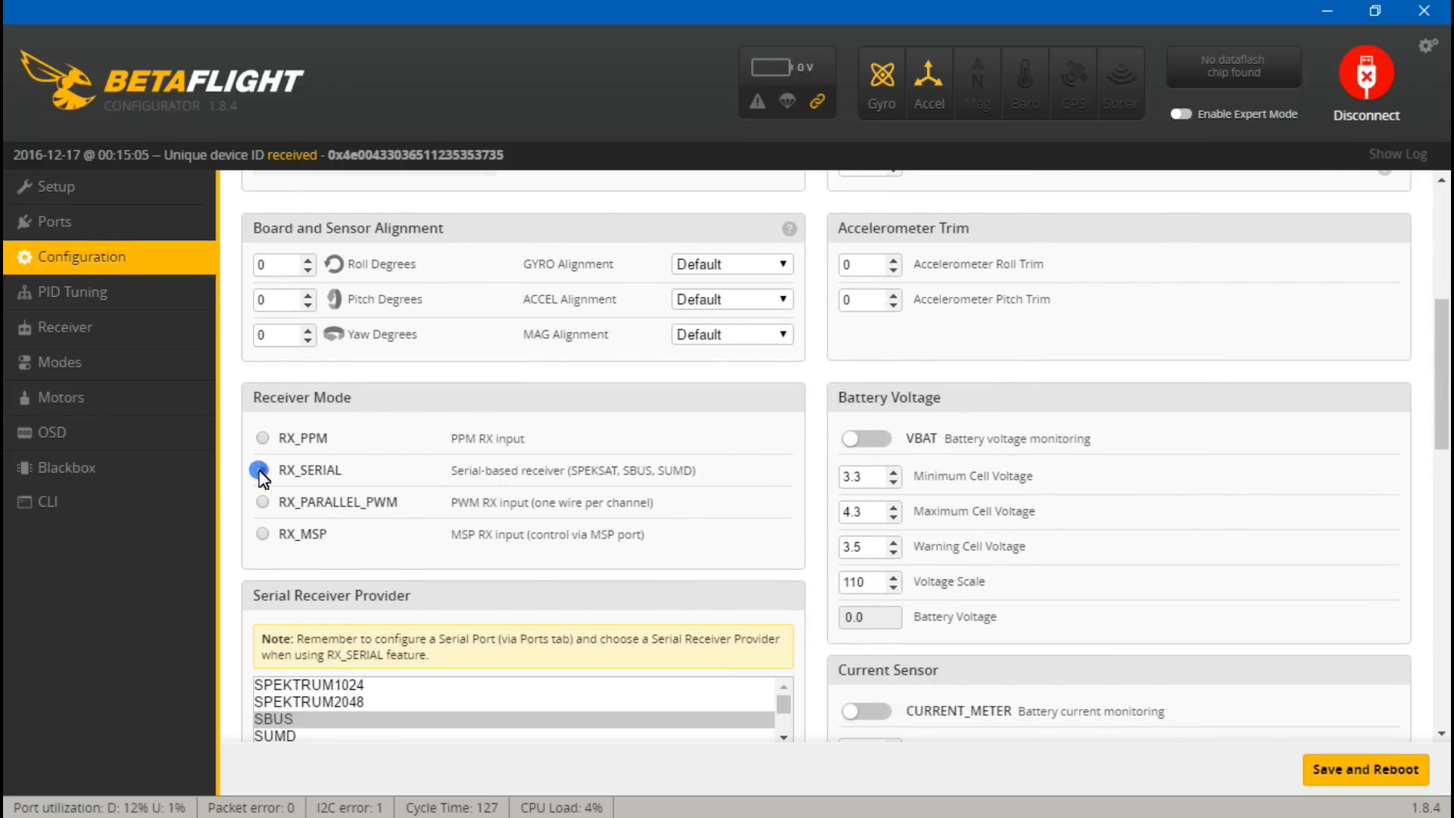
{"action": "left_click", "coordinate": [260, 470]}
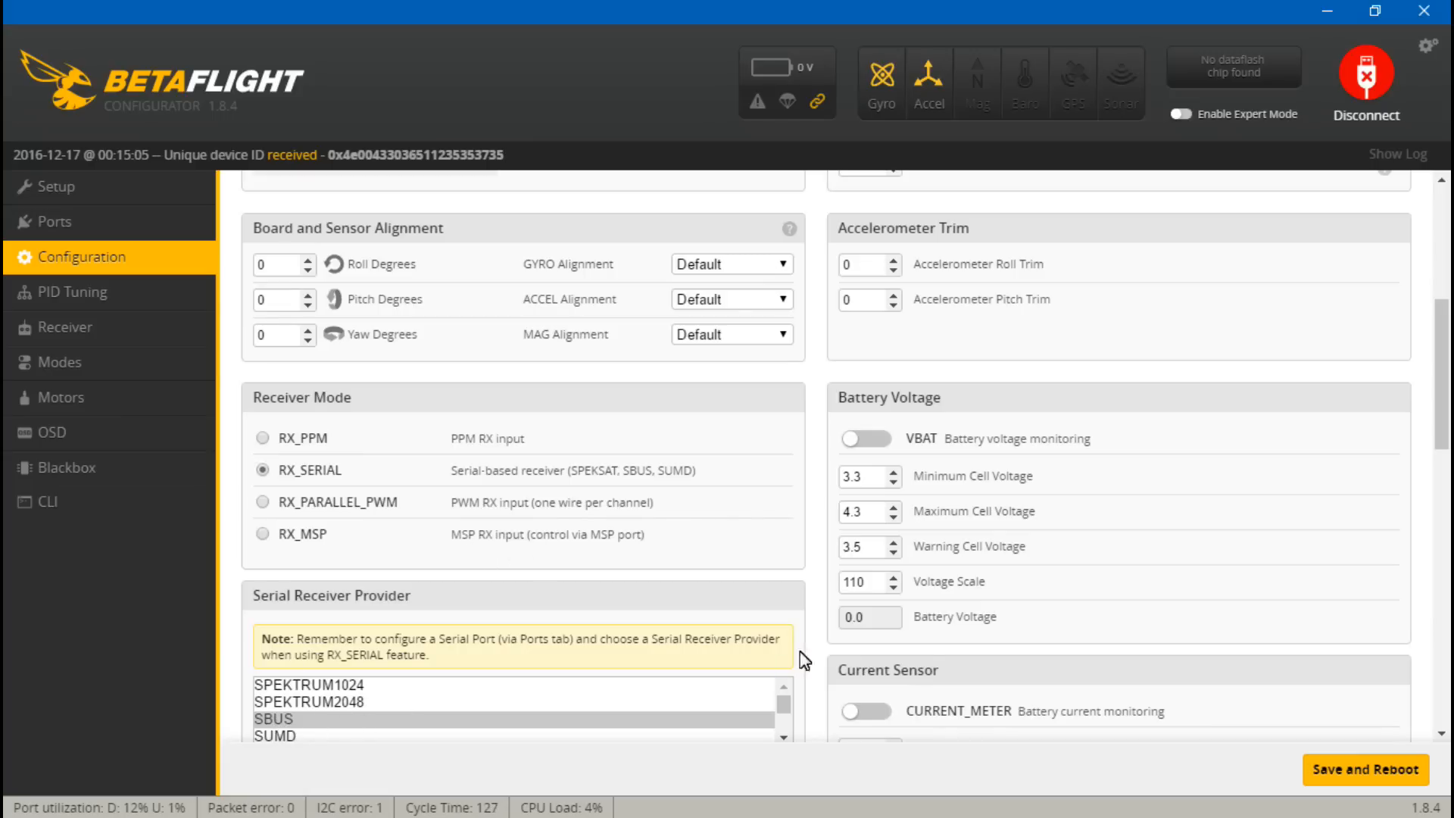
{"action": "mouse_move", "coordinate": [1200, 471]}
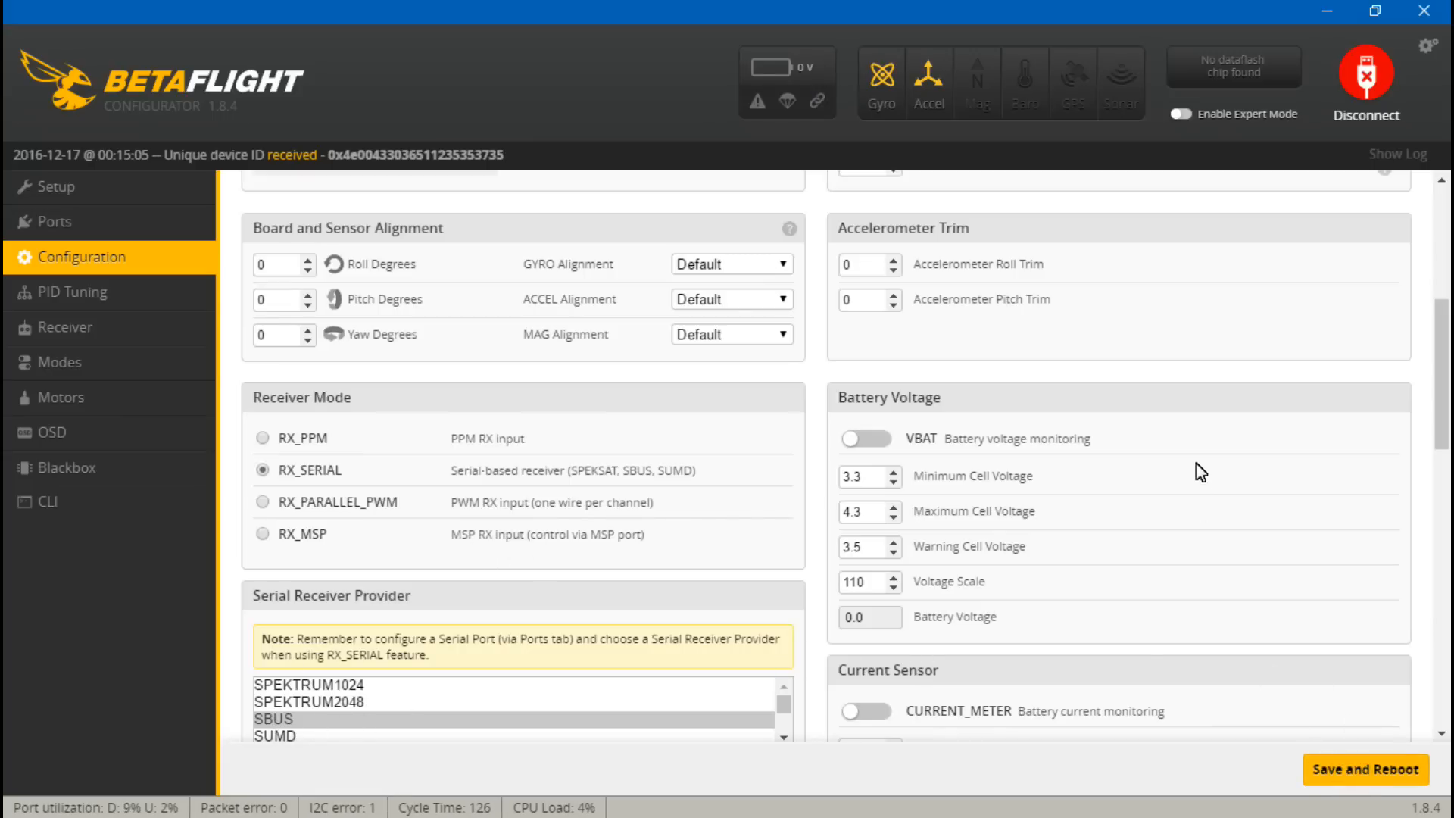
{"action": "left_click", "coordinate": [1365, 75]}
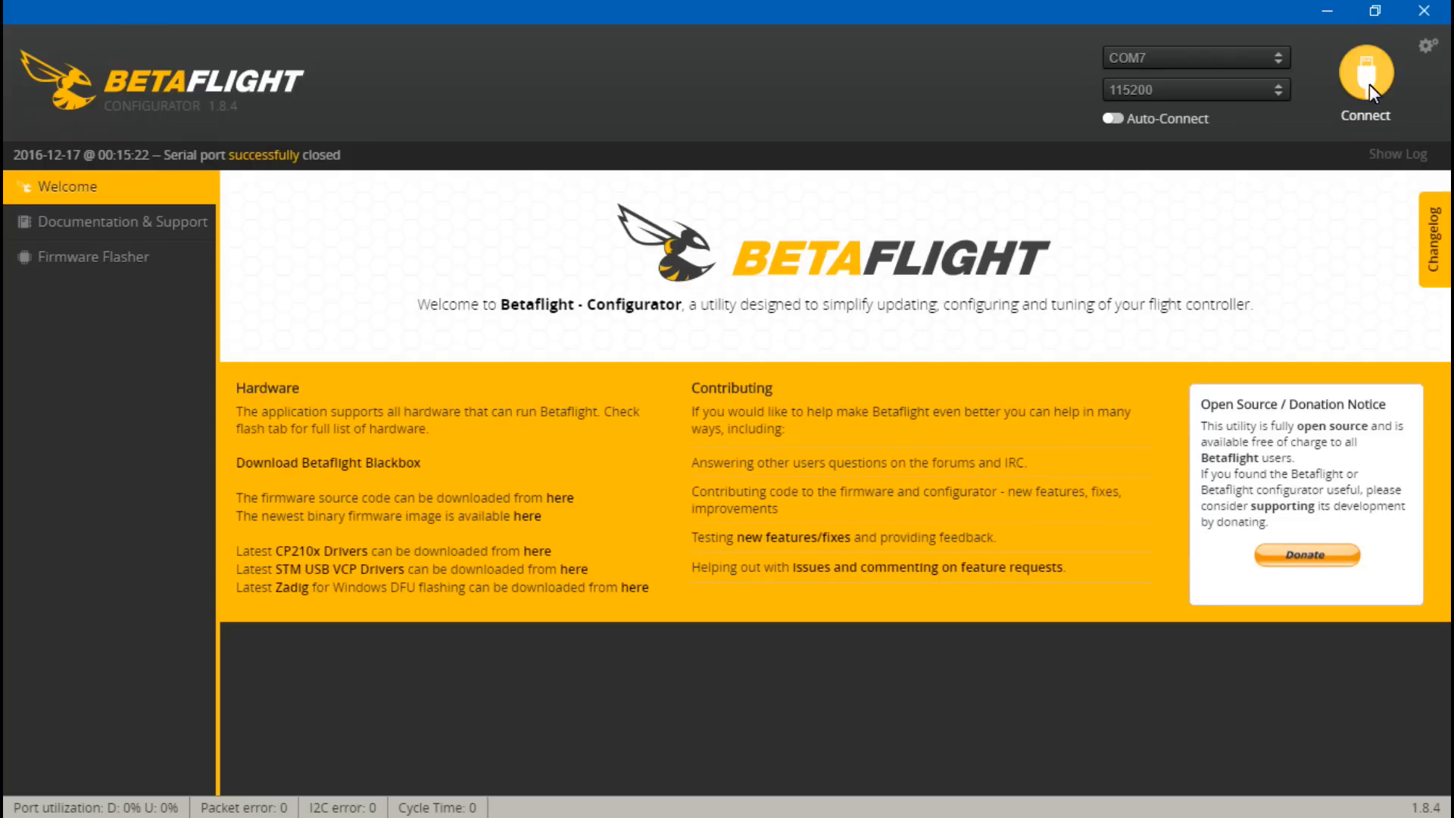
Step: Reconnect and confirm UART1 Serial RX, UART3 SmartPort and RX_SERIAL with SBUS were kept
{"action": "left_click", "coordinate": [1363, 78]}
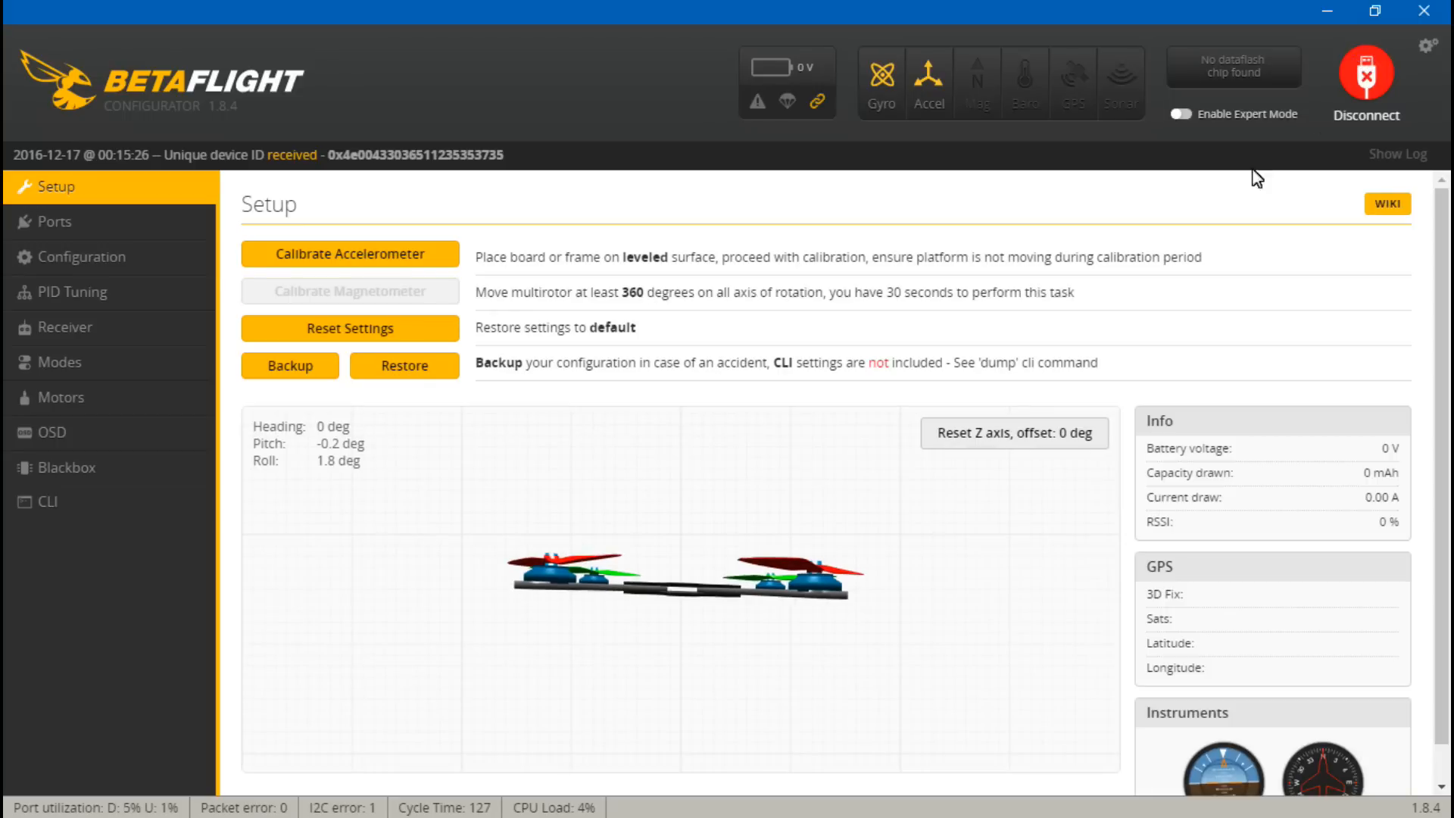
{"action": "left_click", "coordinate": [51, 221]}
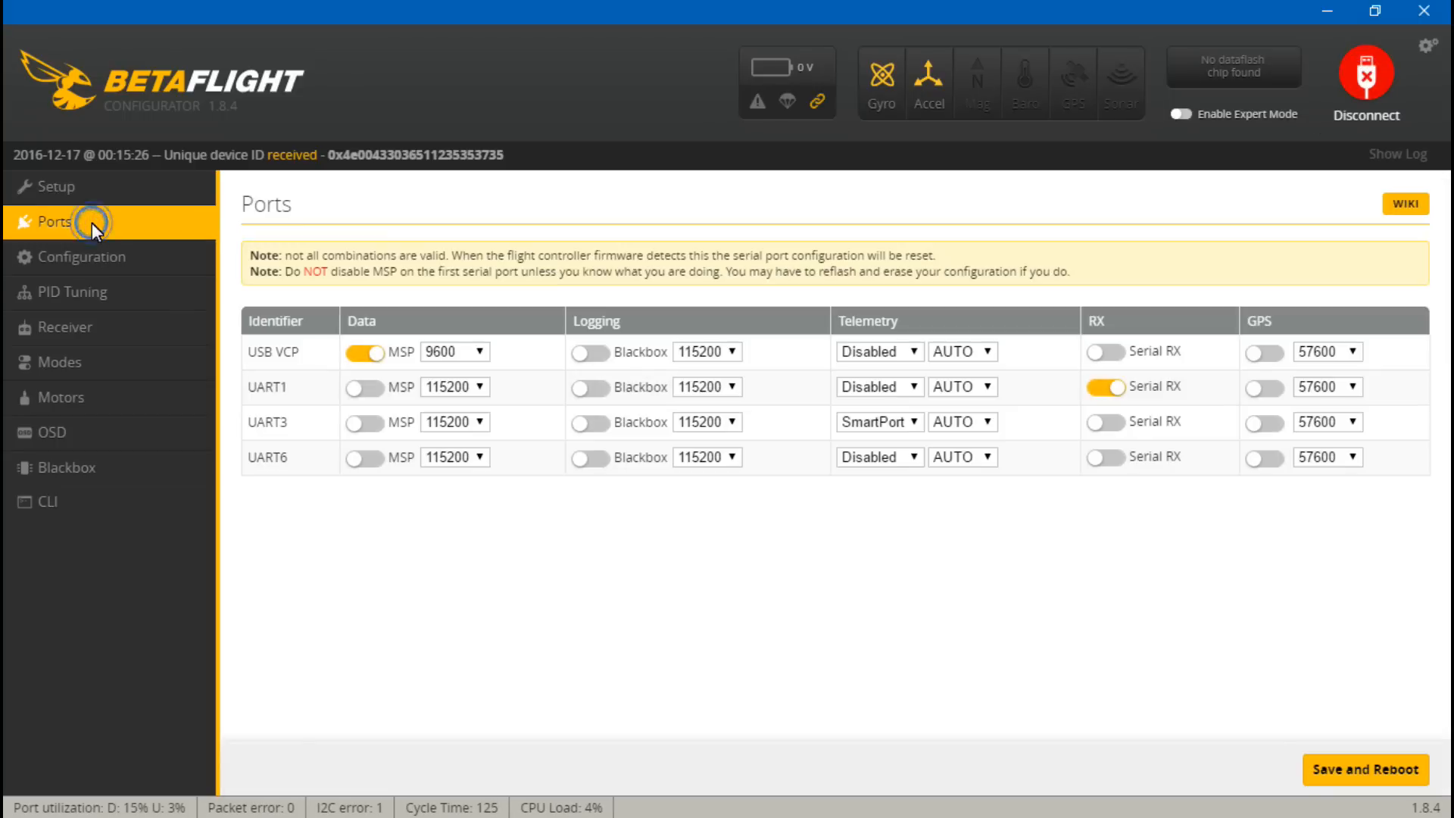
{"action": "mouse_move", "coordinate": [1061, 415]}
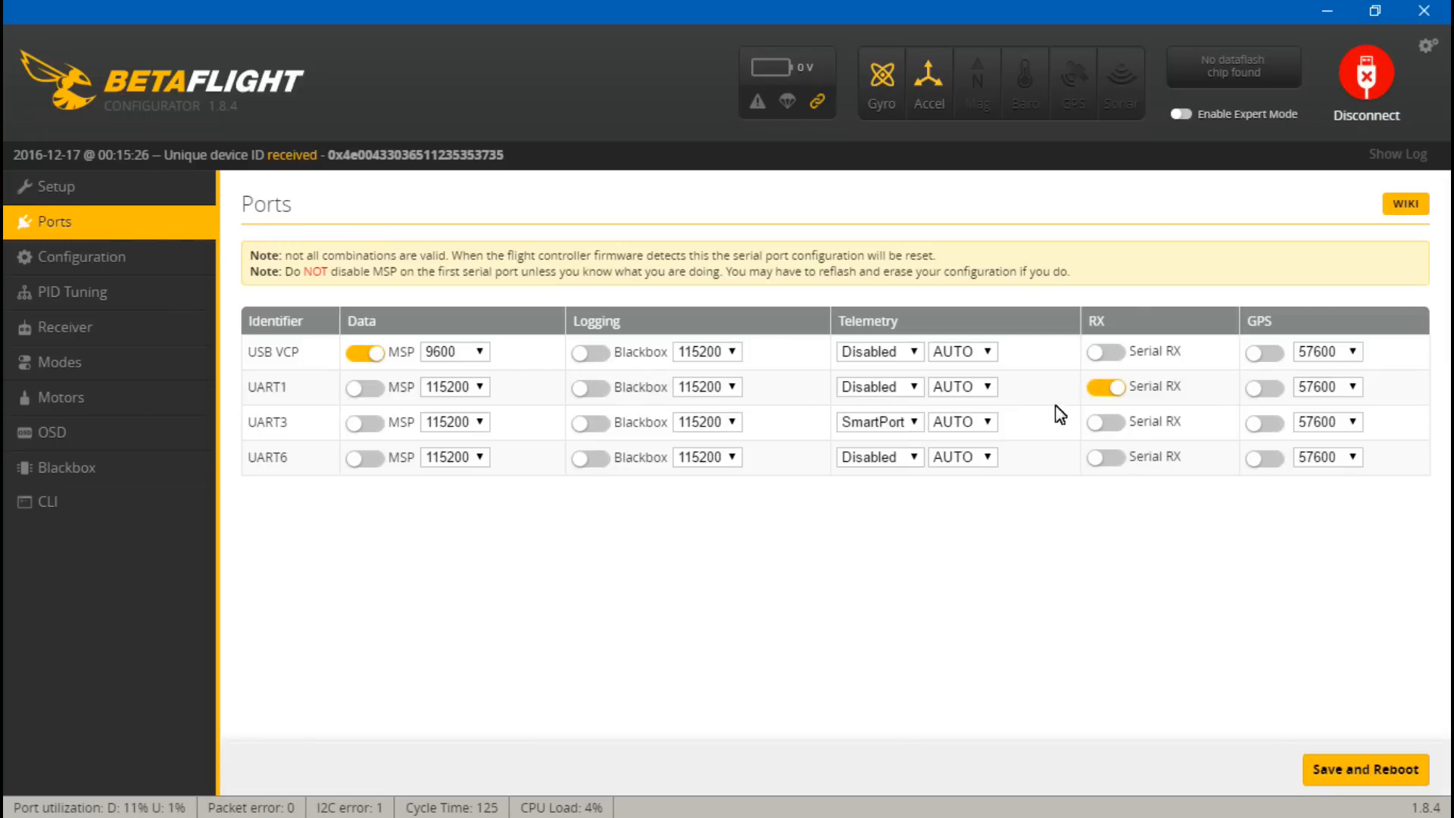
{"action": "mouse_move", "coordinate": [1095, 422]}
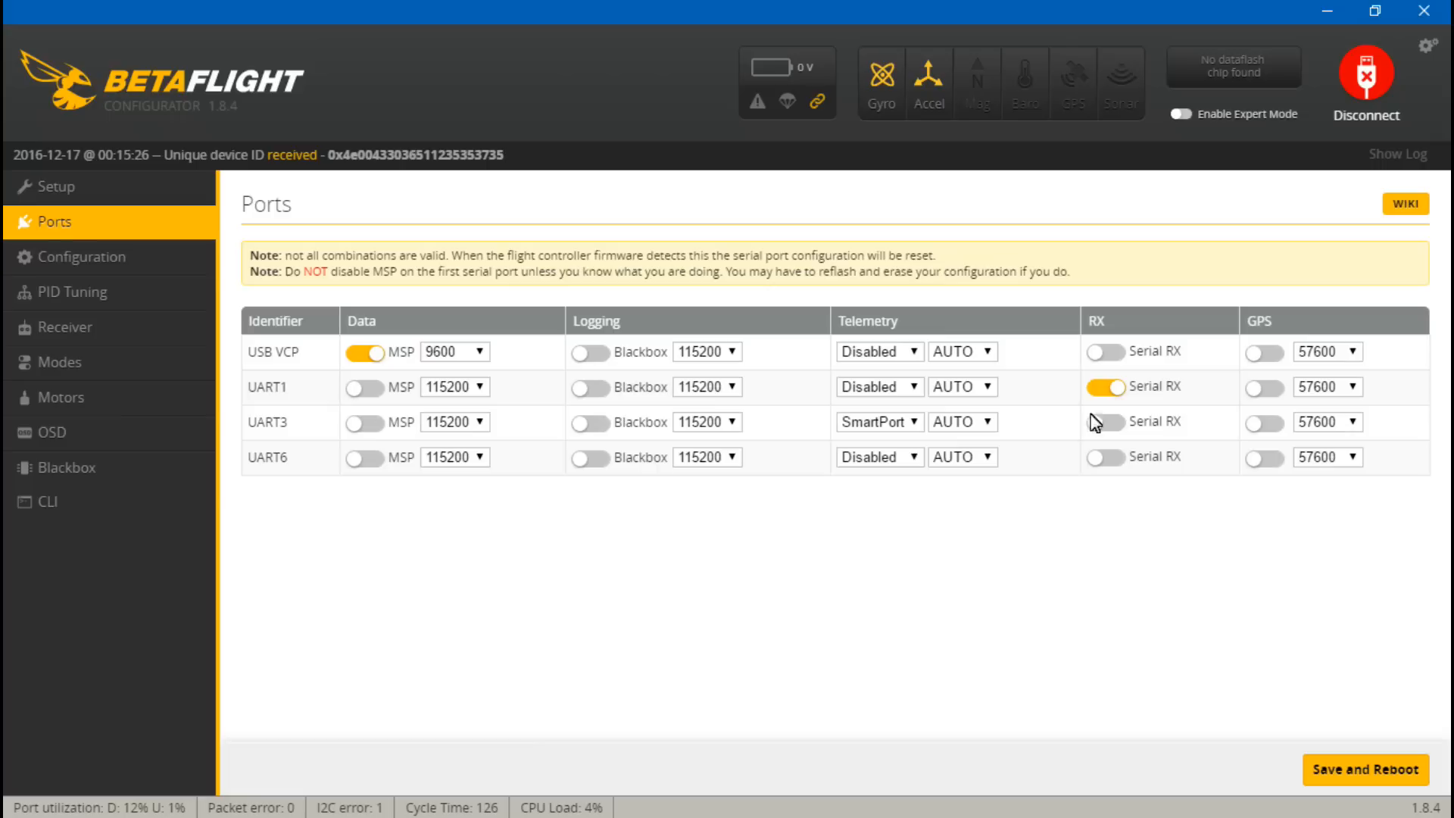
{"action": "mouse_move", "coordinate": [886, 441]}
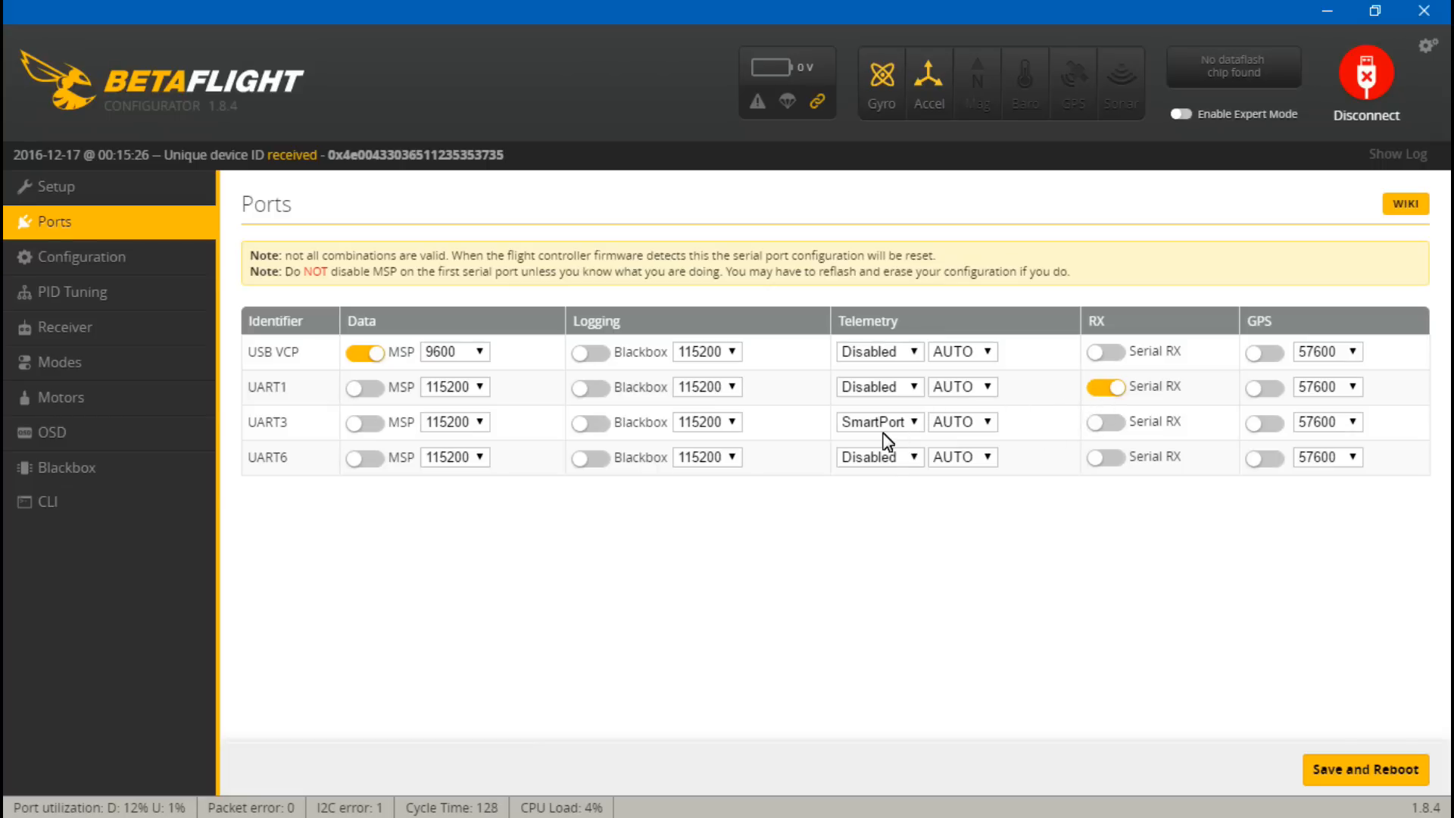
{"action": "left_click", "coordinate": [82, 257]}
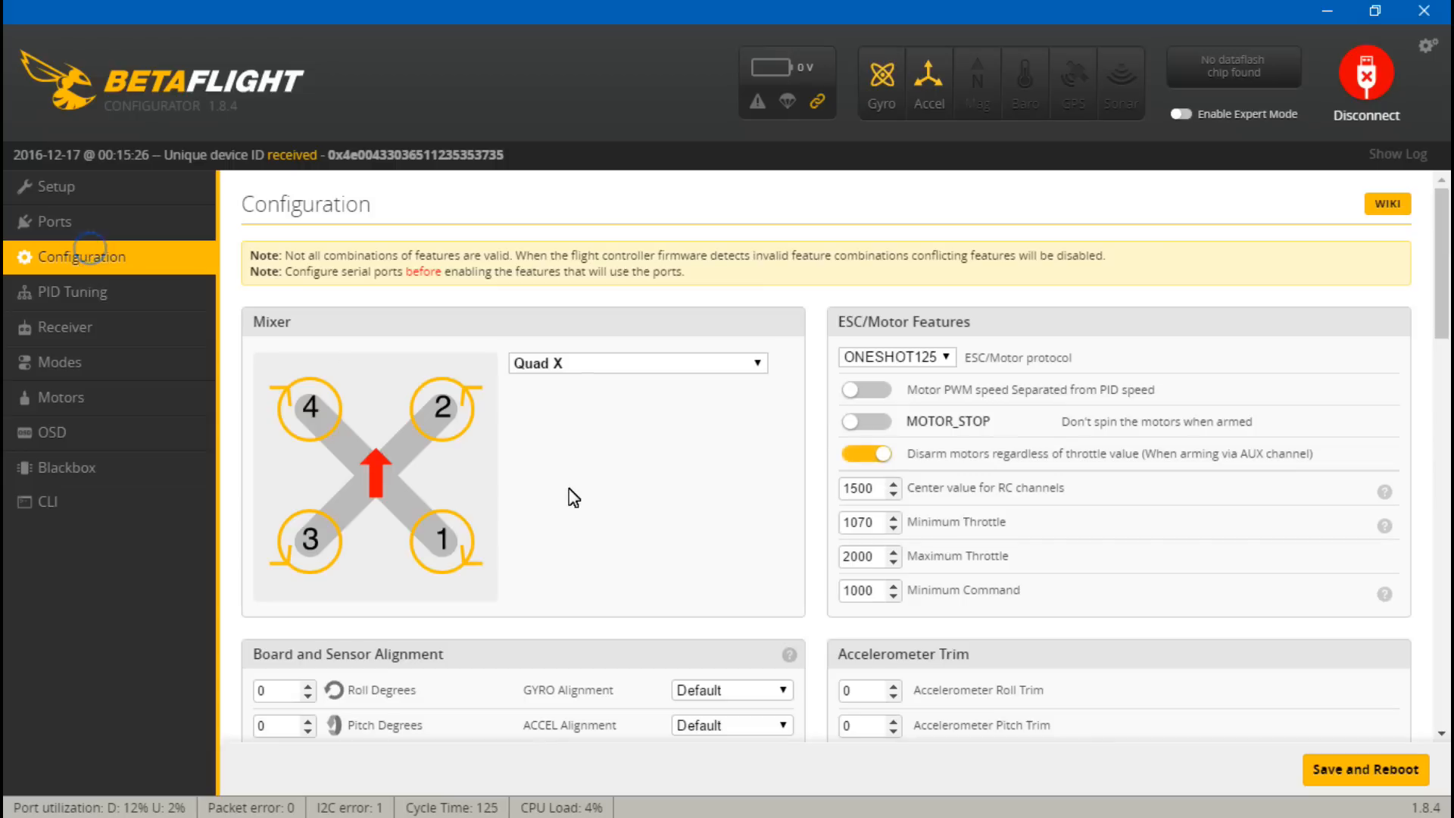
{"action": "scroll", "scroll_direction": "down", "scroll_amount": 3}
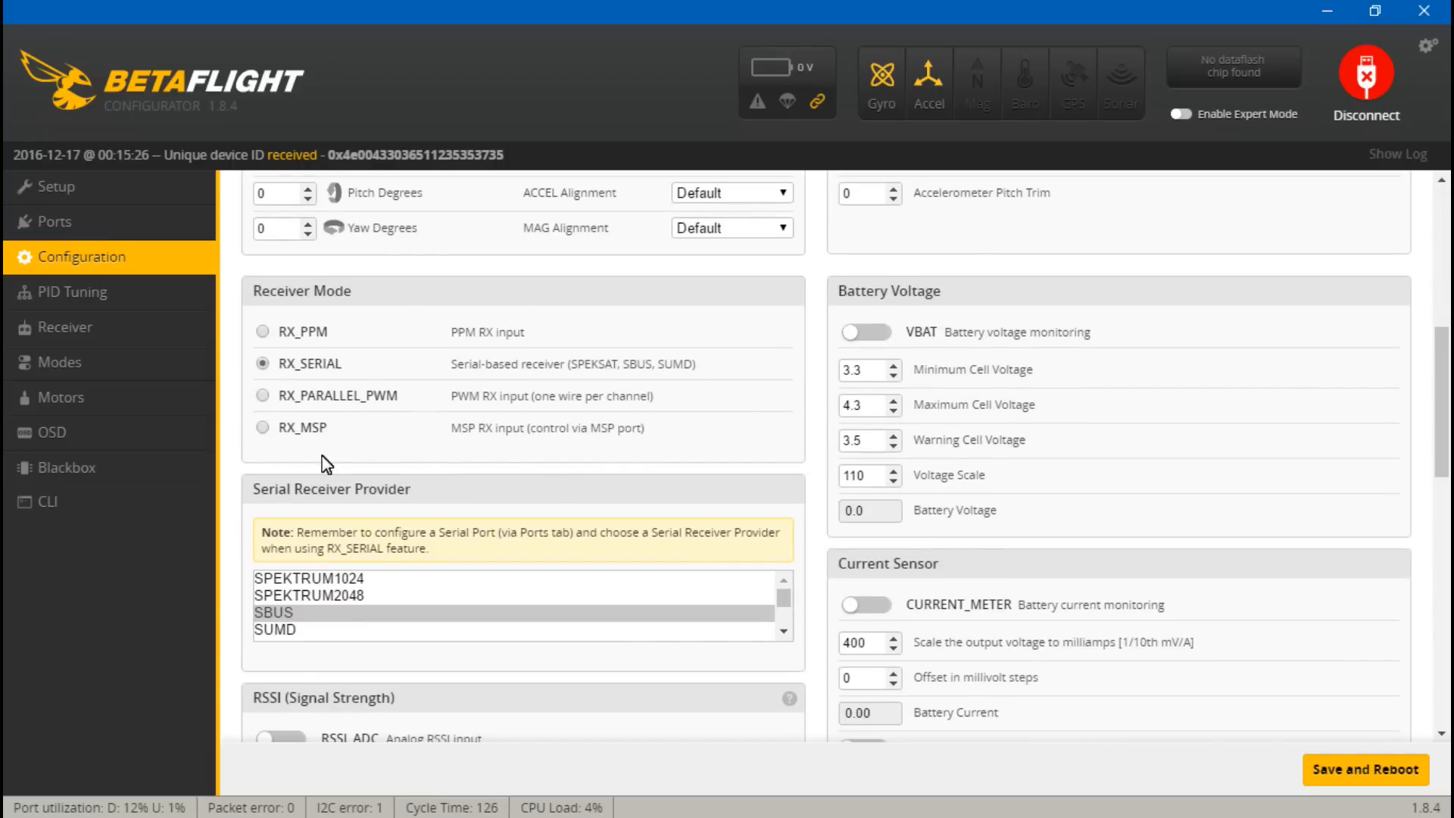
{"action": "mouse_move", "coordinate": [340, 394]}
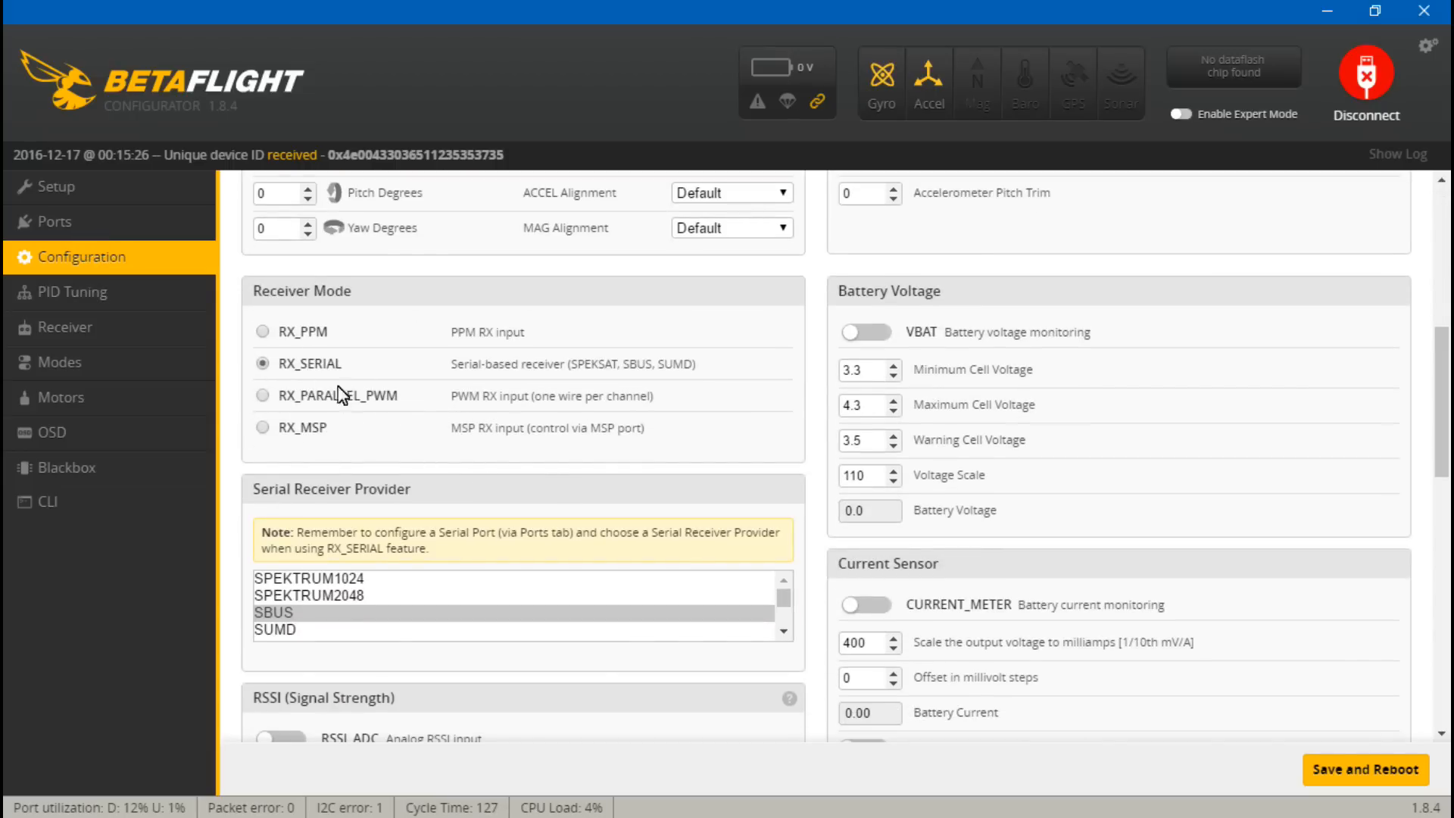
{"action": "mouse_move", "coordinate": [65, 327]}
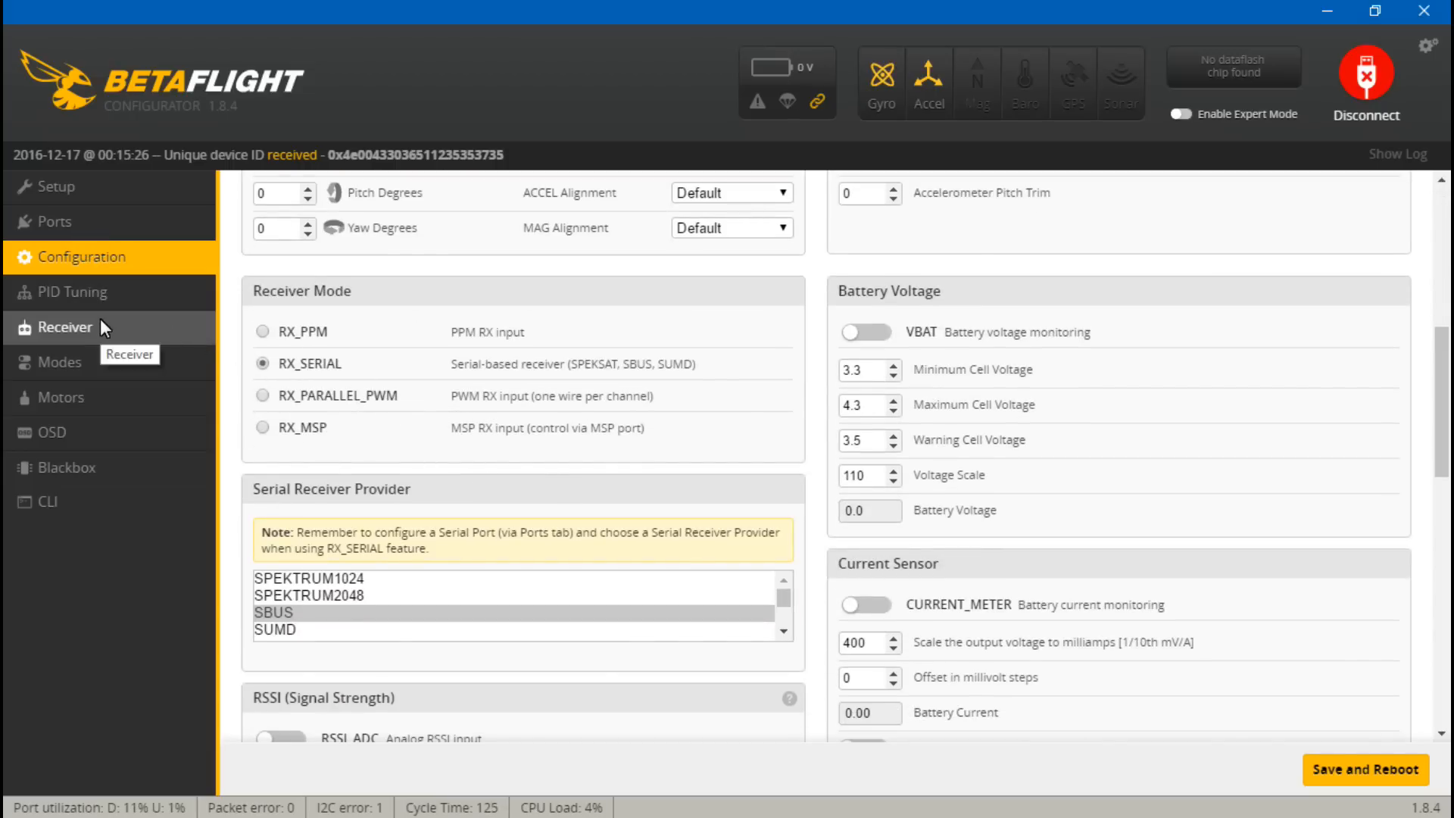
Step: Show the Receiver page's live channel bars to check the radio link
{"action": "left_click", "coordinate": [64, 327]}
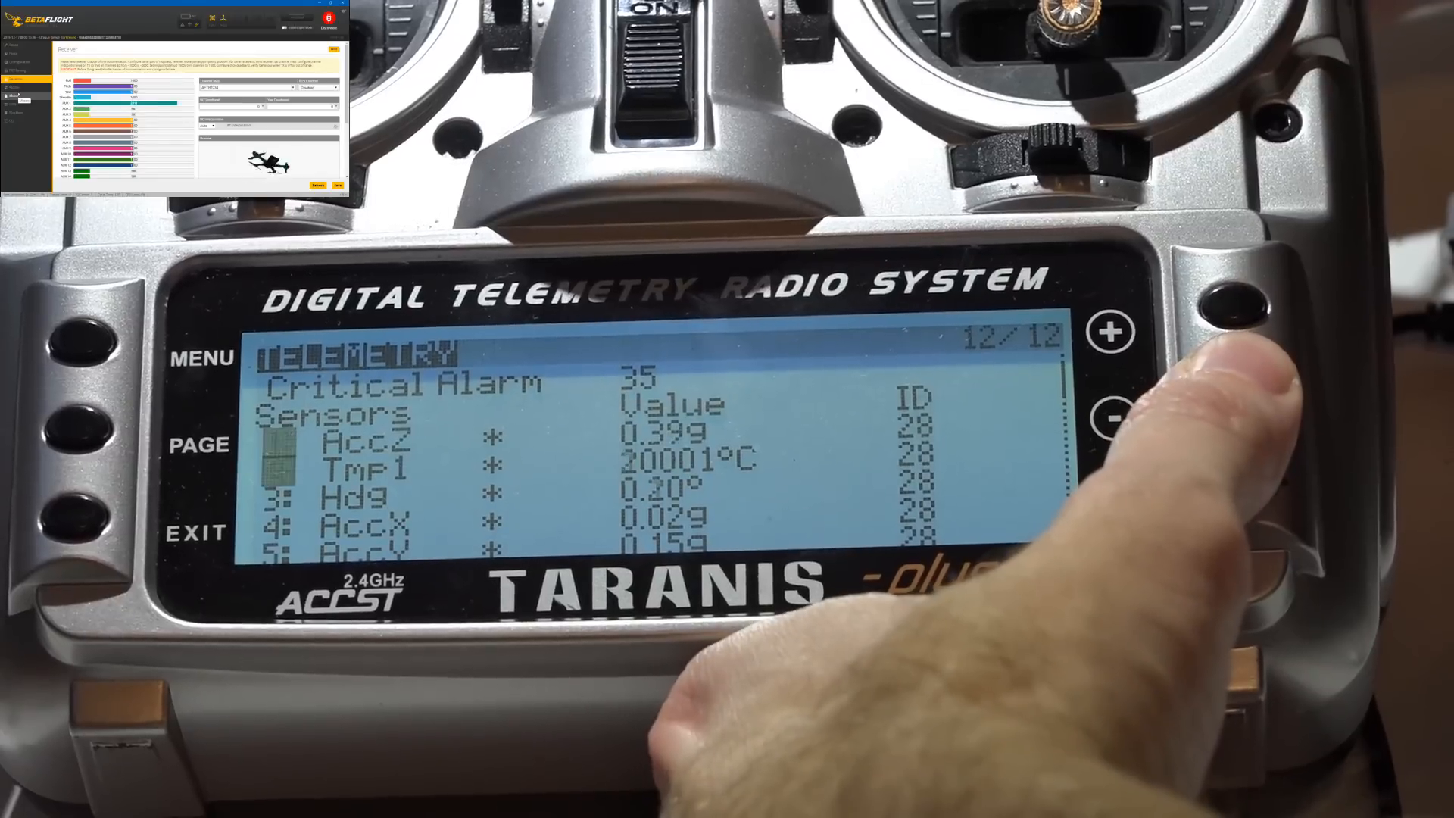
Step: On Configuration, switch on VBAT battery voltage monitoring and the CURRENT_METER toggle
{"action": "left_click", "coordinate": [1109, 419]}
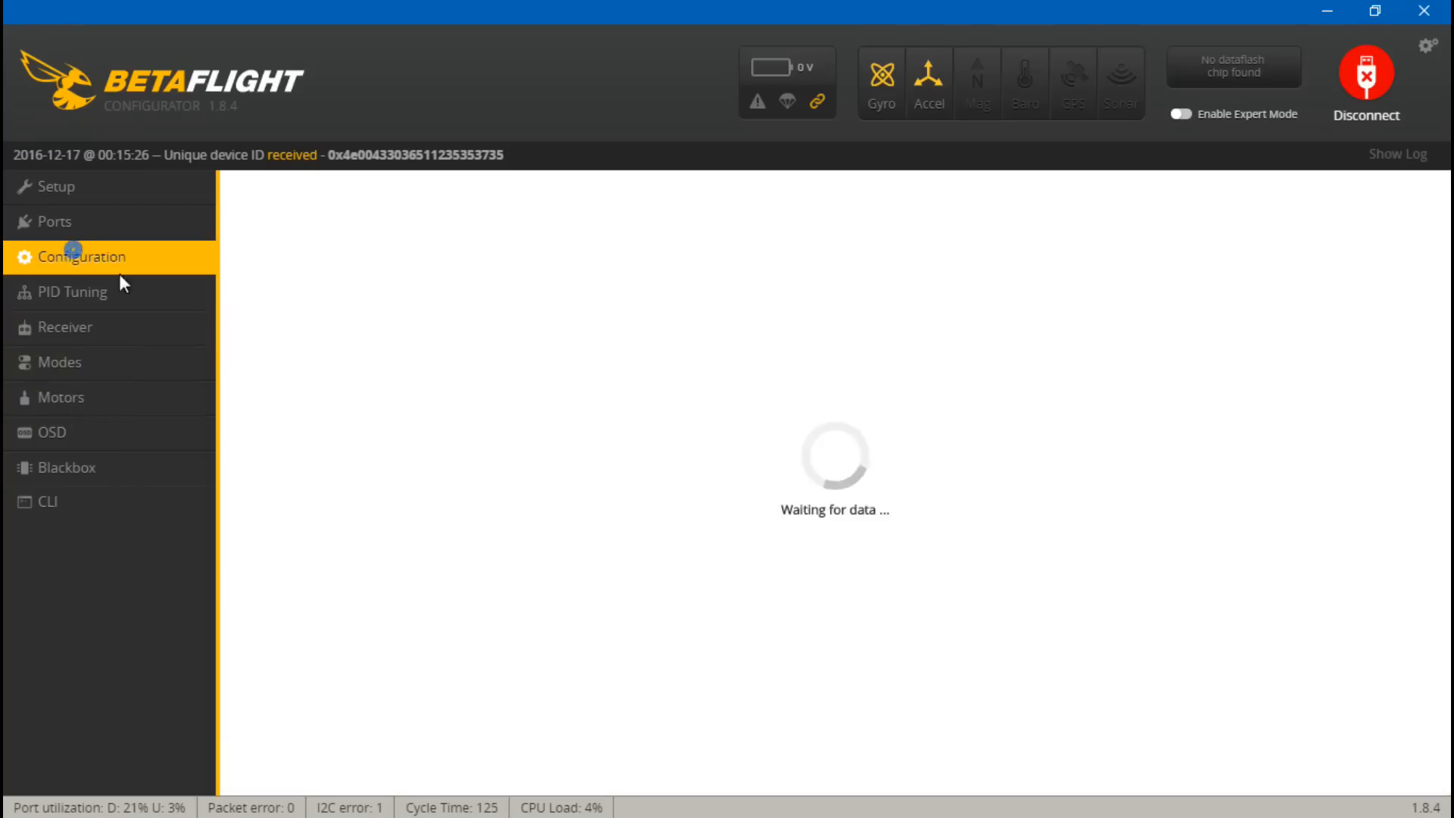
{"action": "left_click", "coordinate": [82, 258]}
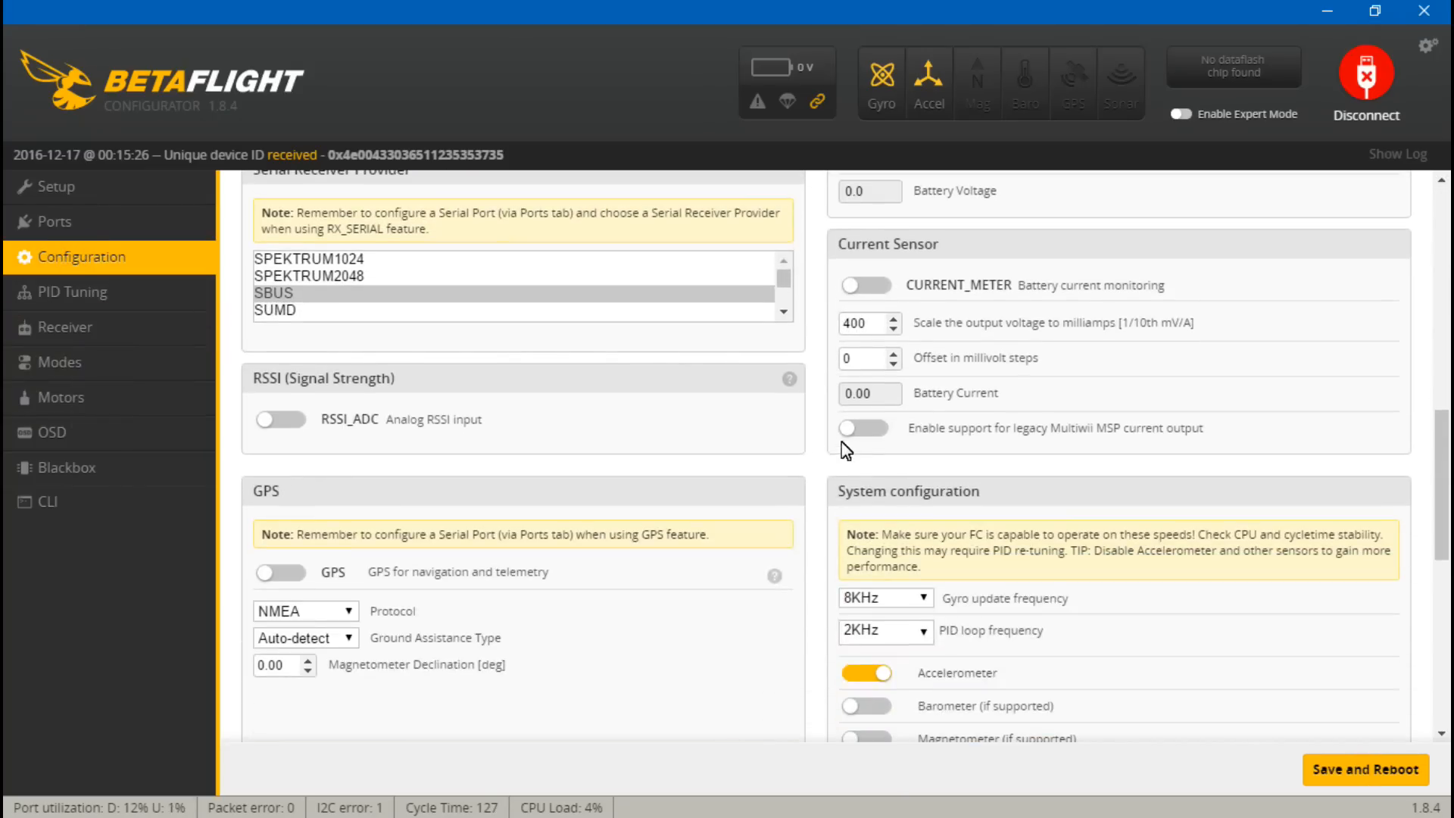
{"action": "scroll", "scroll_direction": "up", "scroll_amount": 3}
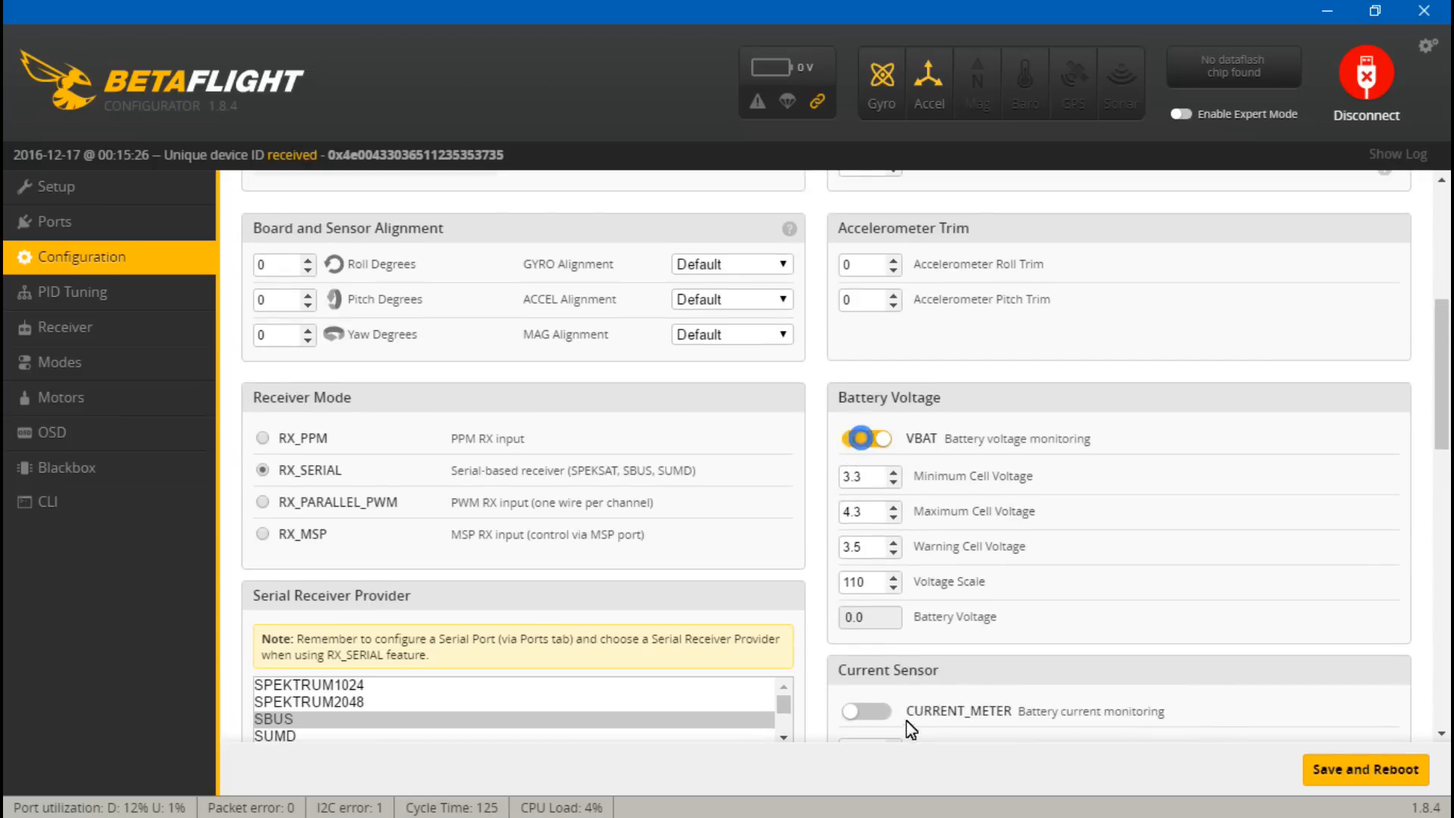
{"action": "left_click", "coordinate": [865, 712]}
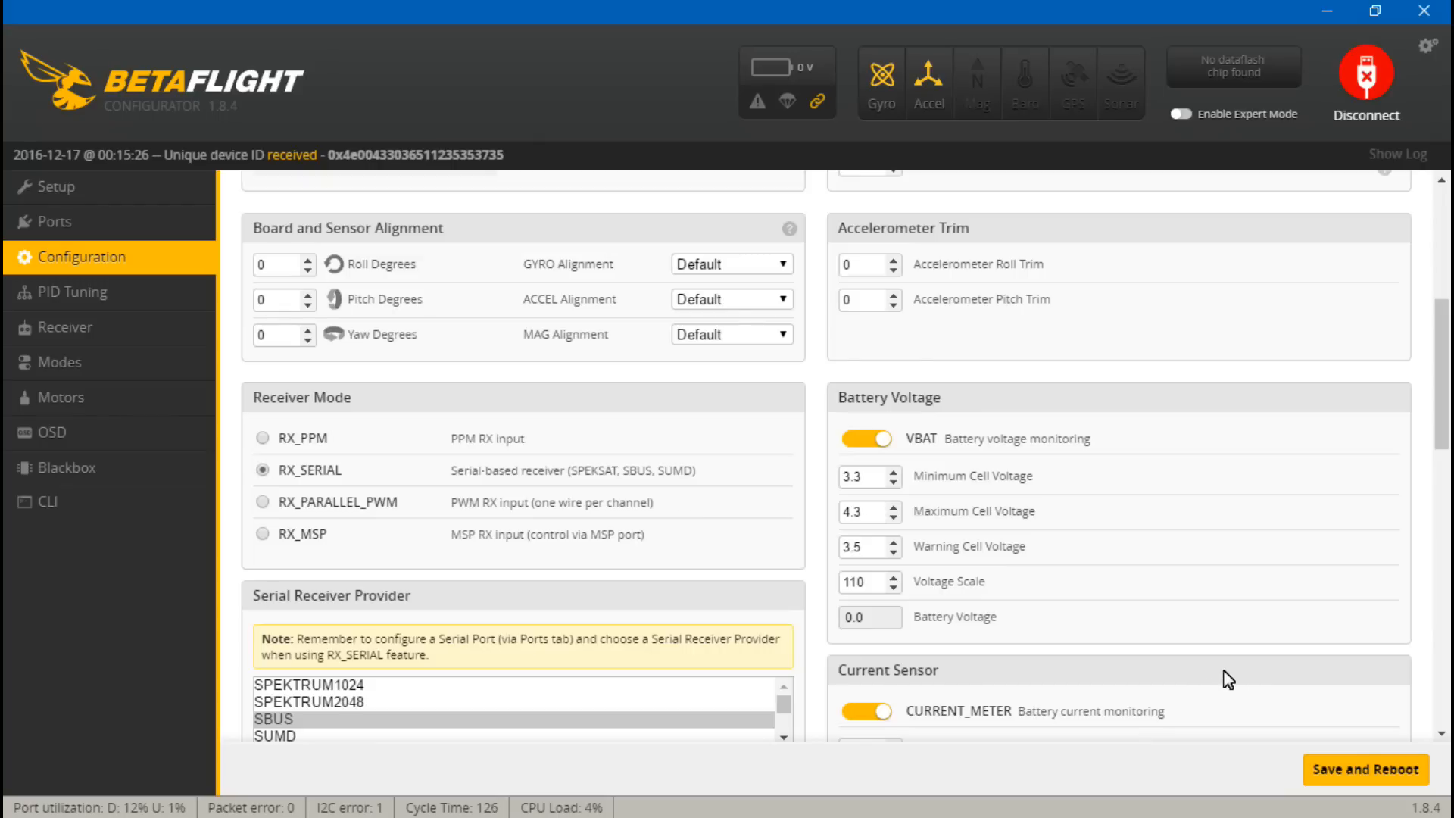
{"action": "mouse_move", "coordinate": [1365, 770]}
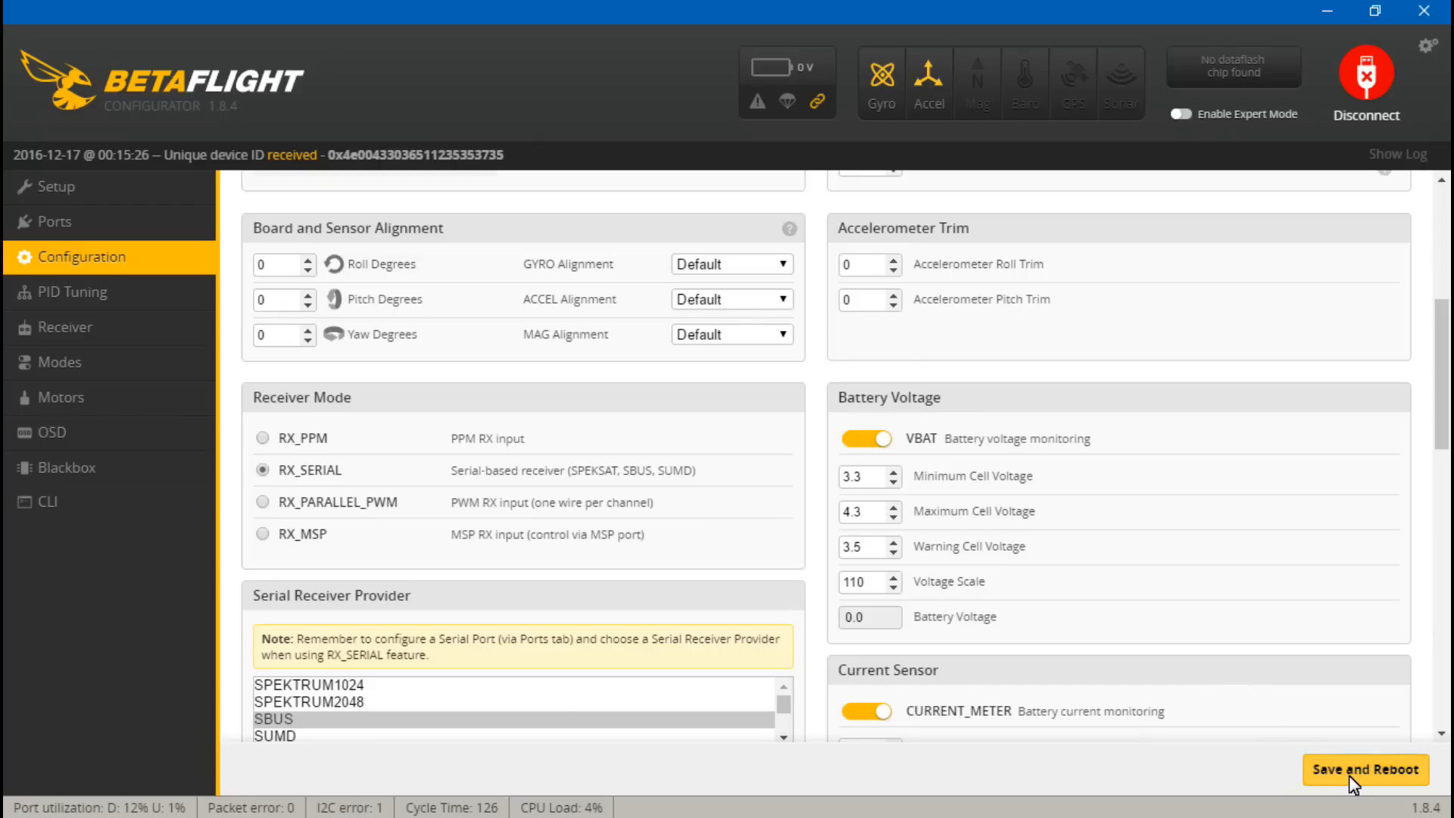